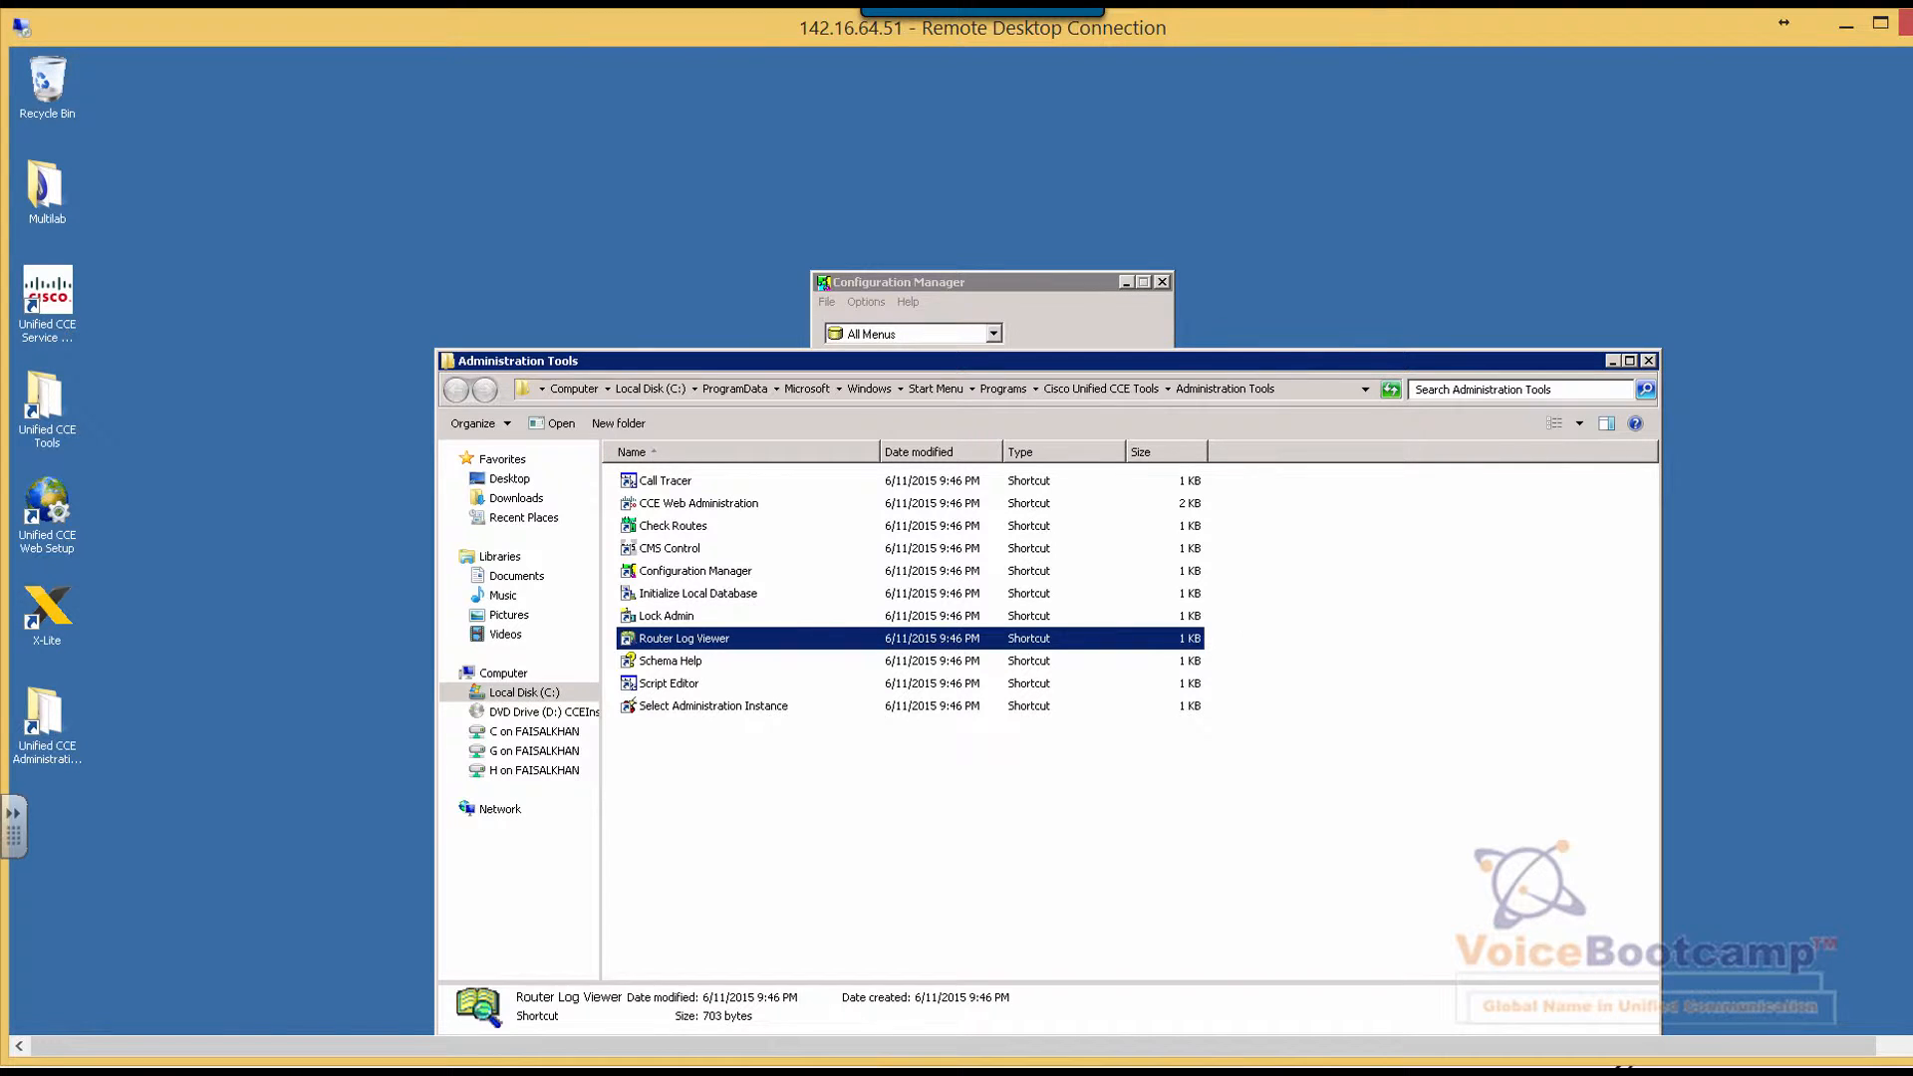
pyautogui.moveTo(1235, 1047)
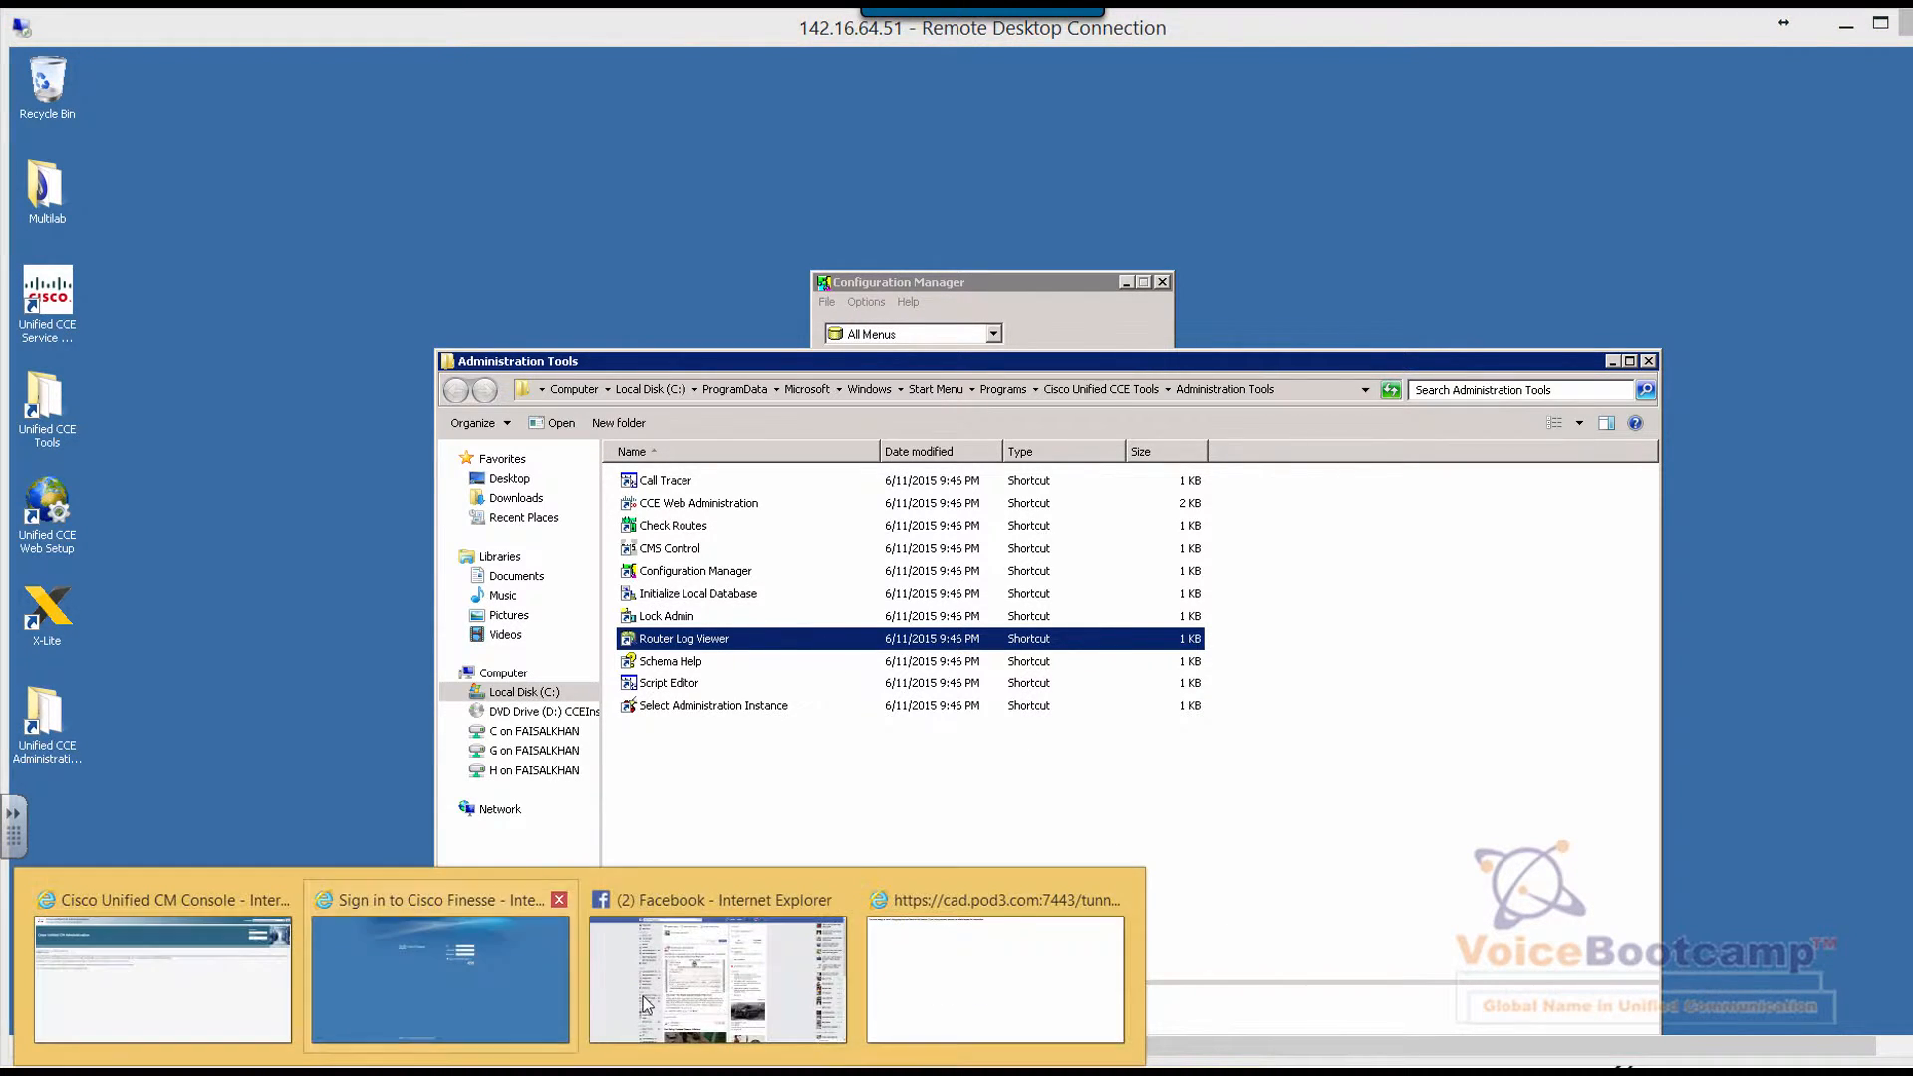
# Step: Sign in to CM Administration as administrator and list CTI route points, selecting extension 2700
pyautogui.click(161, 980)
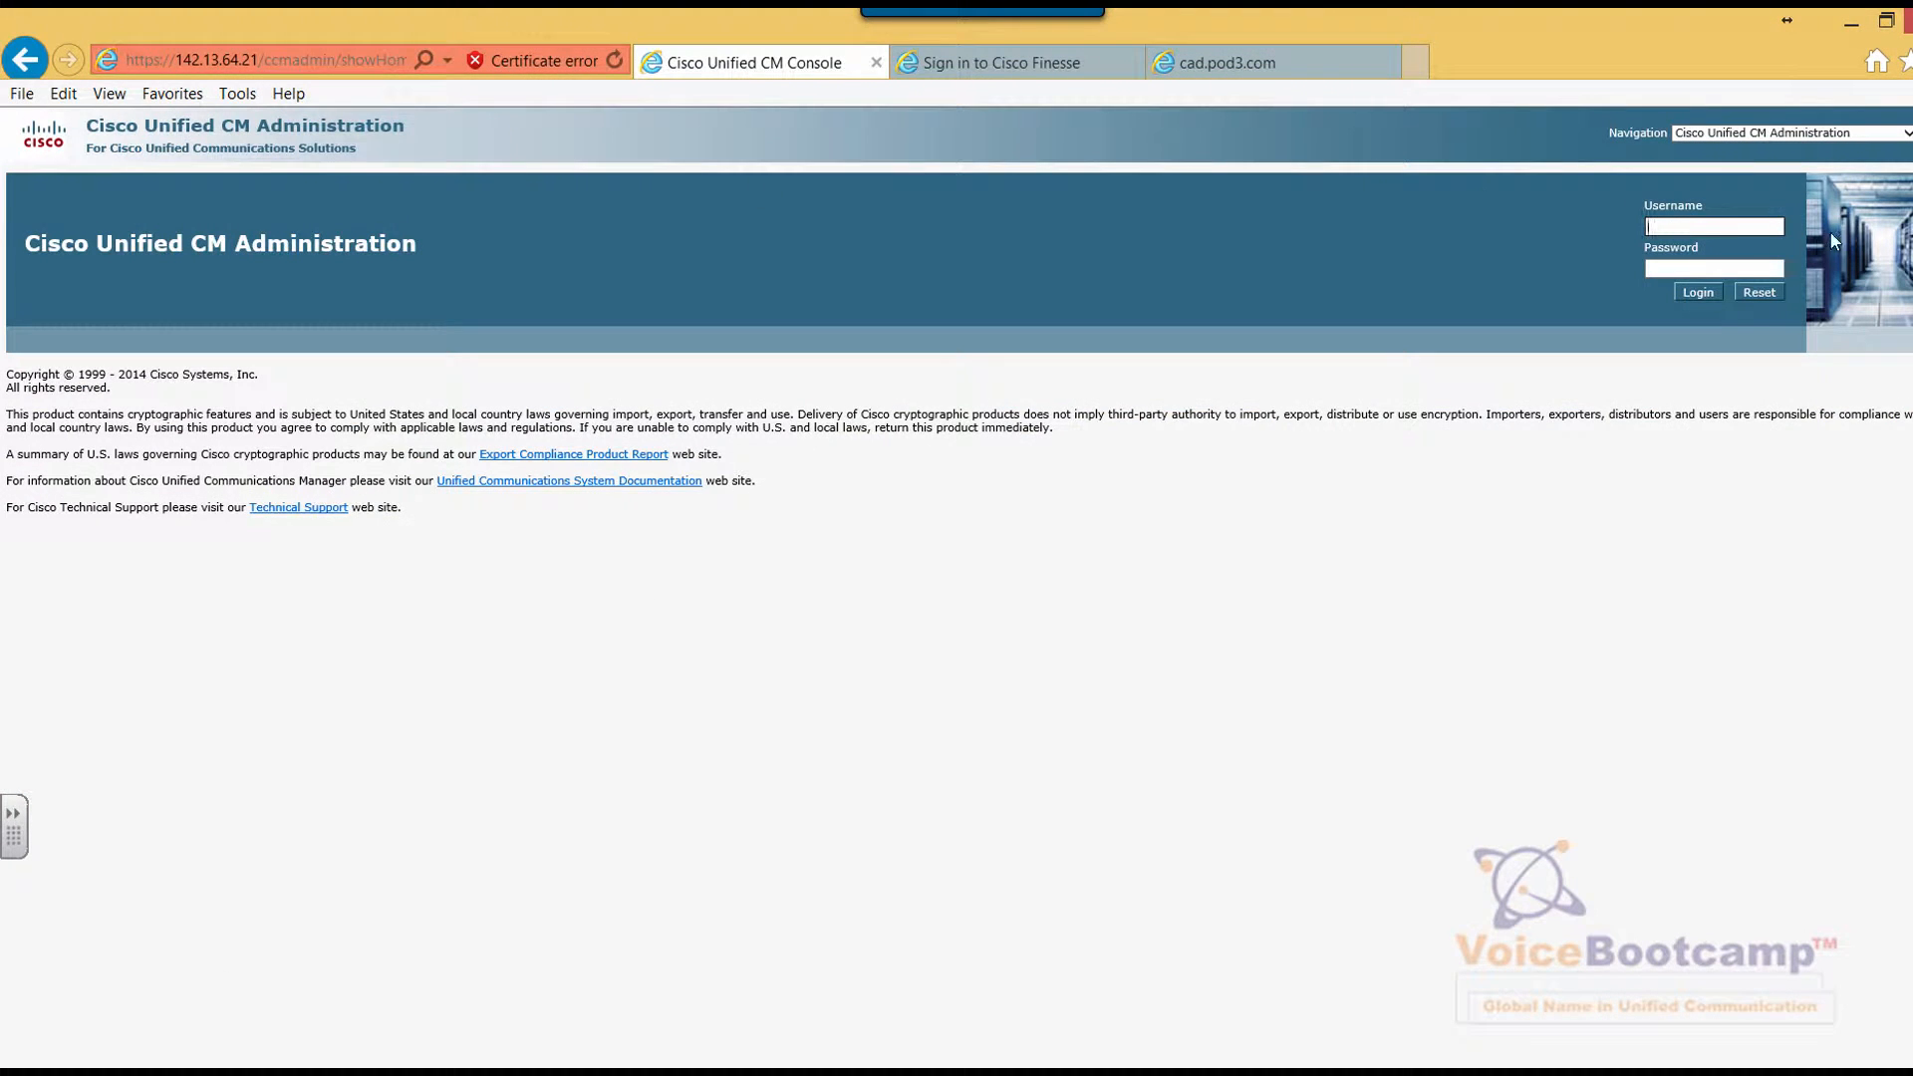
pyautogui.write('administrator')
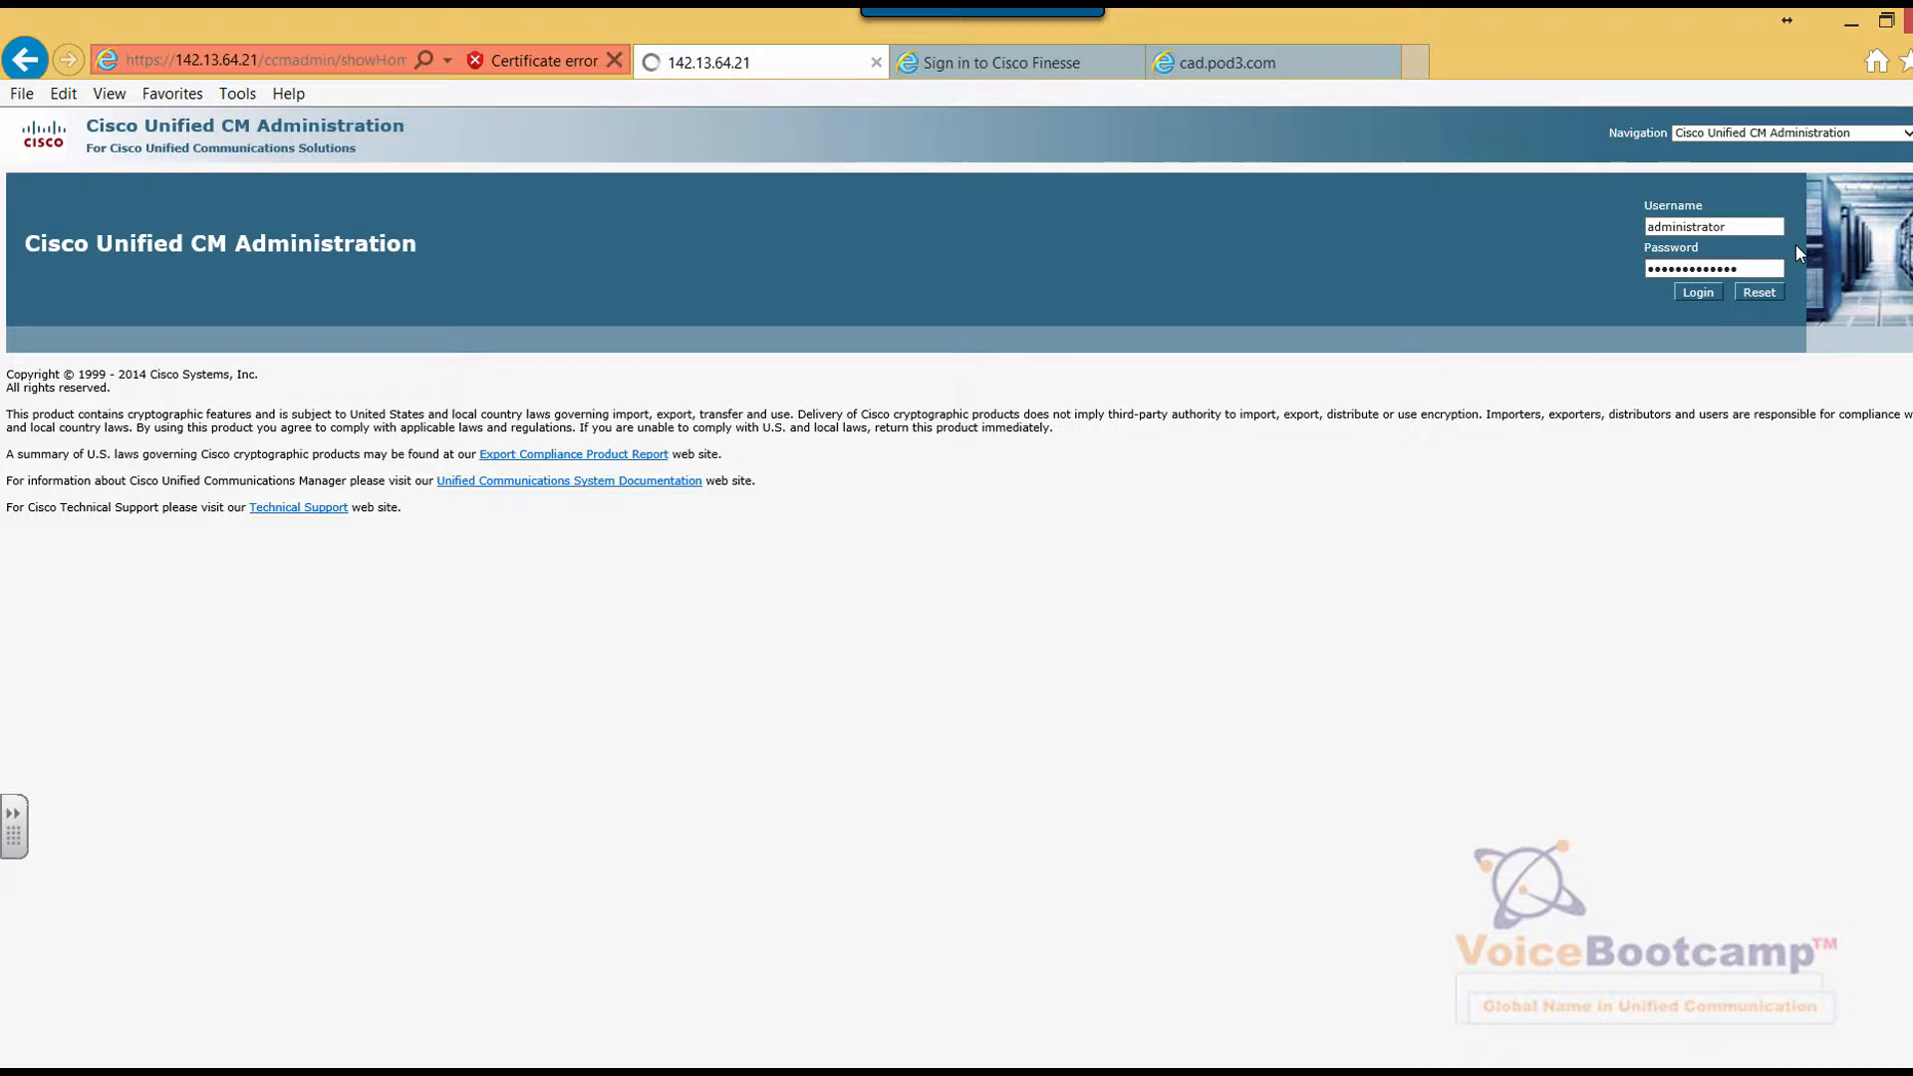
pyautogui.click(1695, 292)
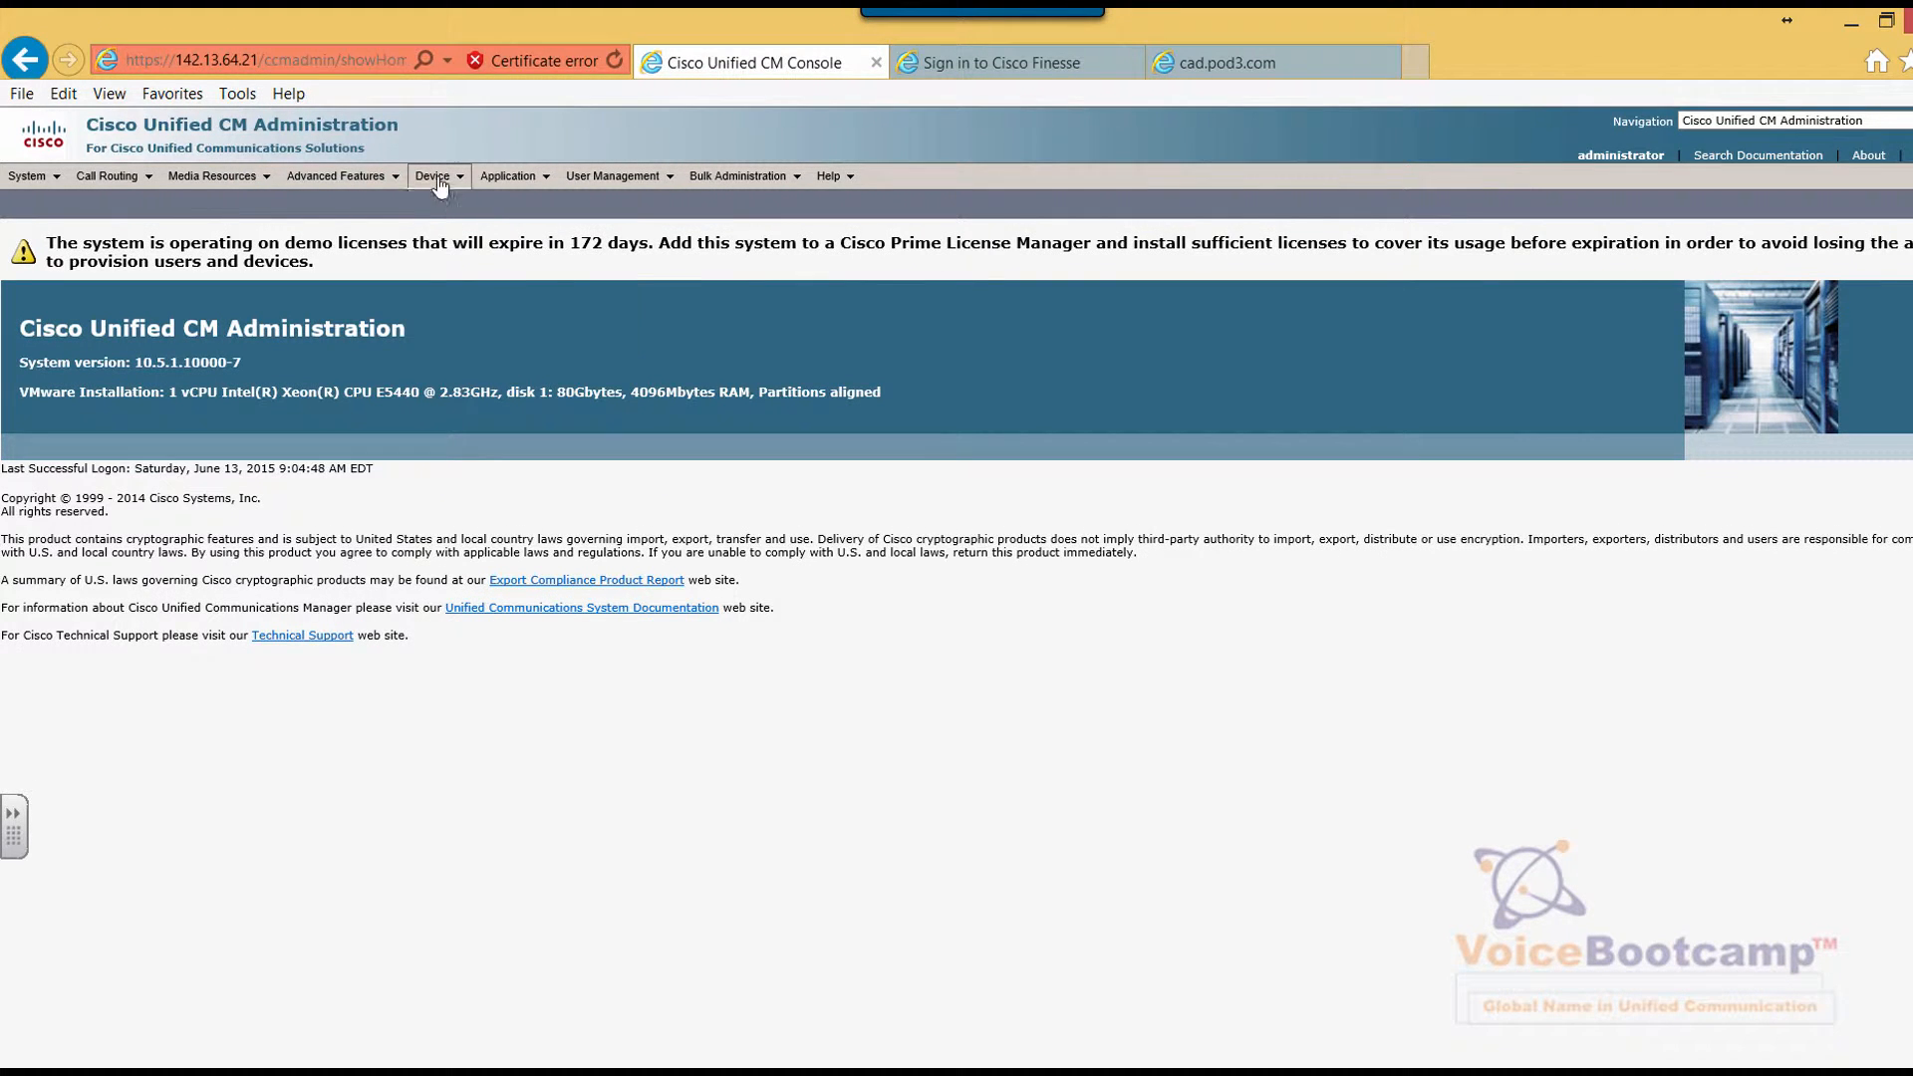
pyautogui.click(480, 202)
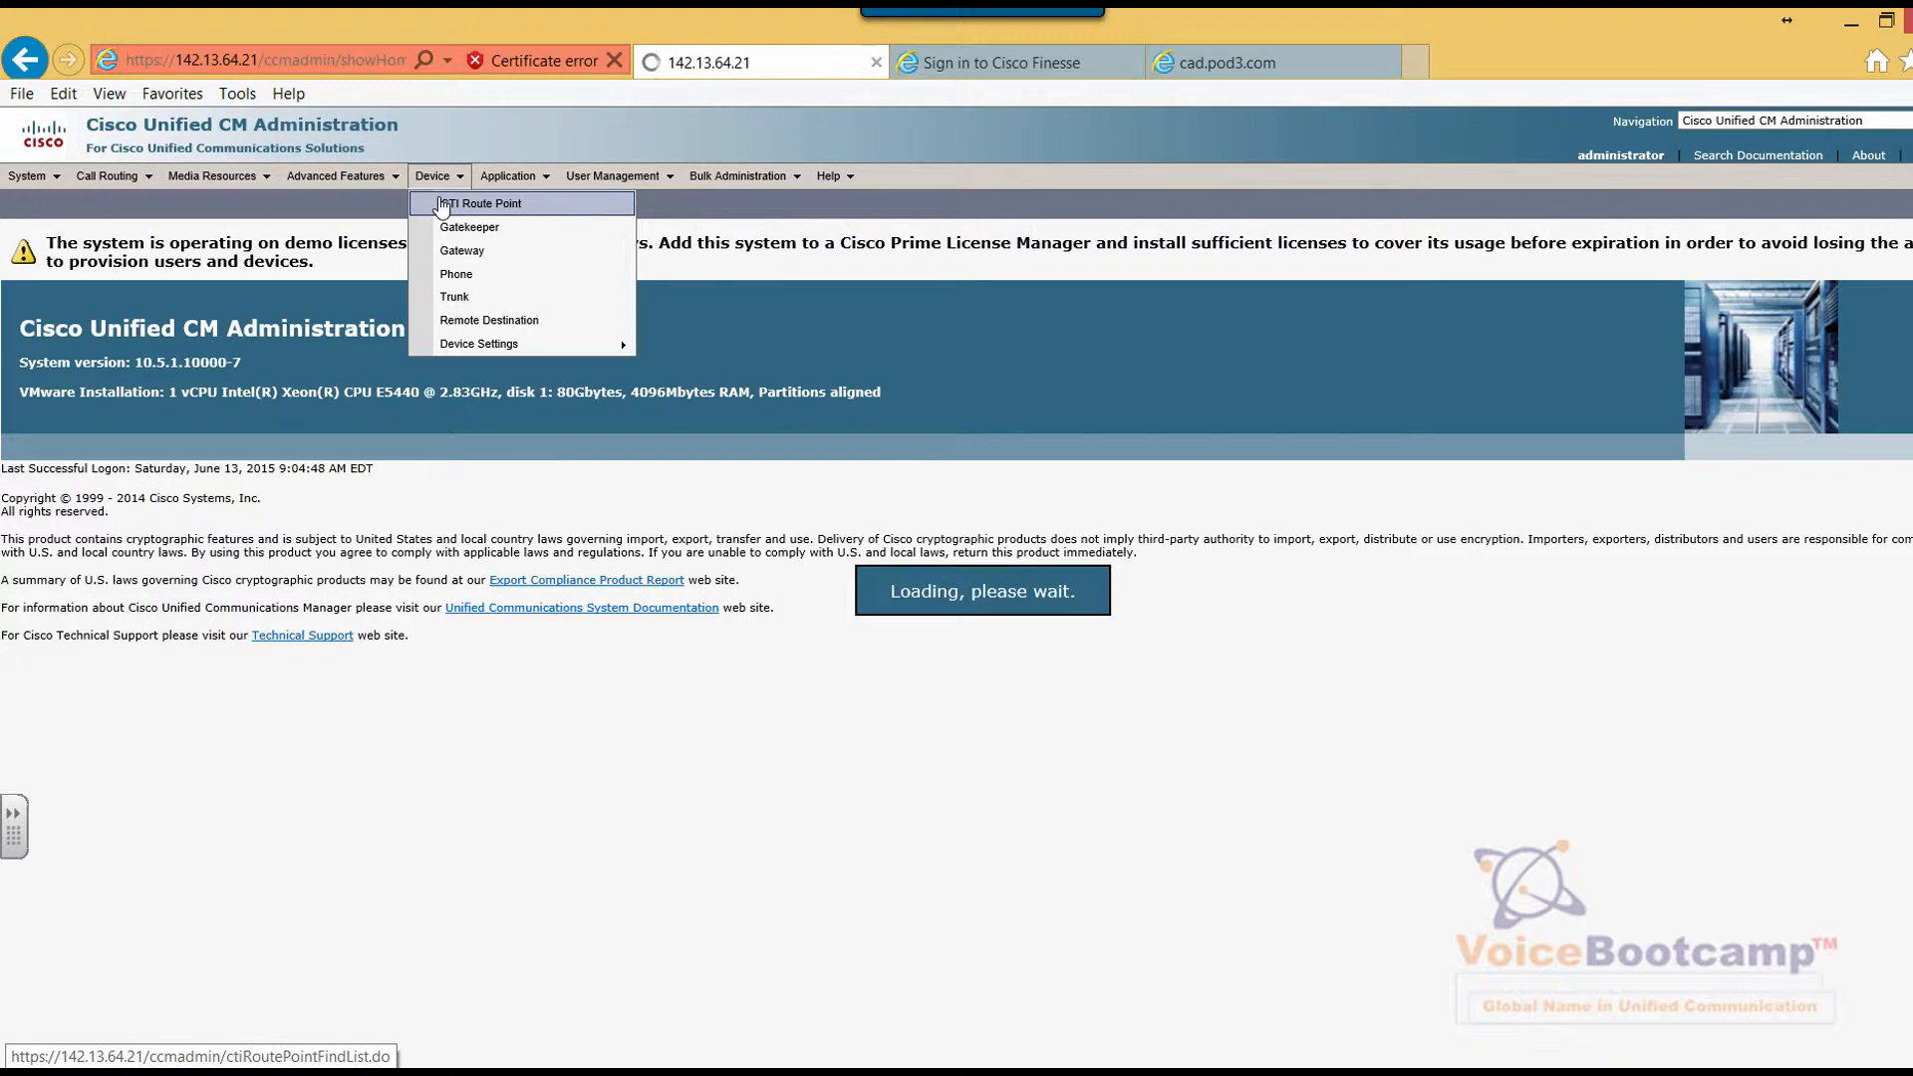
pyautogui.click(479, 202)
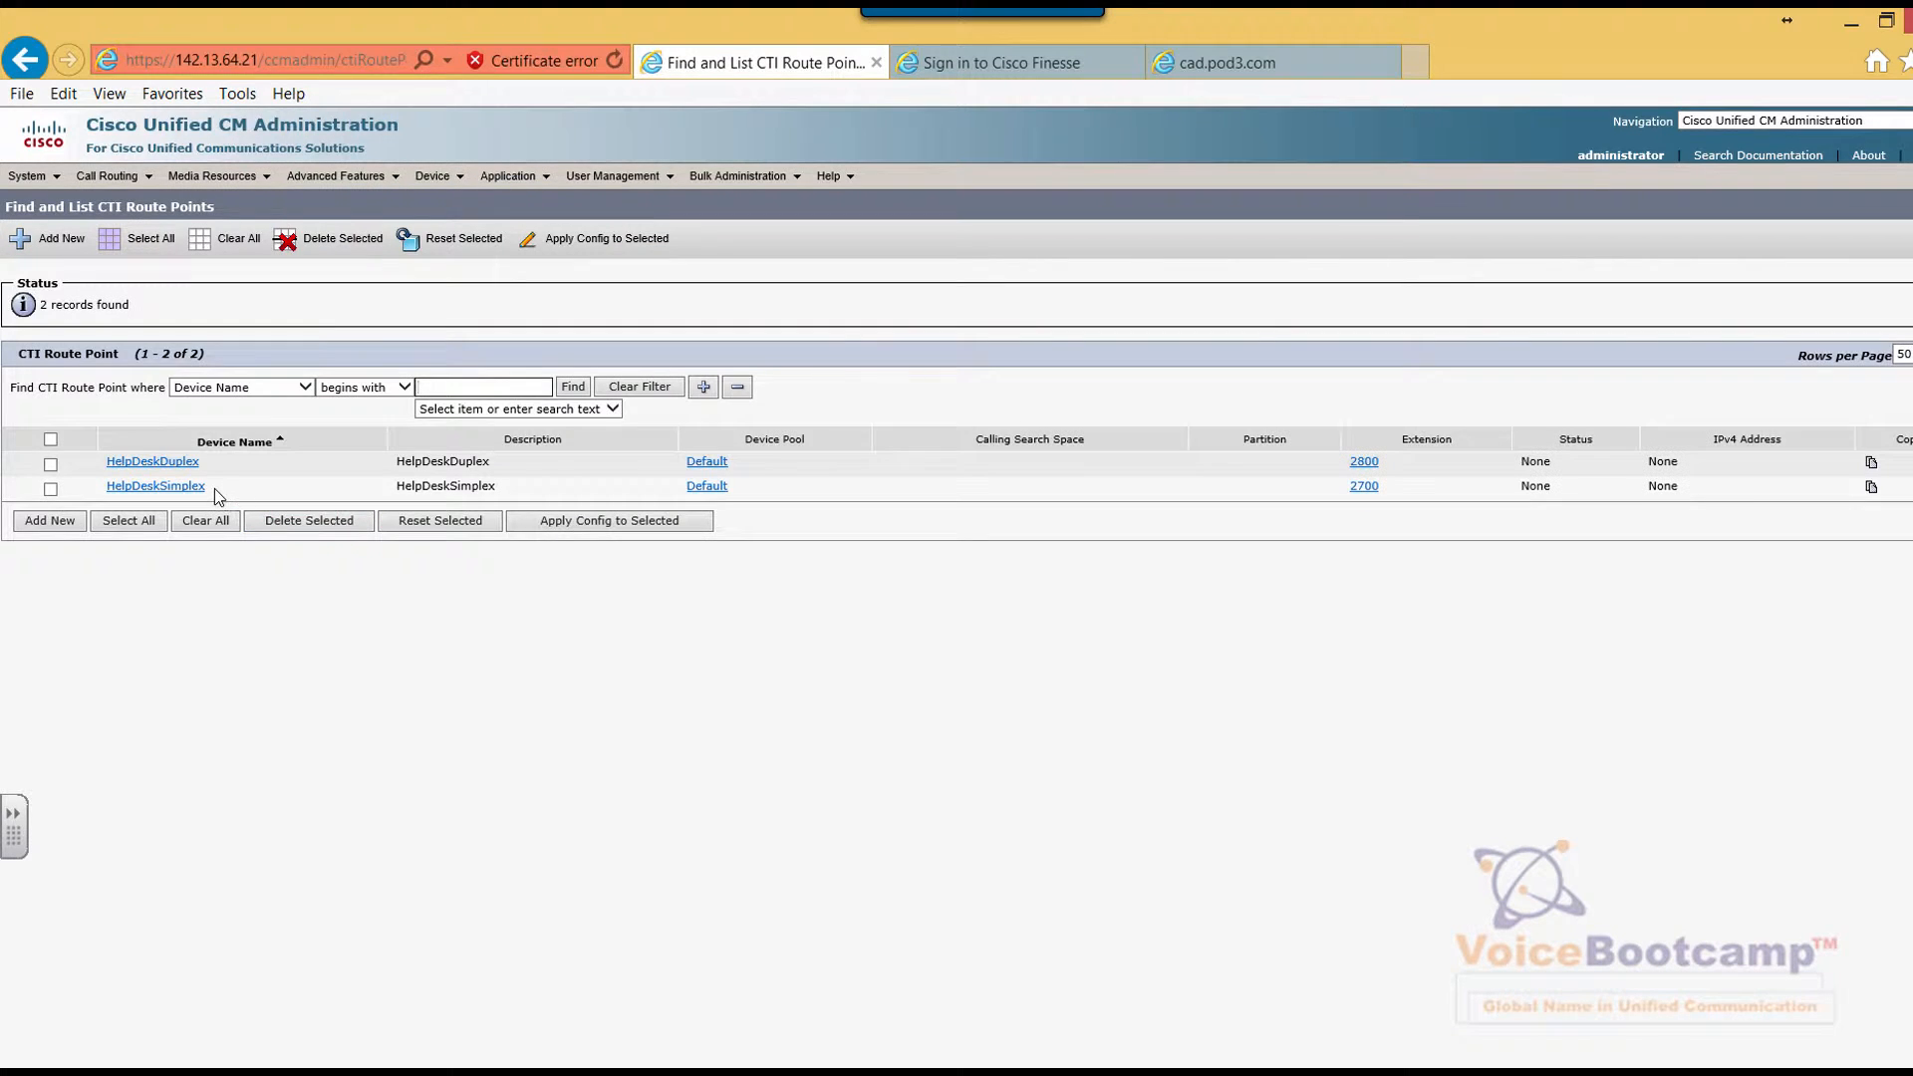
pyautogui.doubleClick(155, 485)
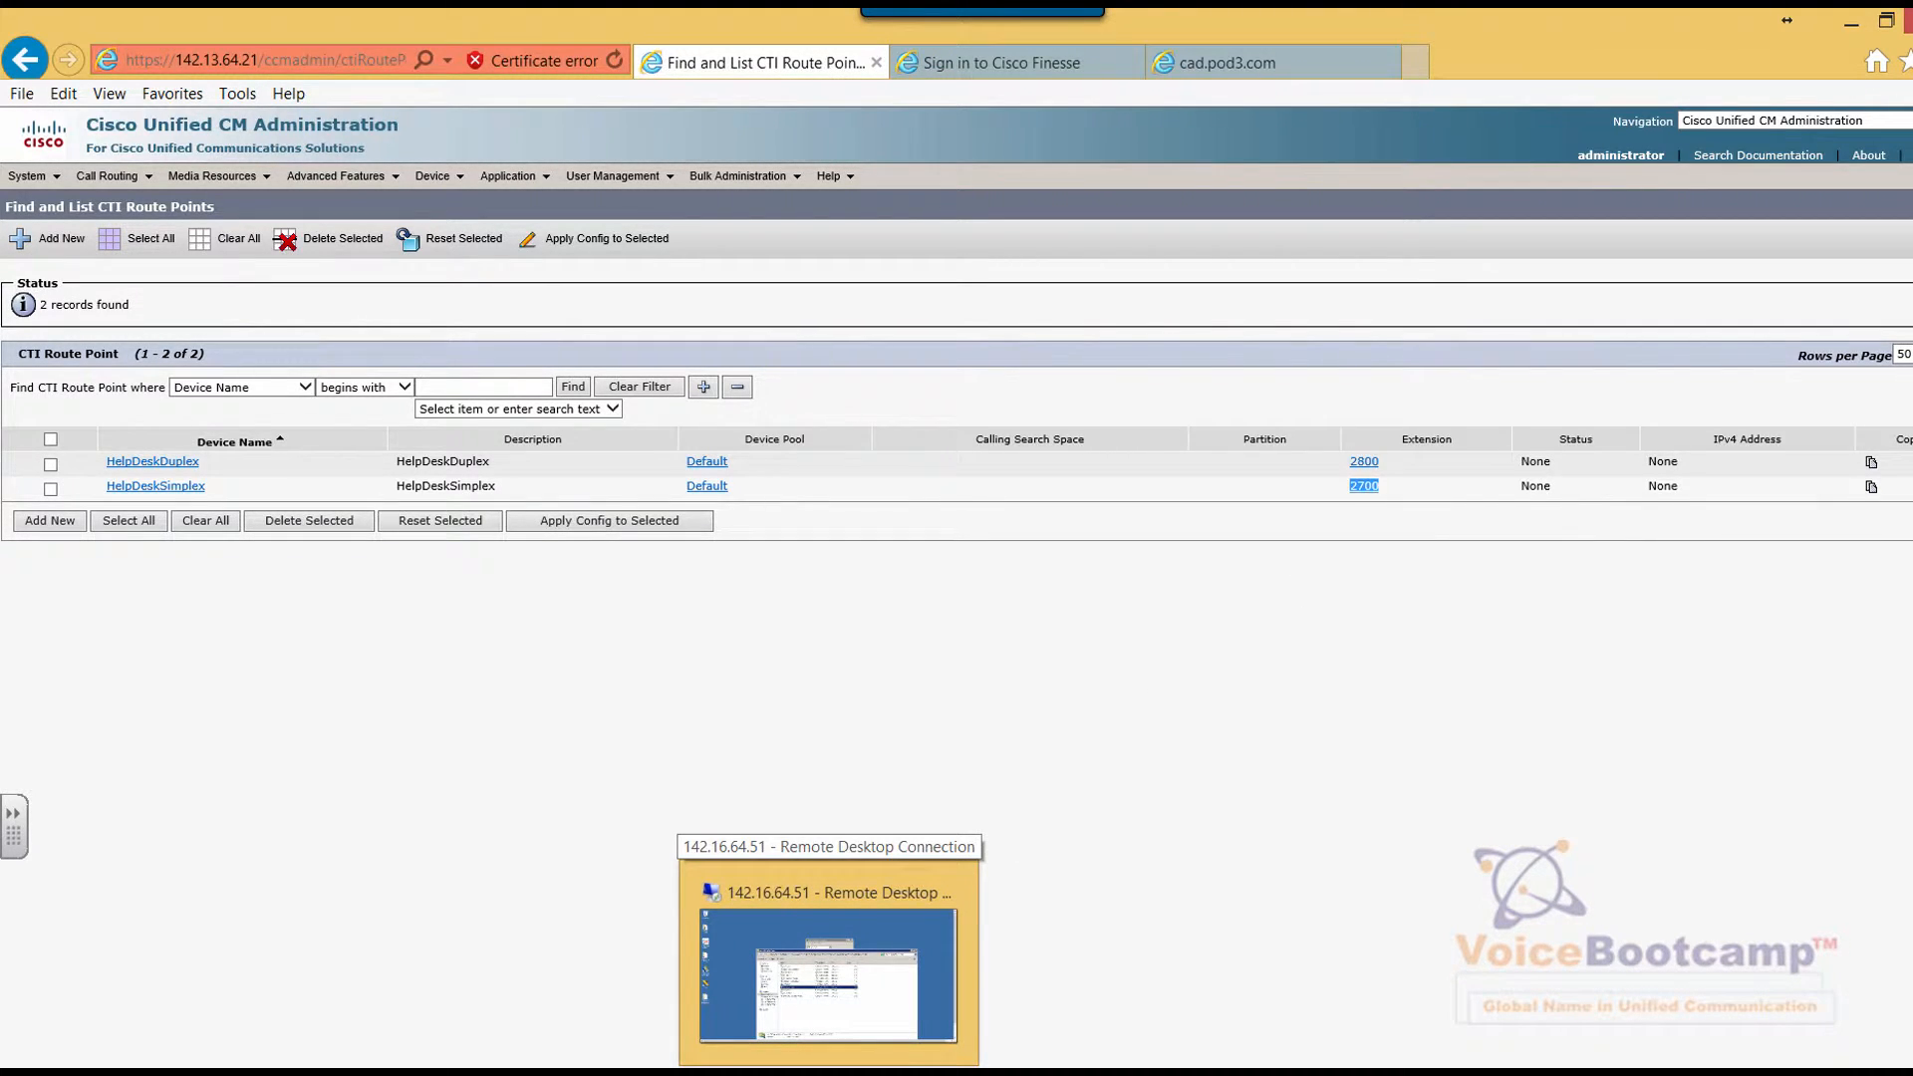
# Step: On the remote desktop, minimize Administration Tools, expand List Tools and select Call Type List
pyautogui.click(827, 976)
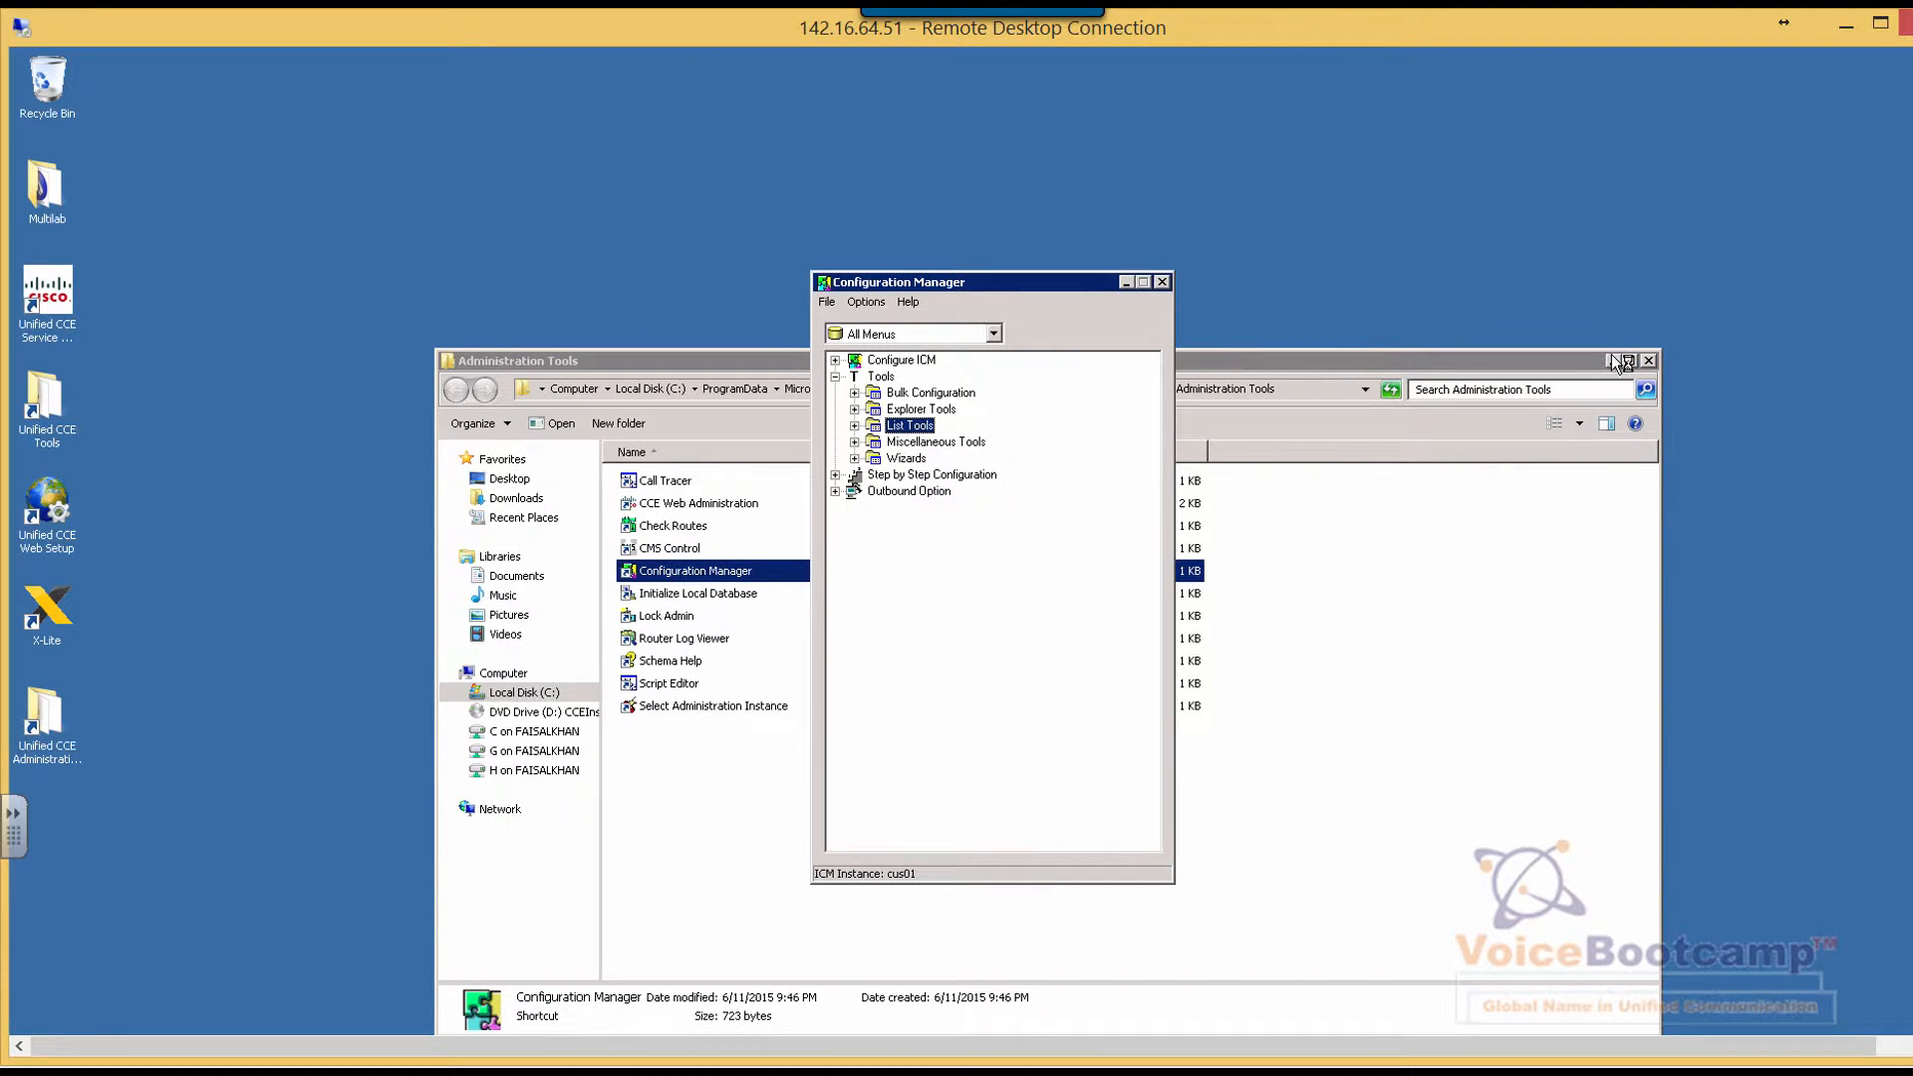
pyautogui.click(1648, 360)
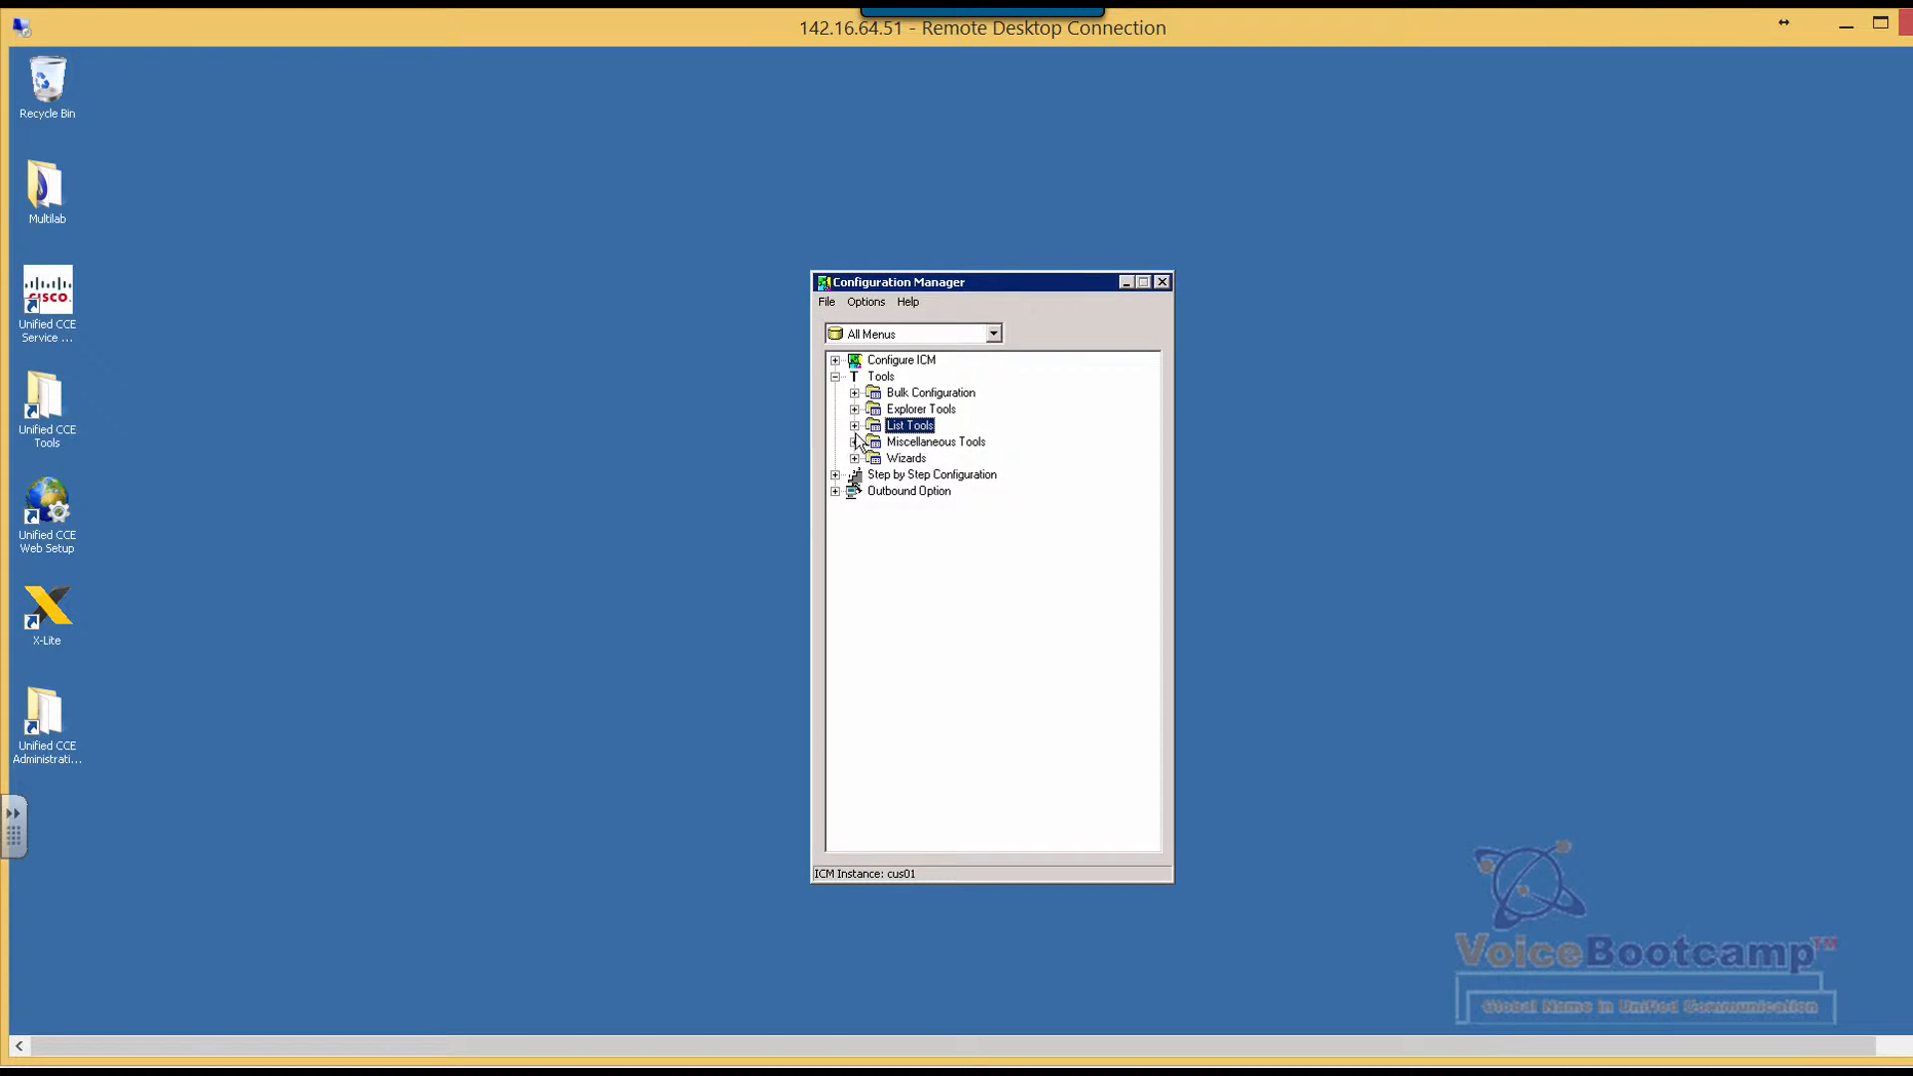
pyautogui.click(853, 424)
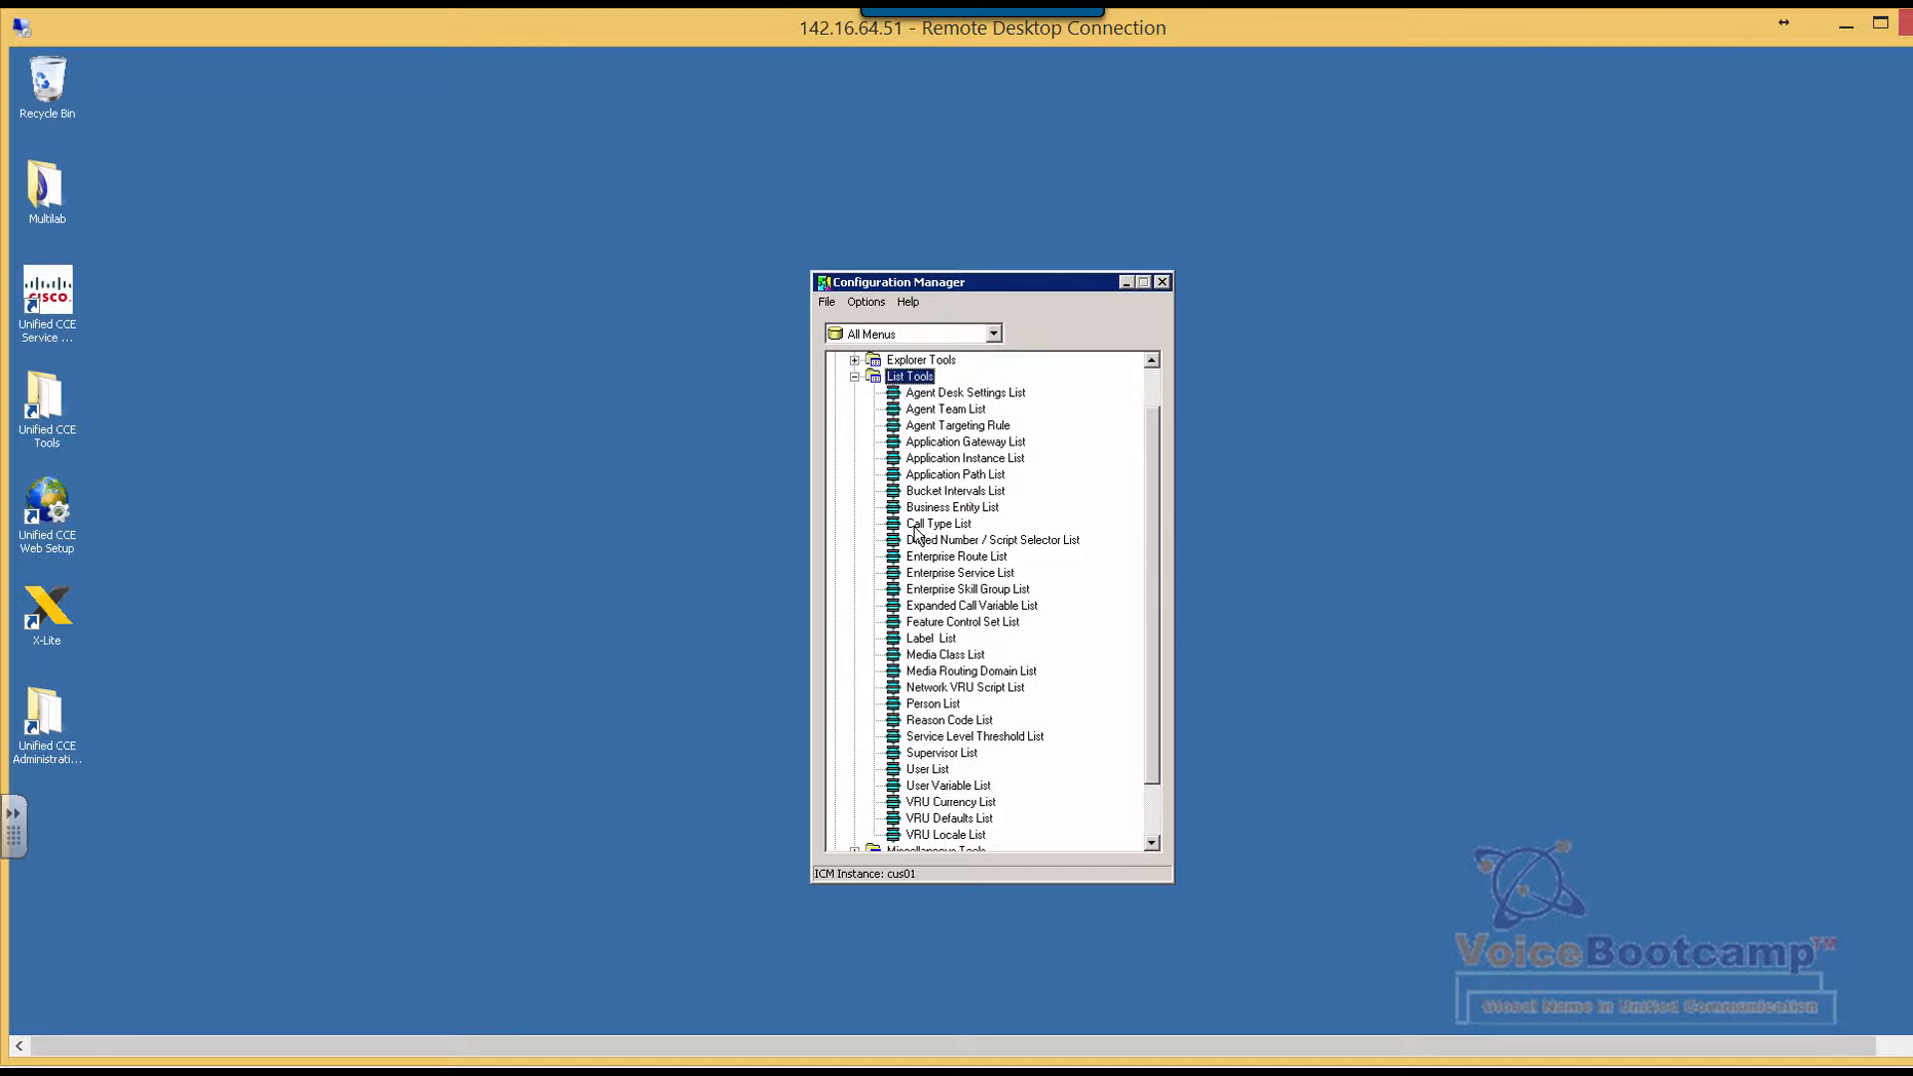
pyautogui.click(939, 523)
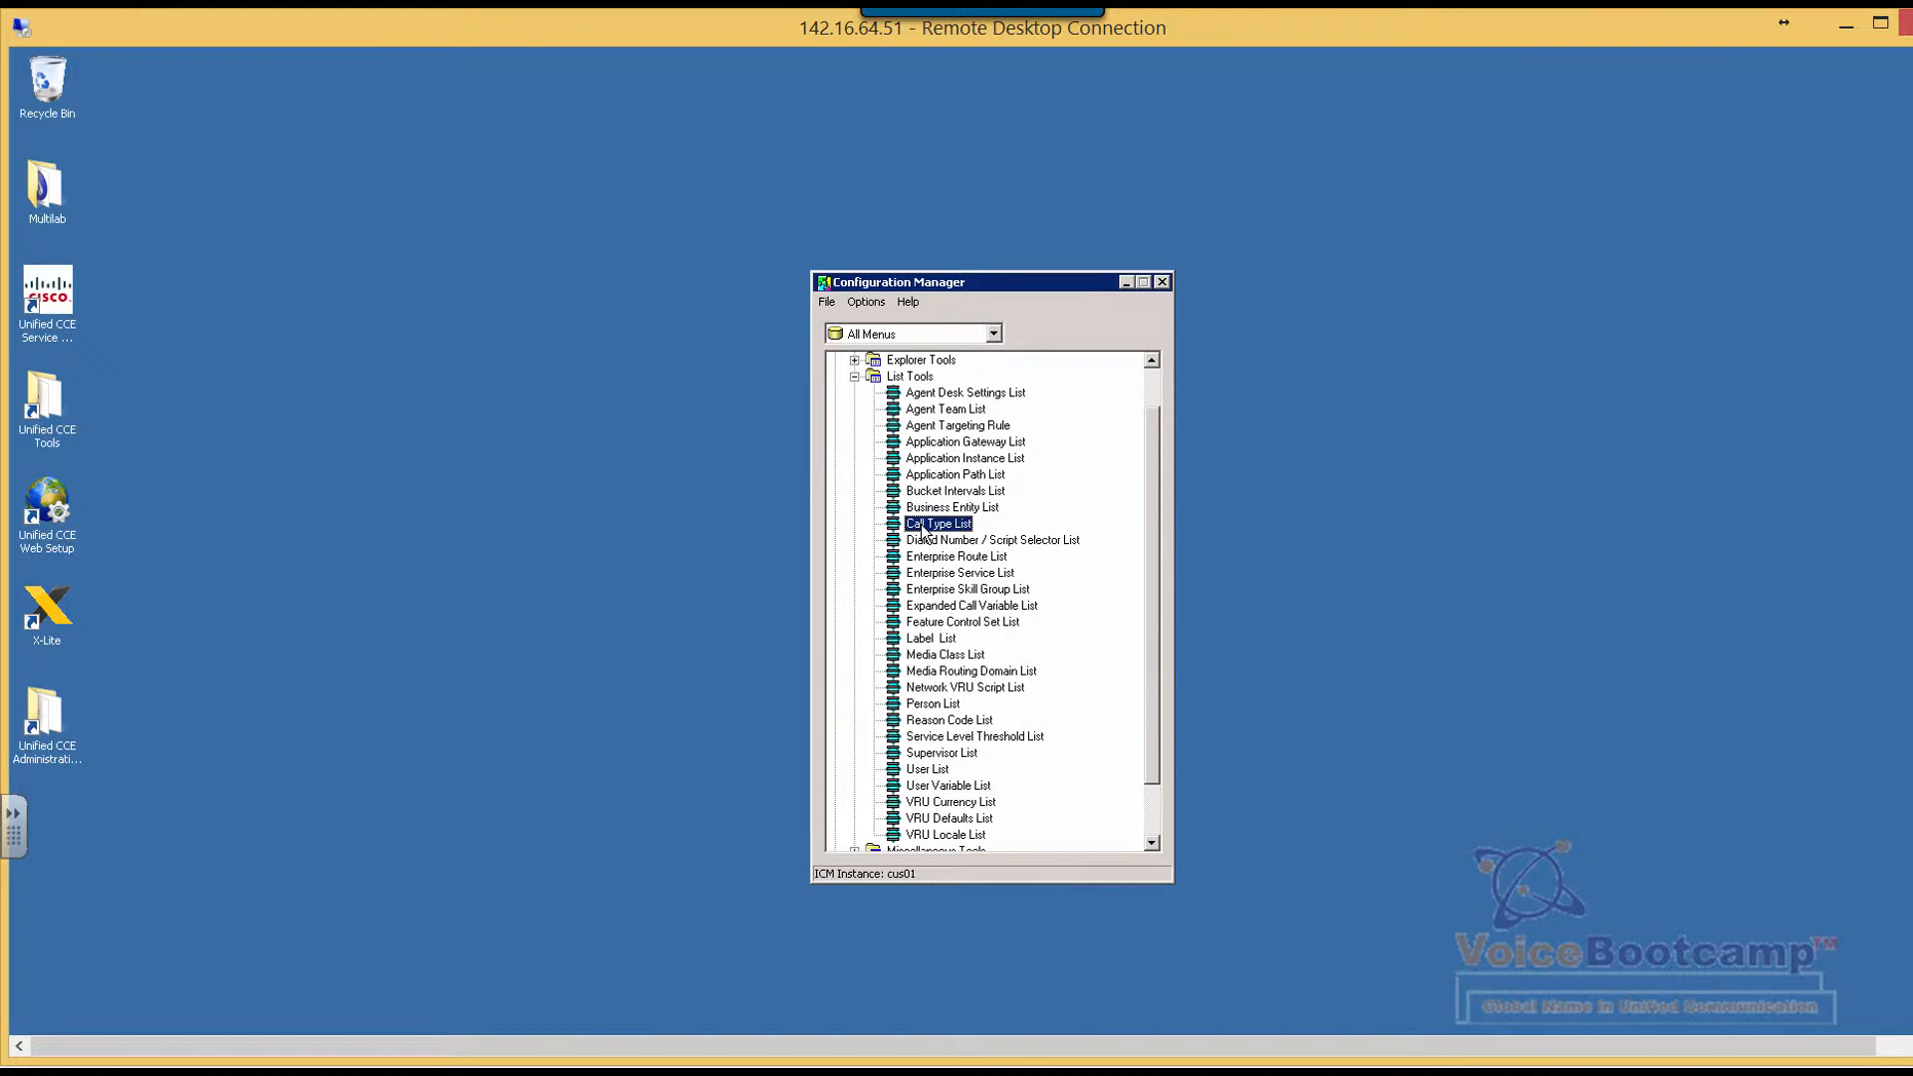
# Step: Retrieve the existing call types and add a new one named VoiceCT
pyautogui.doubleClick(938, 523)
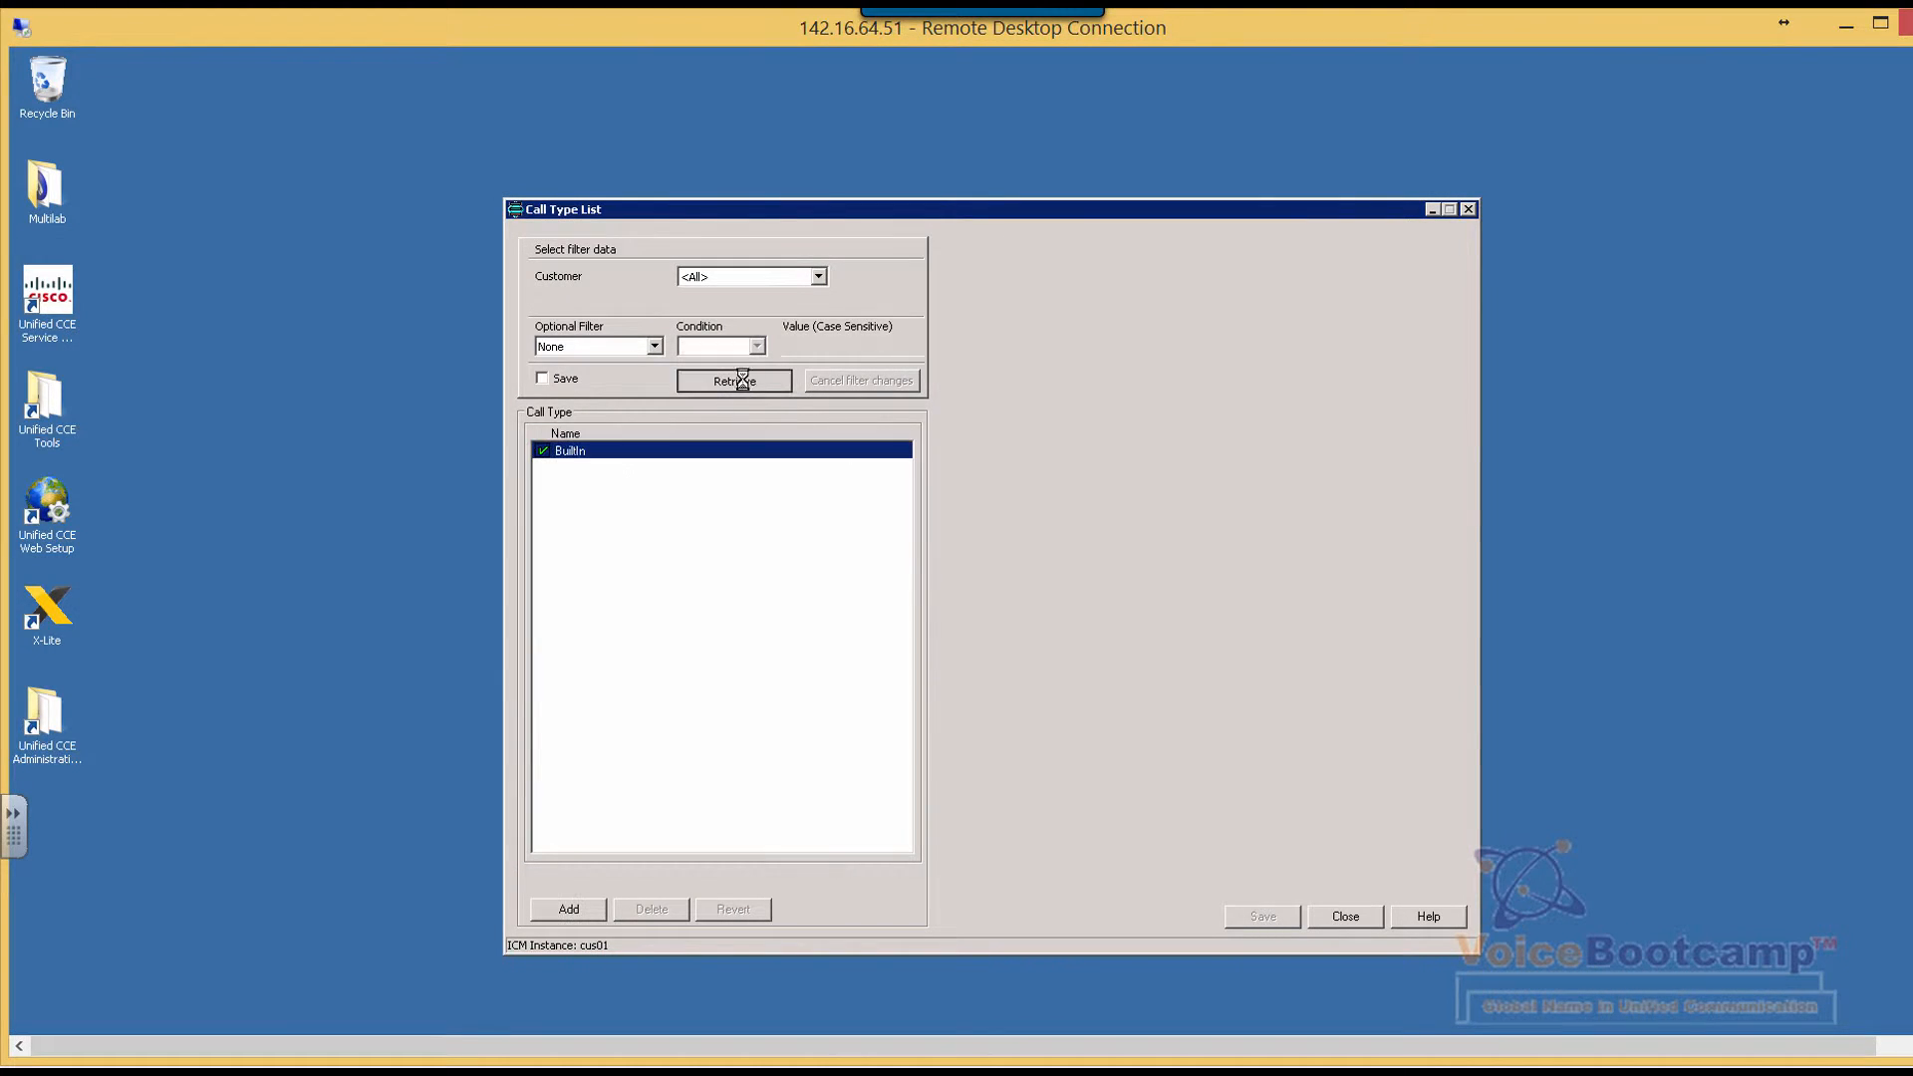
pyautogui.click(733, 380)
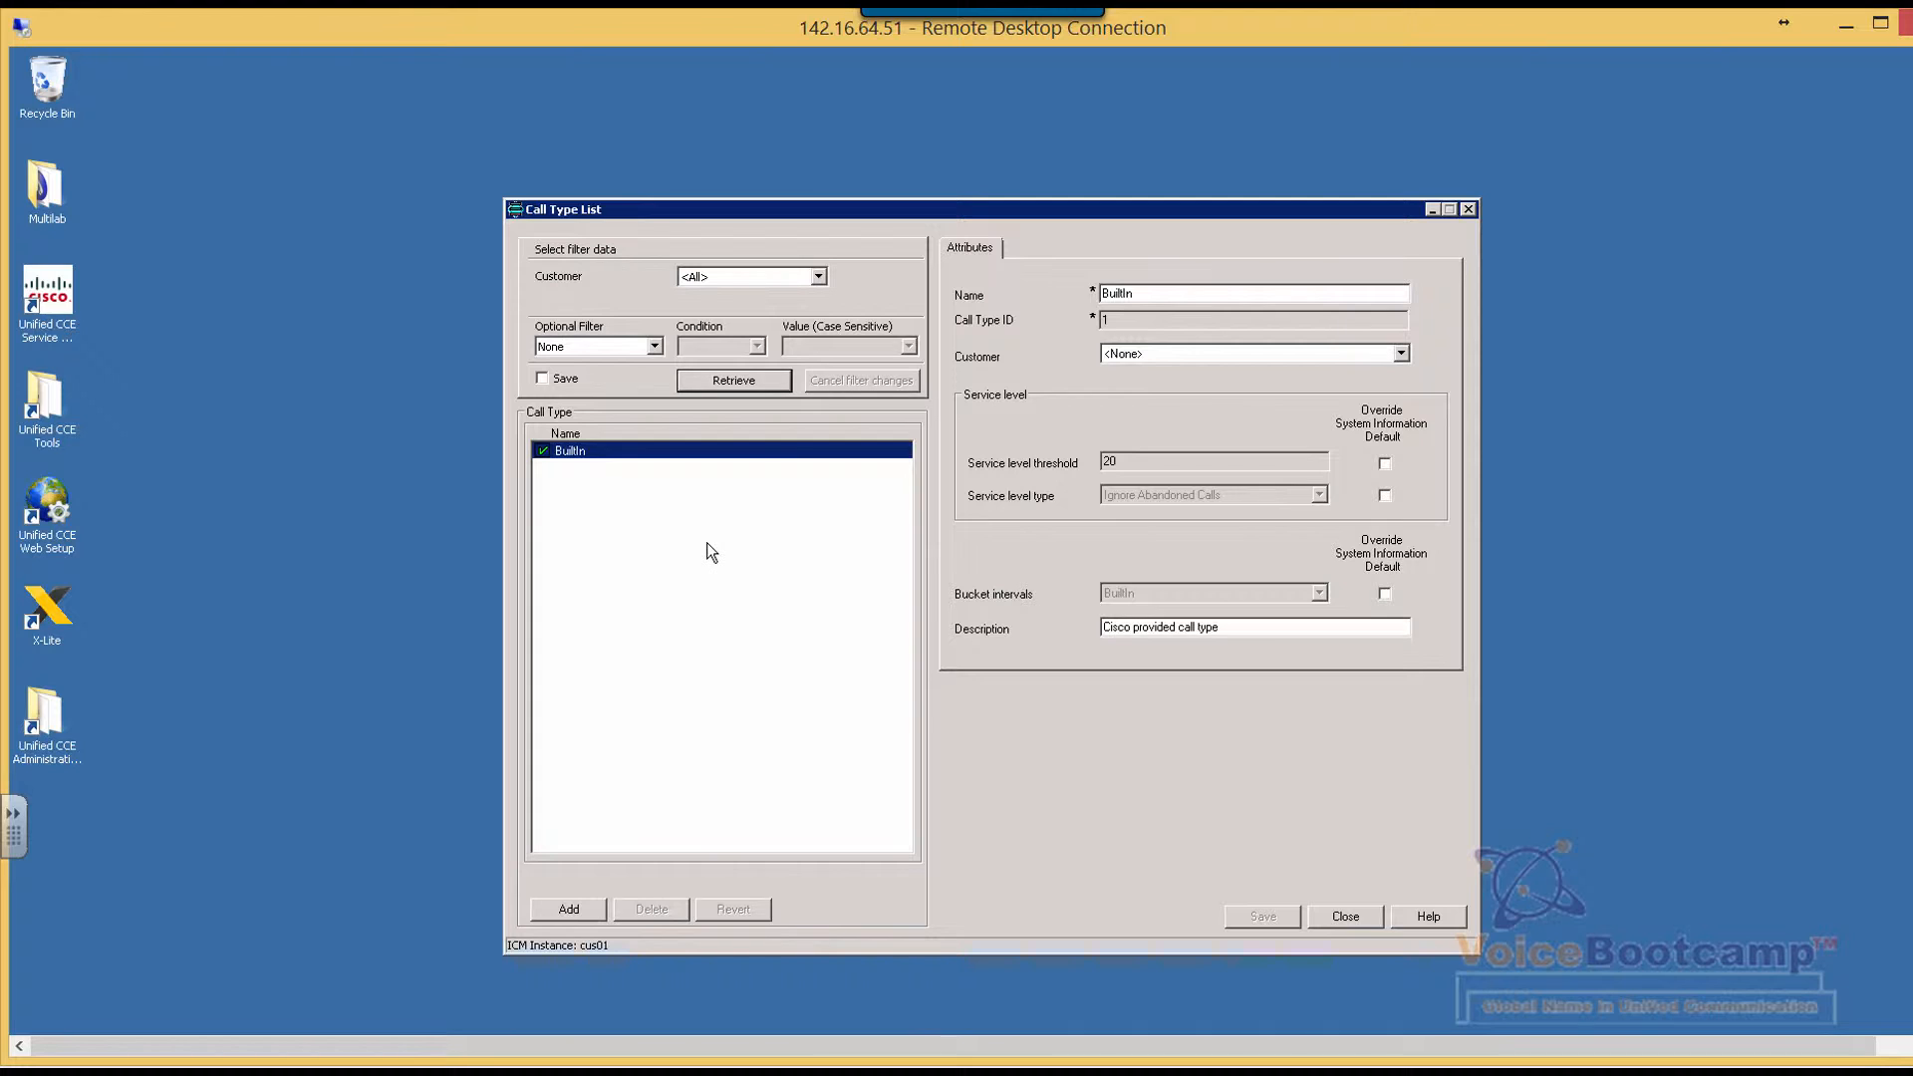
pyautogui.moveTo(647, 784)
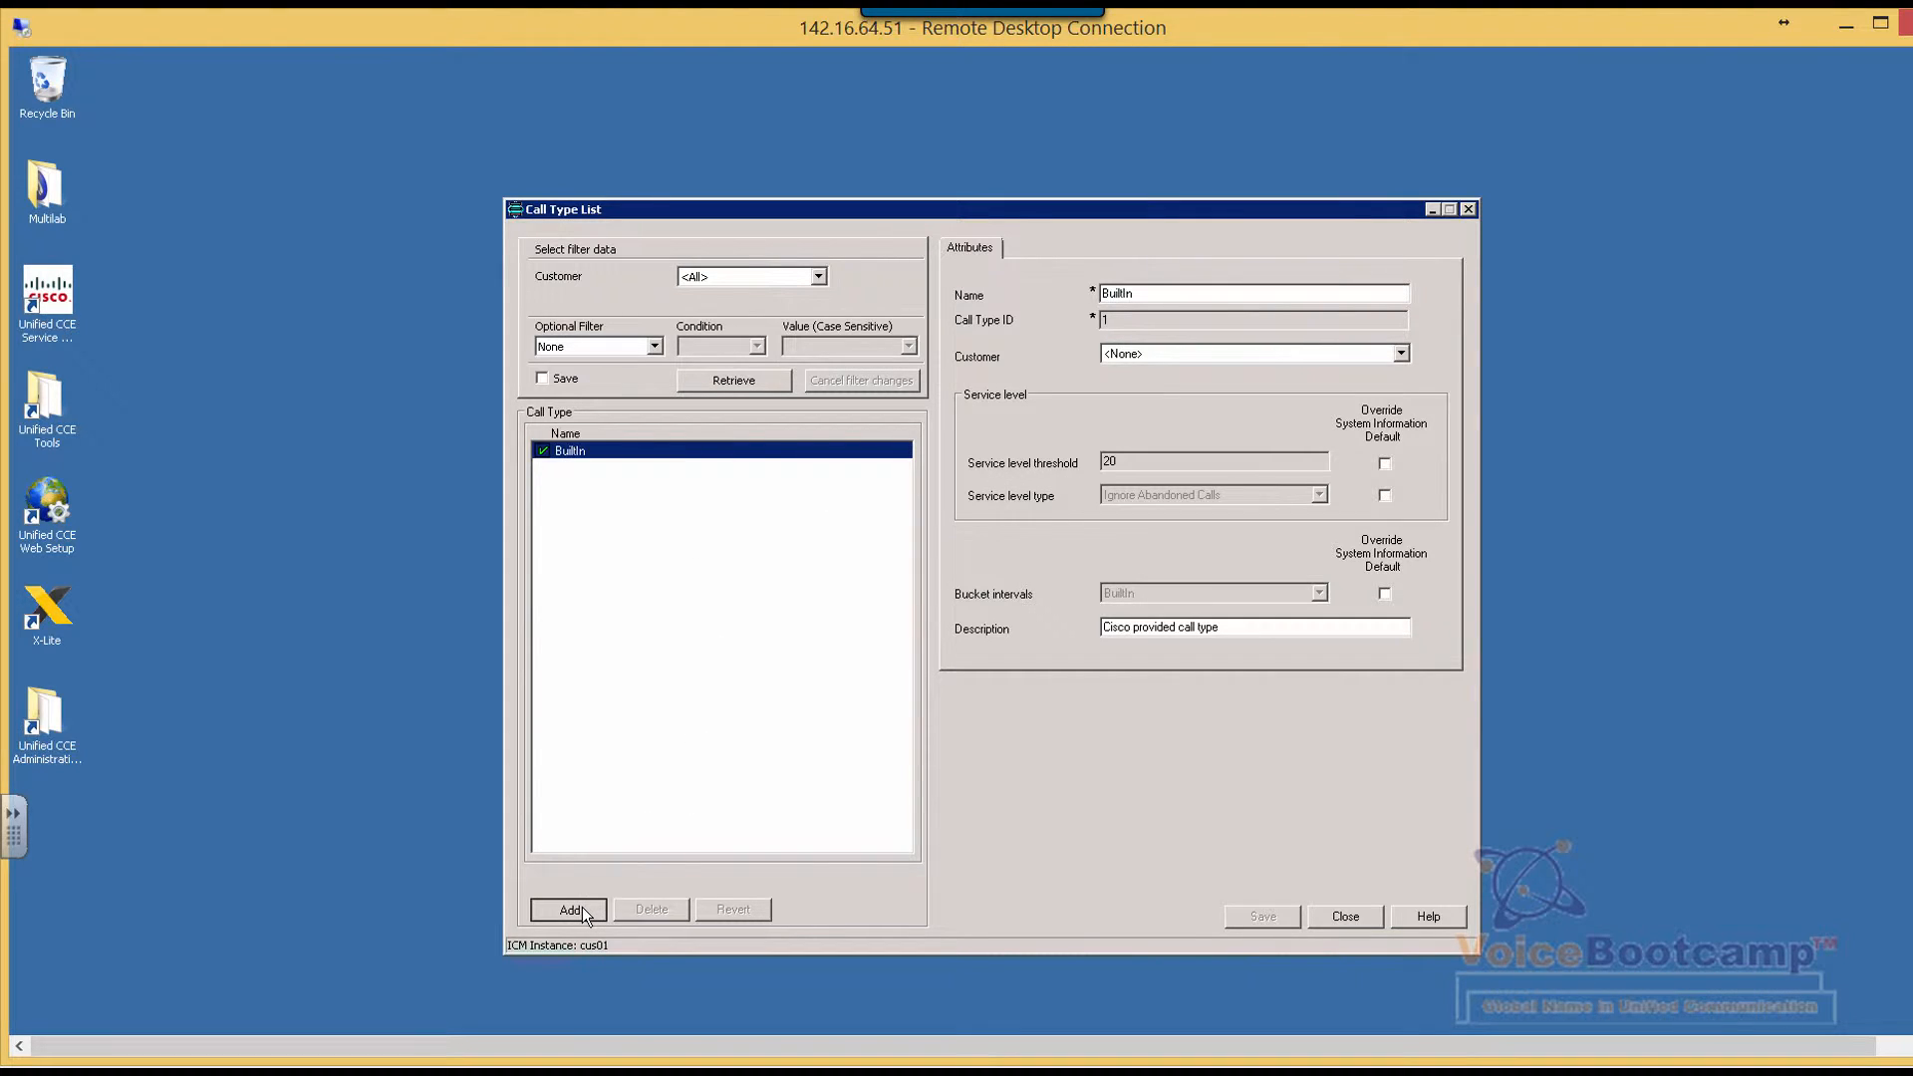
pyautogui.click(566, 909)
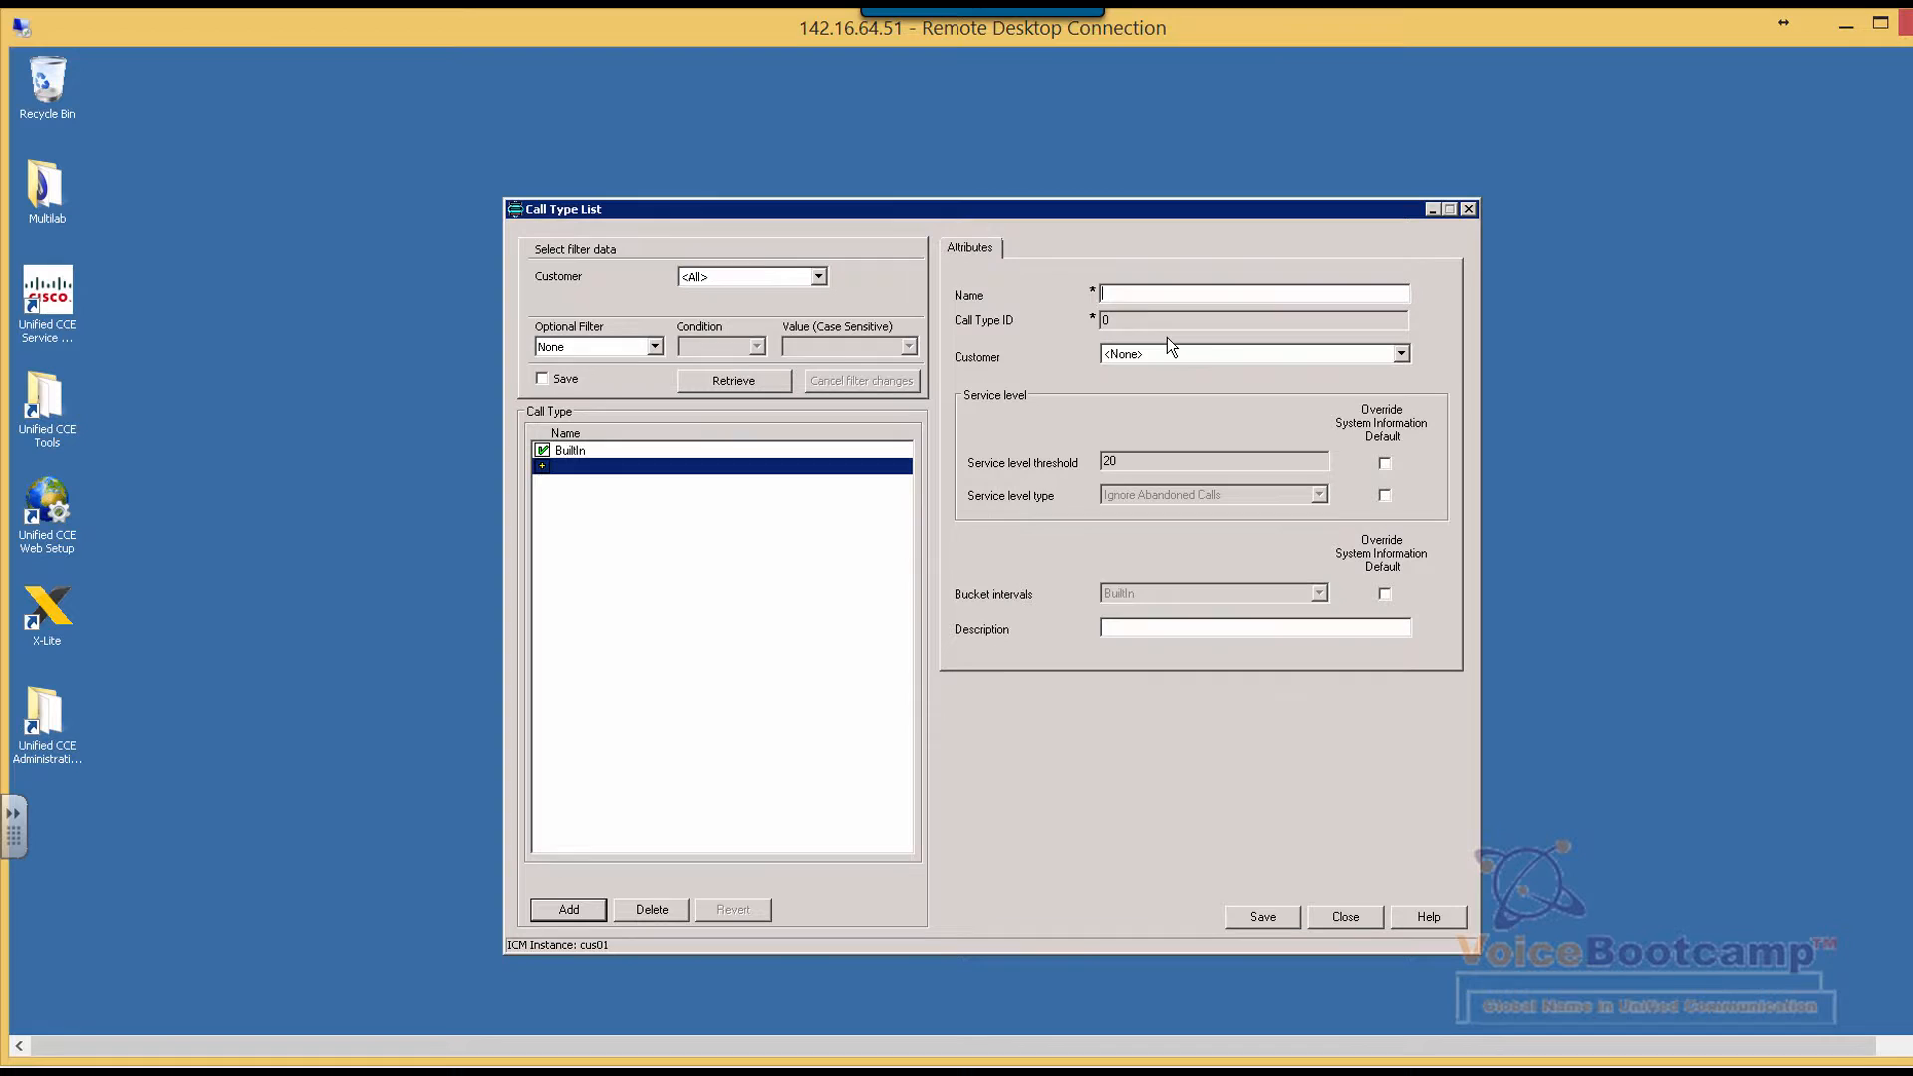
pyautogui.write('Voice')
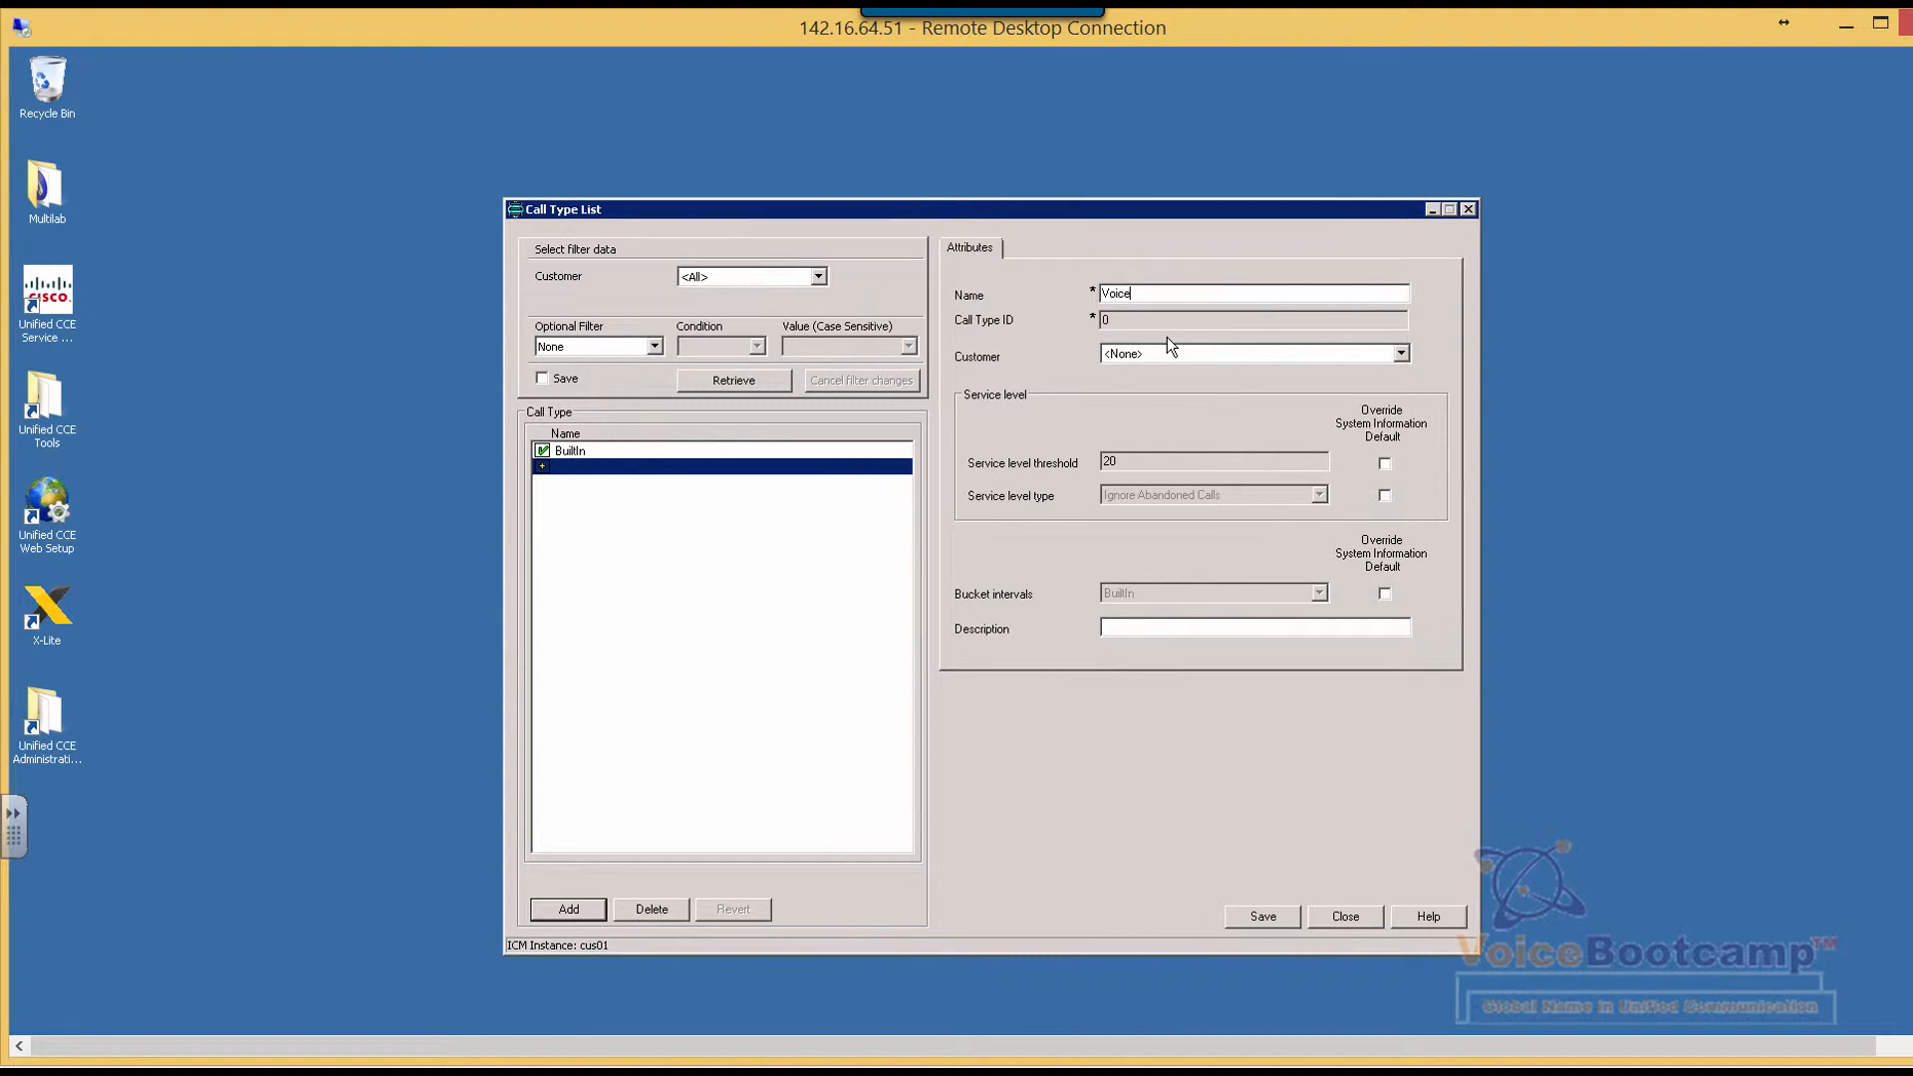
pyautogui.write('CT')
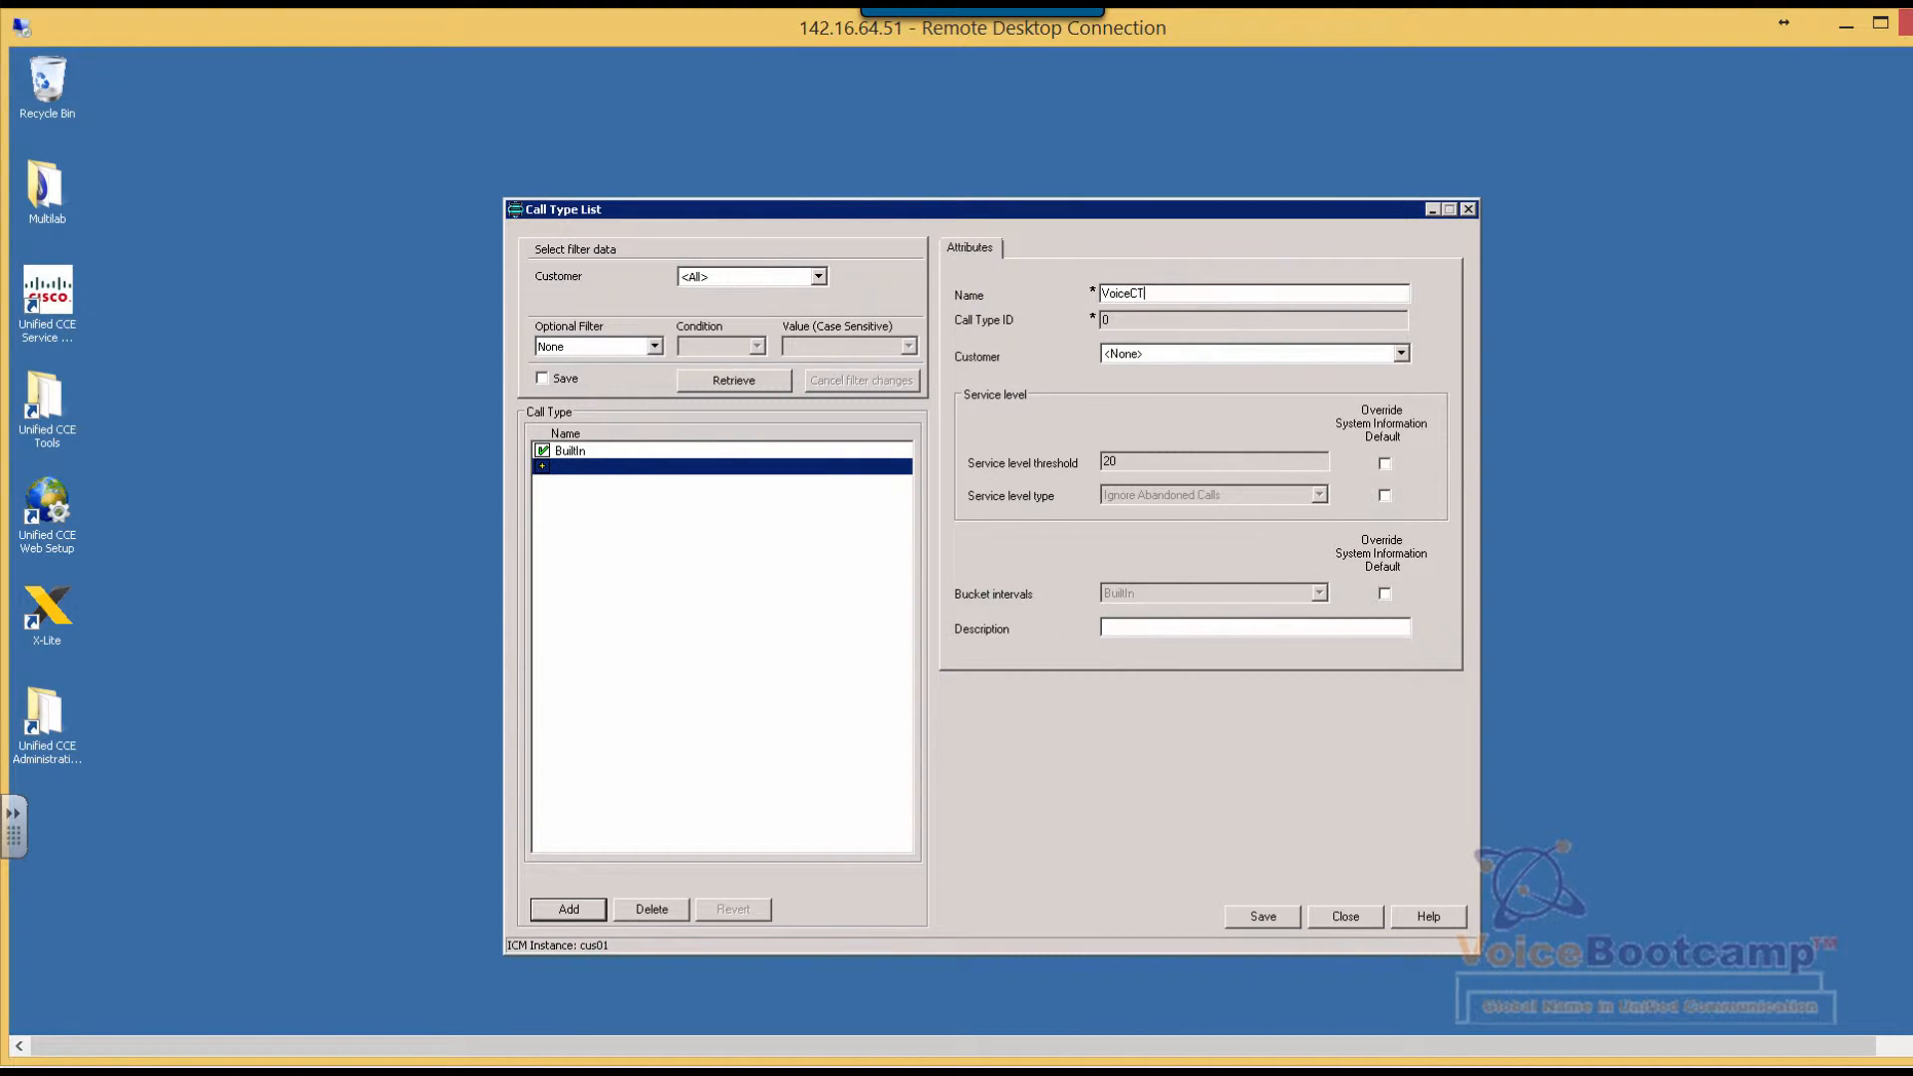
# Step: Set VoiceCT's customer to cus01, save it, and close the call type list
pyautogui.click(1400, 353)
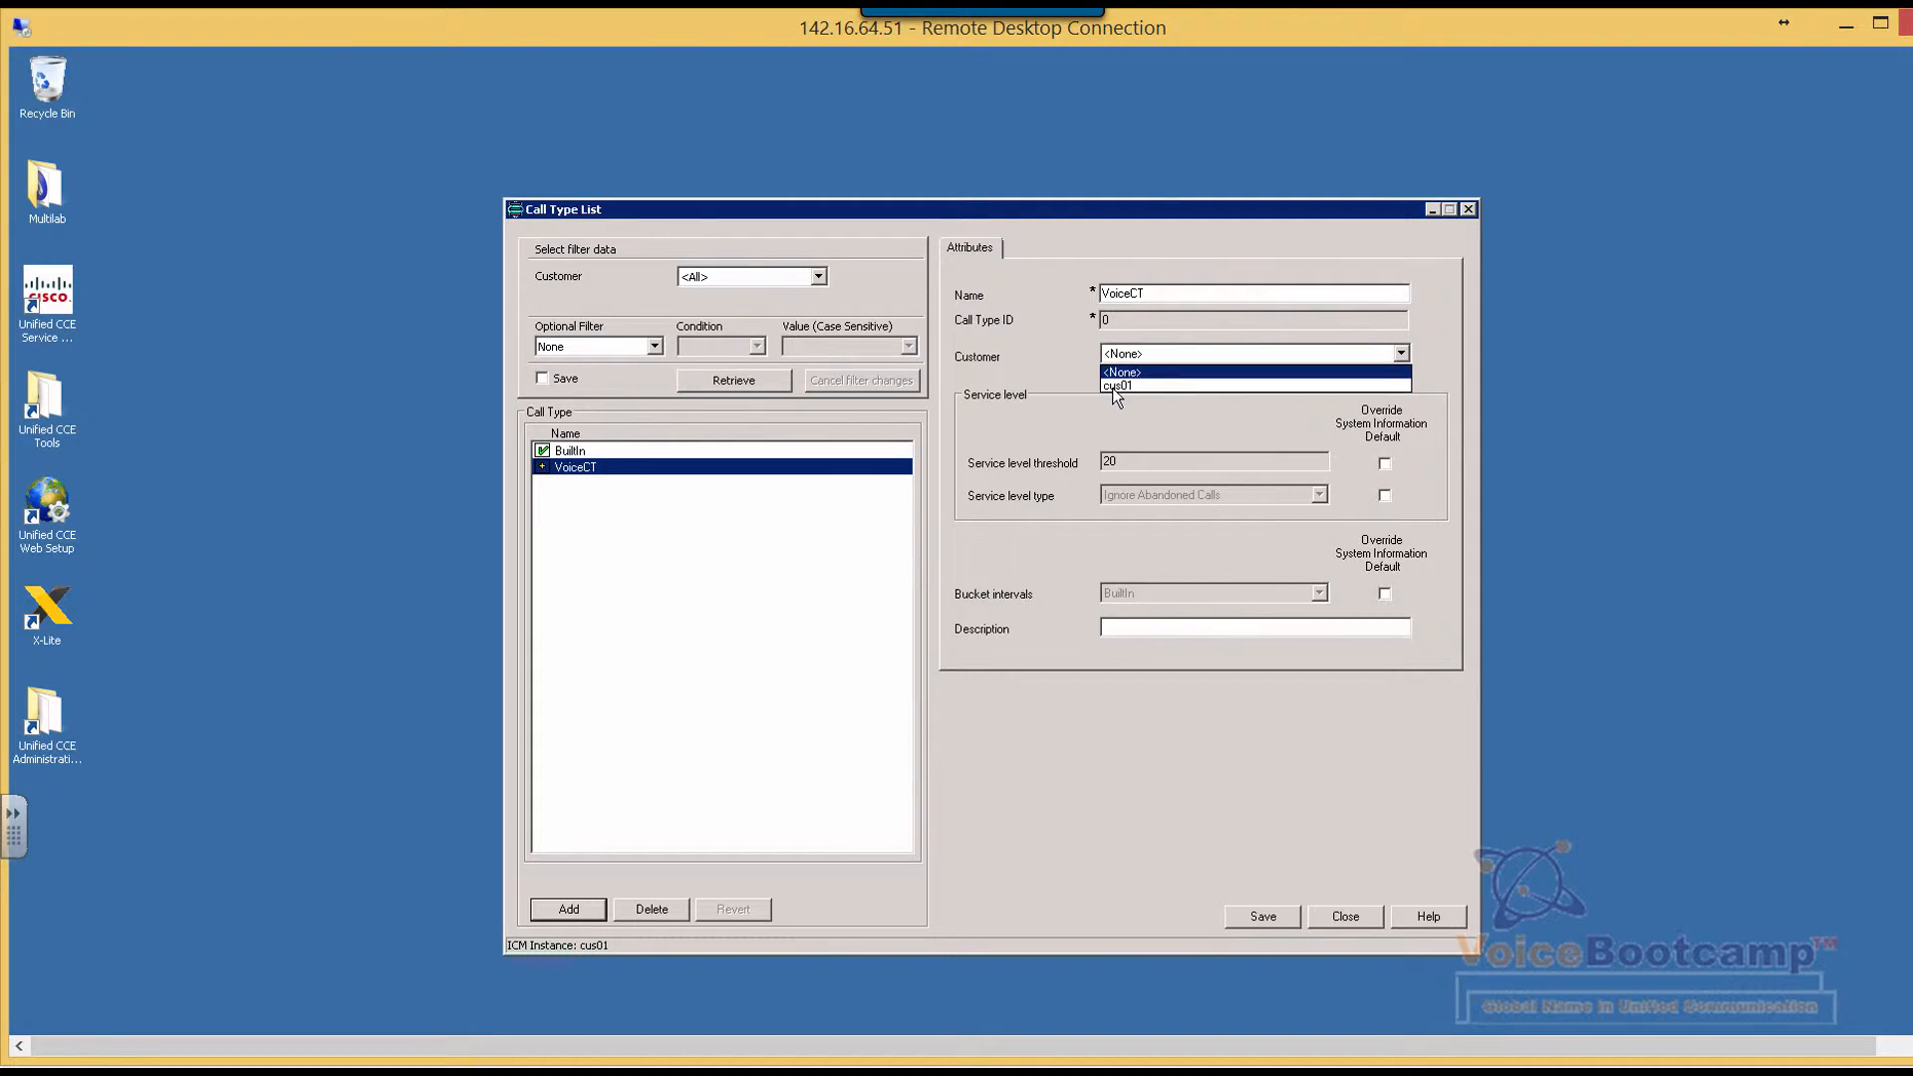
pyautogui.click(1116, 384)
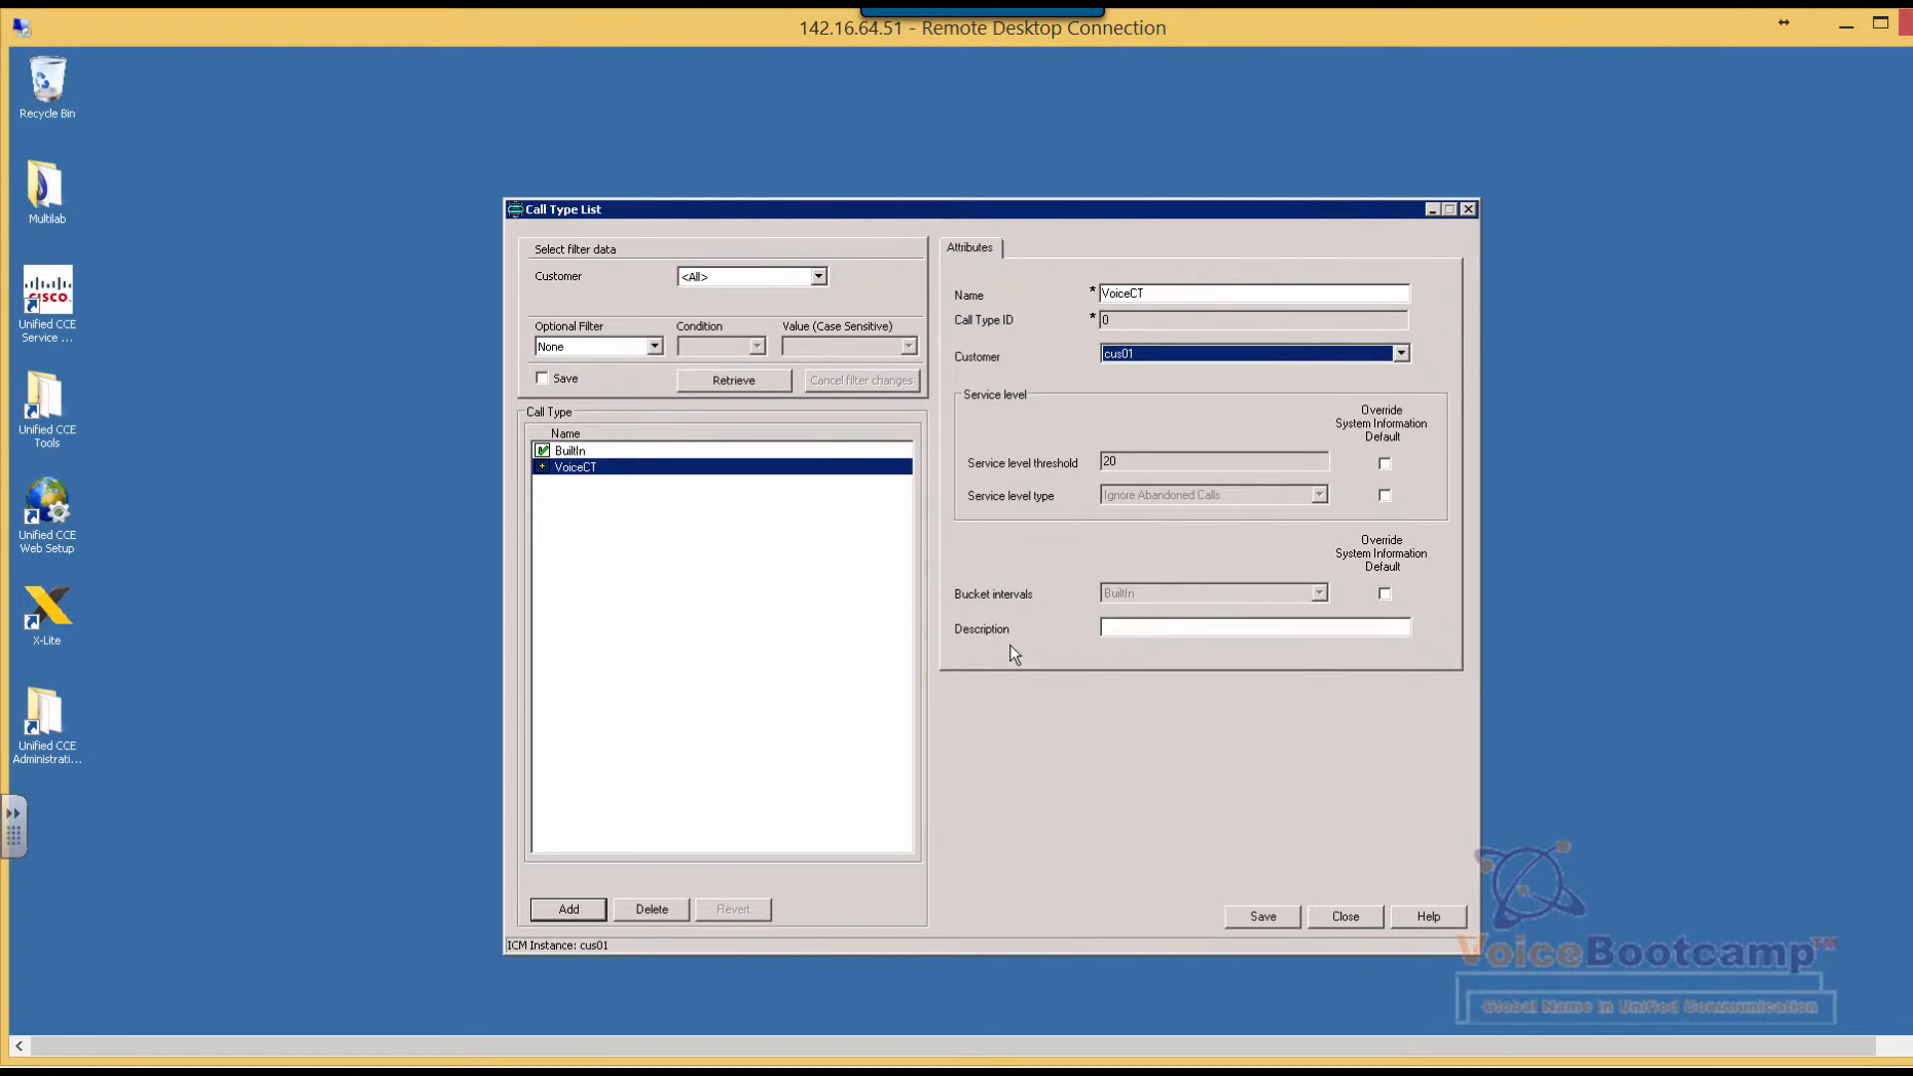
pyautogui.click(1261, 917)
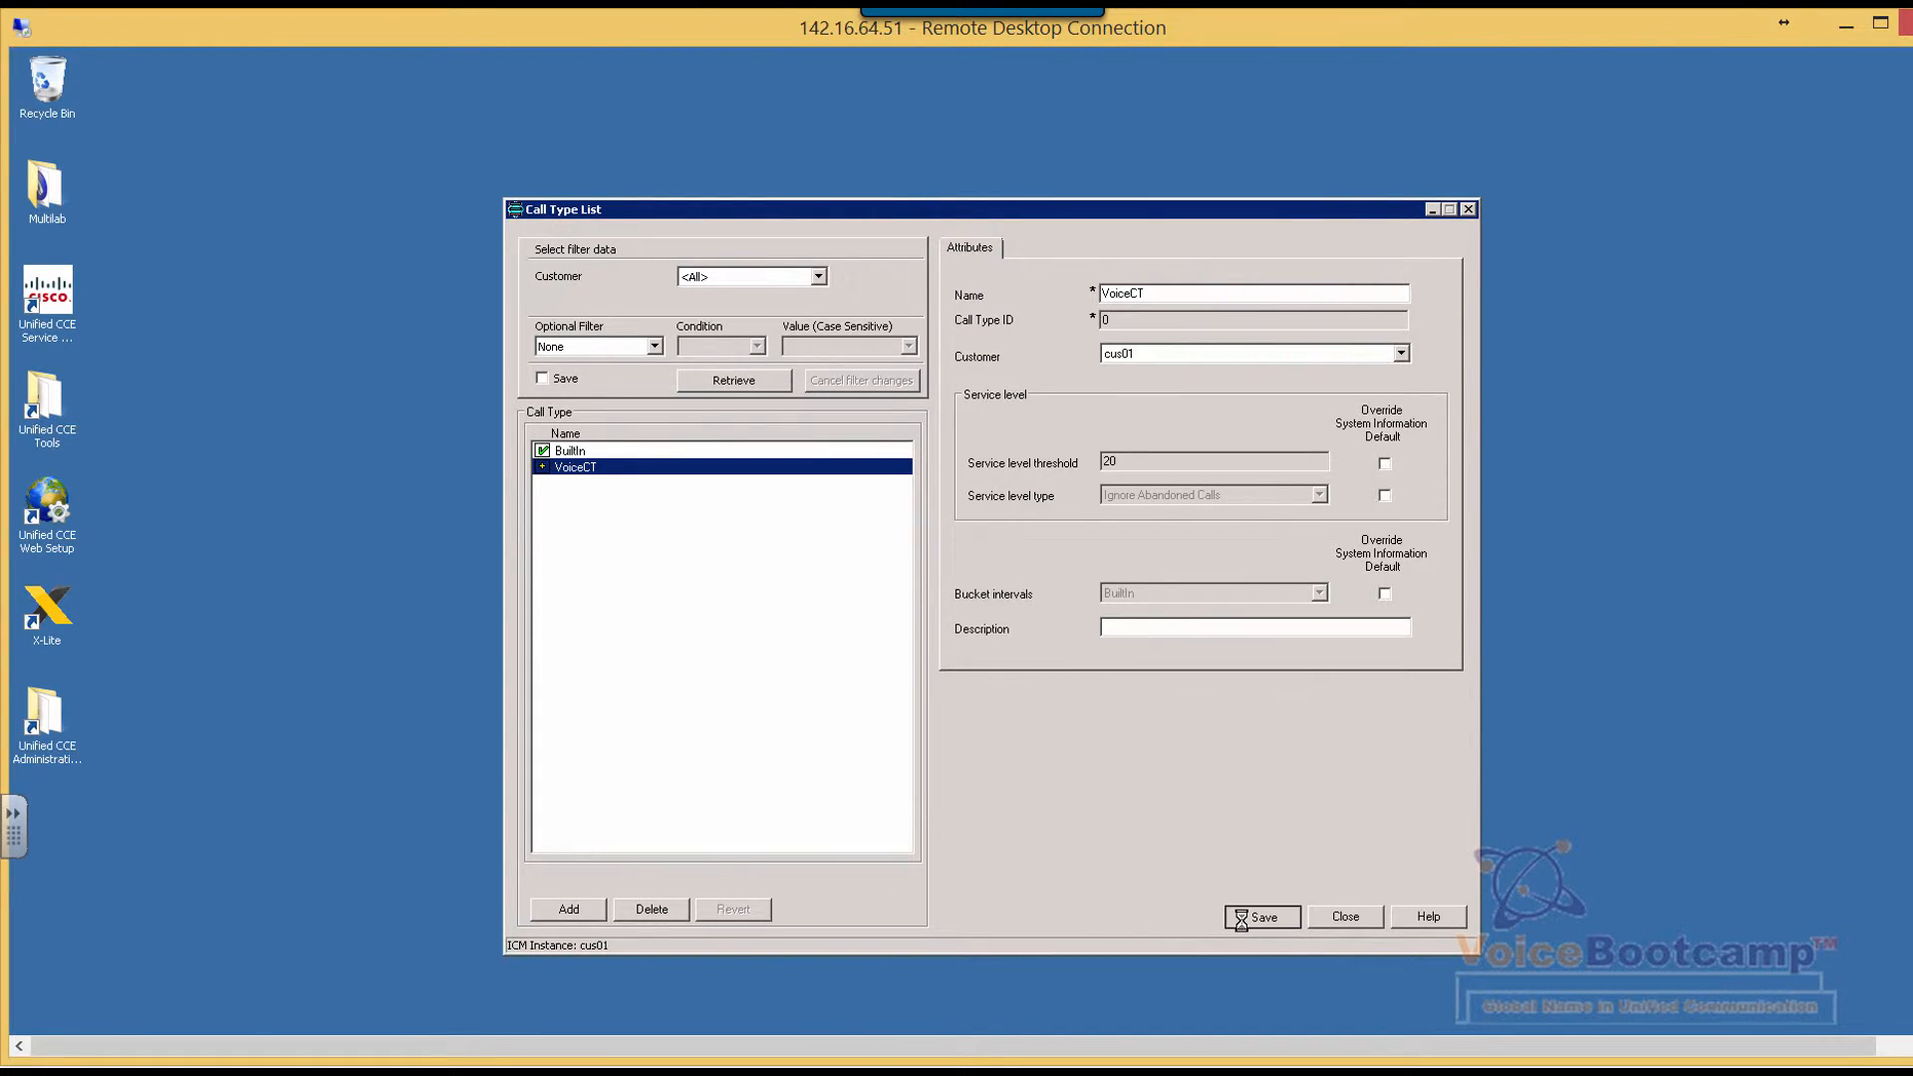
pyautogui.click(1260, 916)
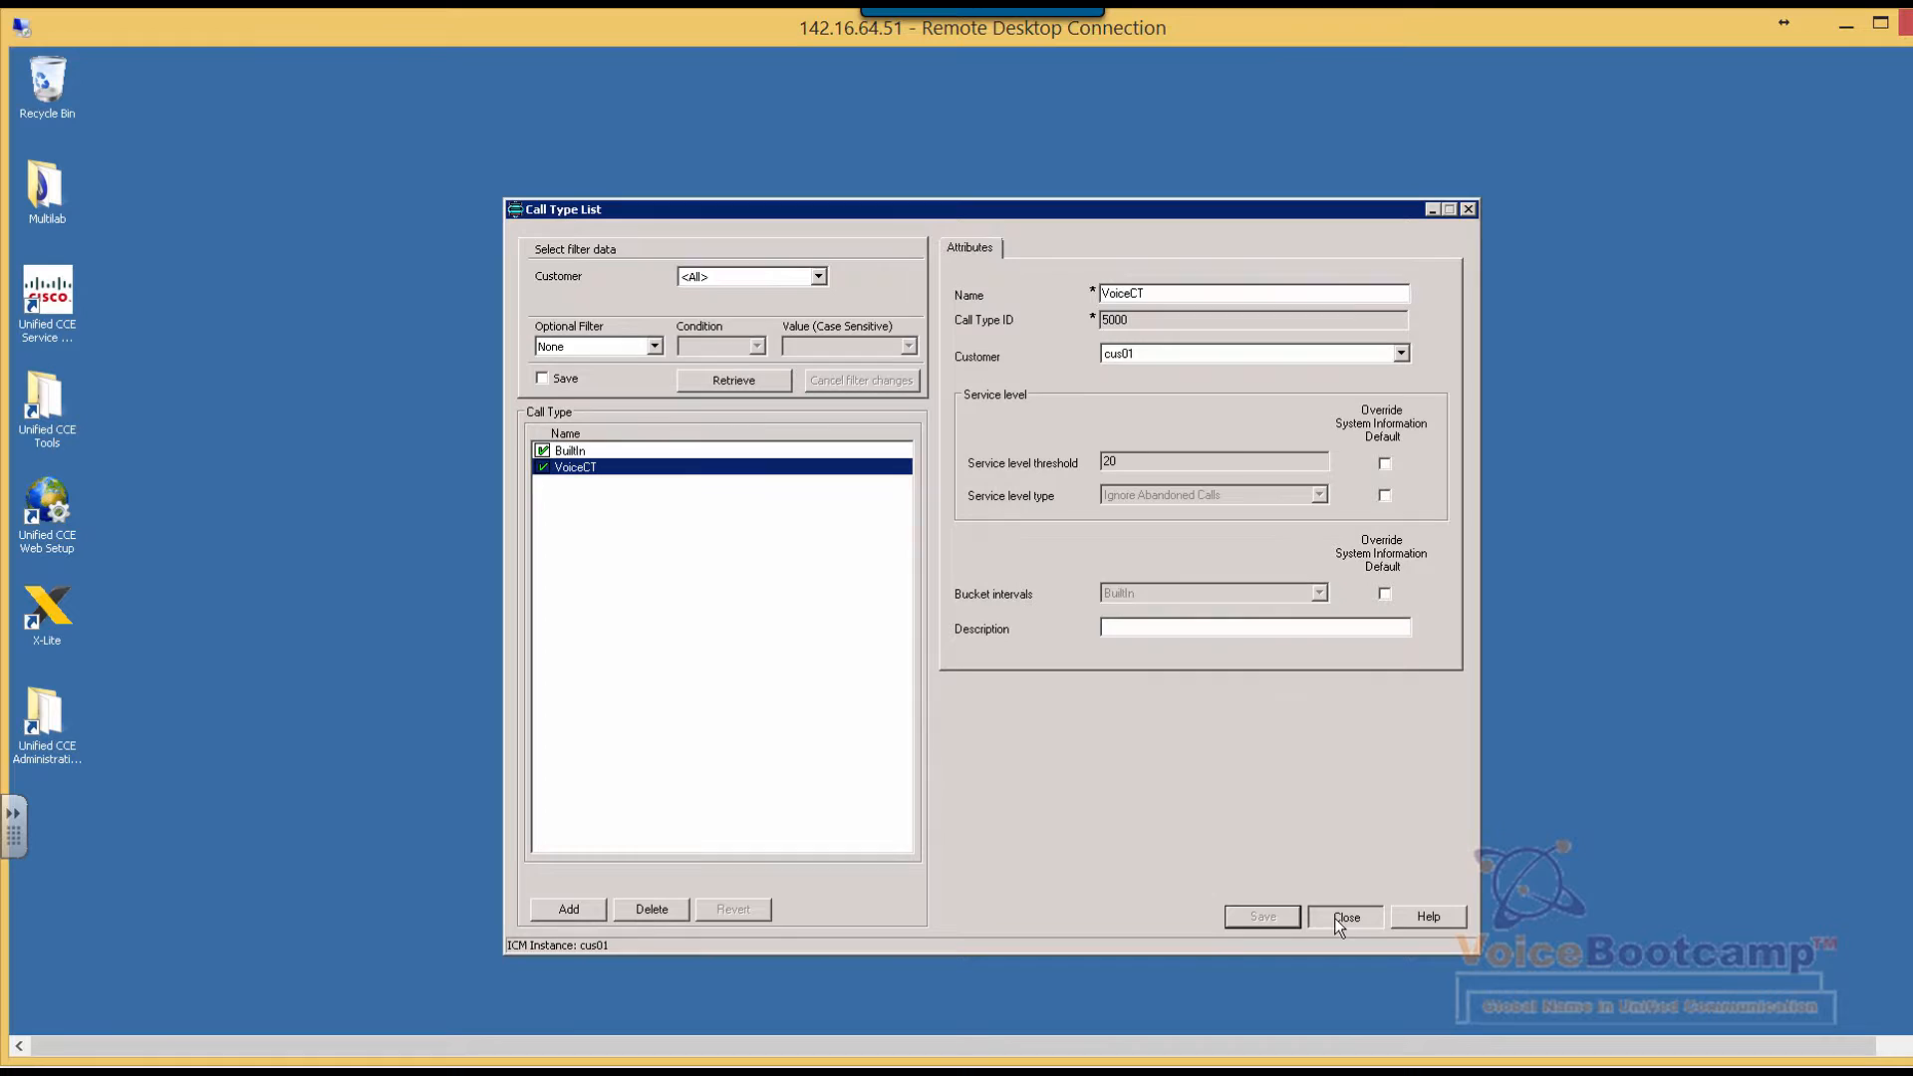
pyautogui.click(1344, 917)
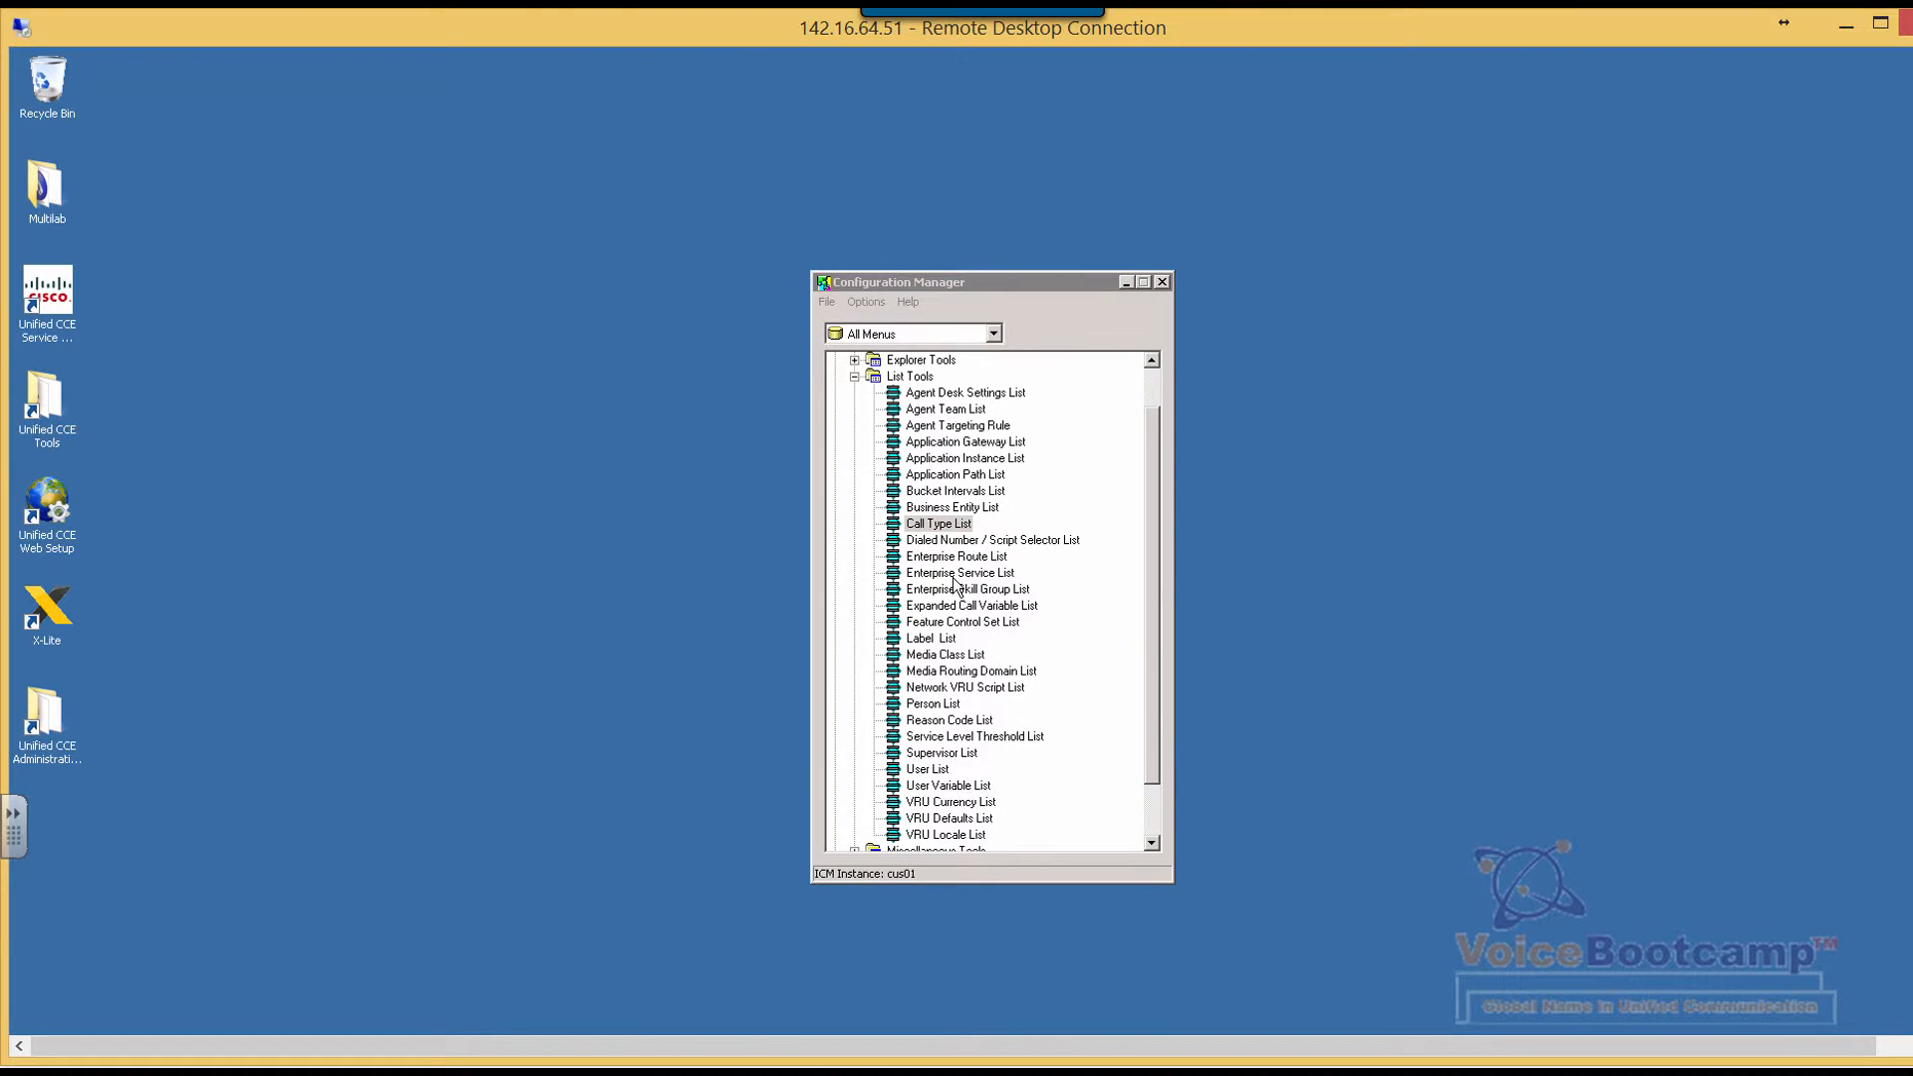
# Step: Add a dialed number with routing client RC_CUCM_WestCoast and media routing domain Cisco_Voice
pyautogui.click(992, 538)
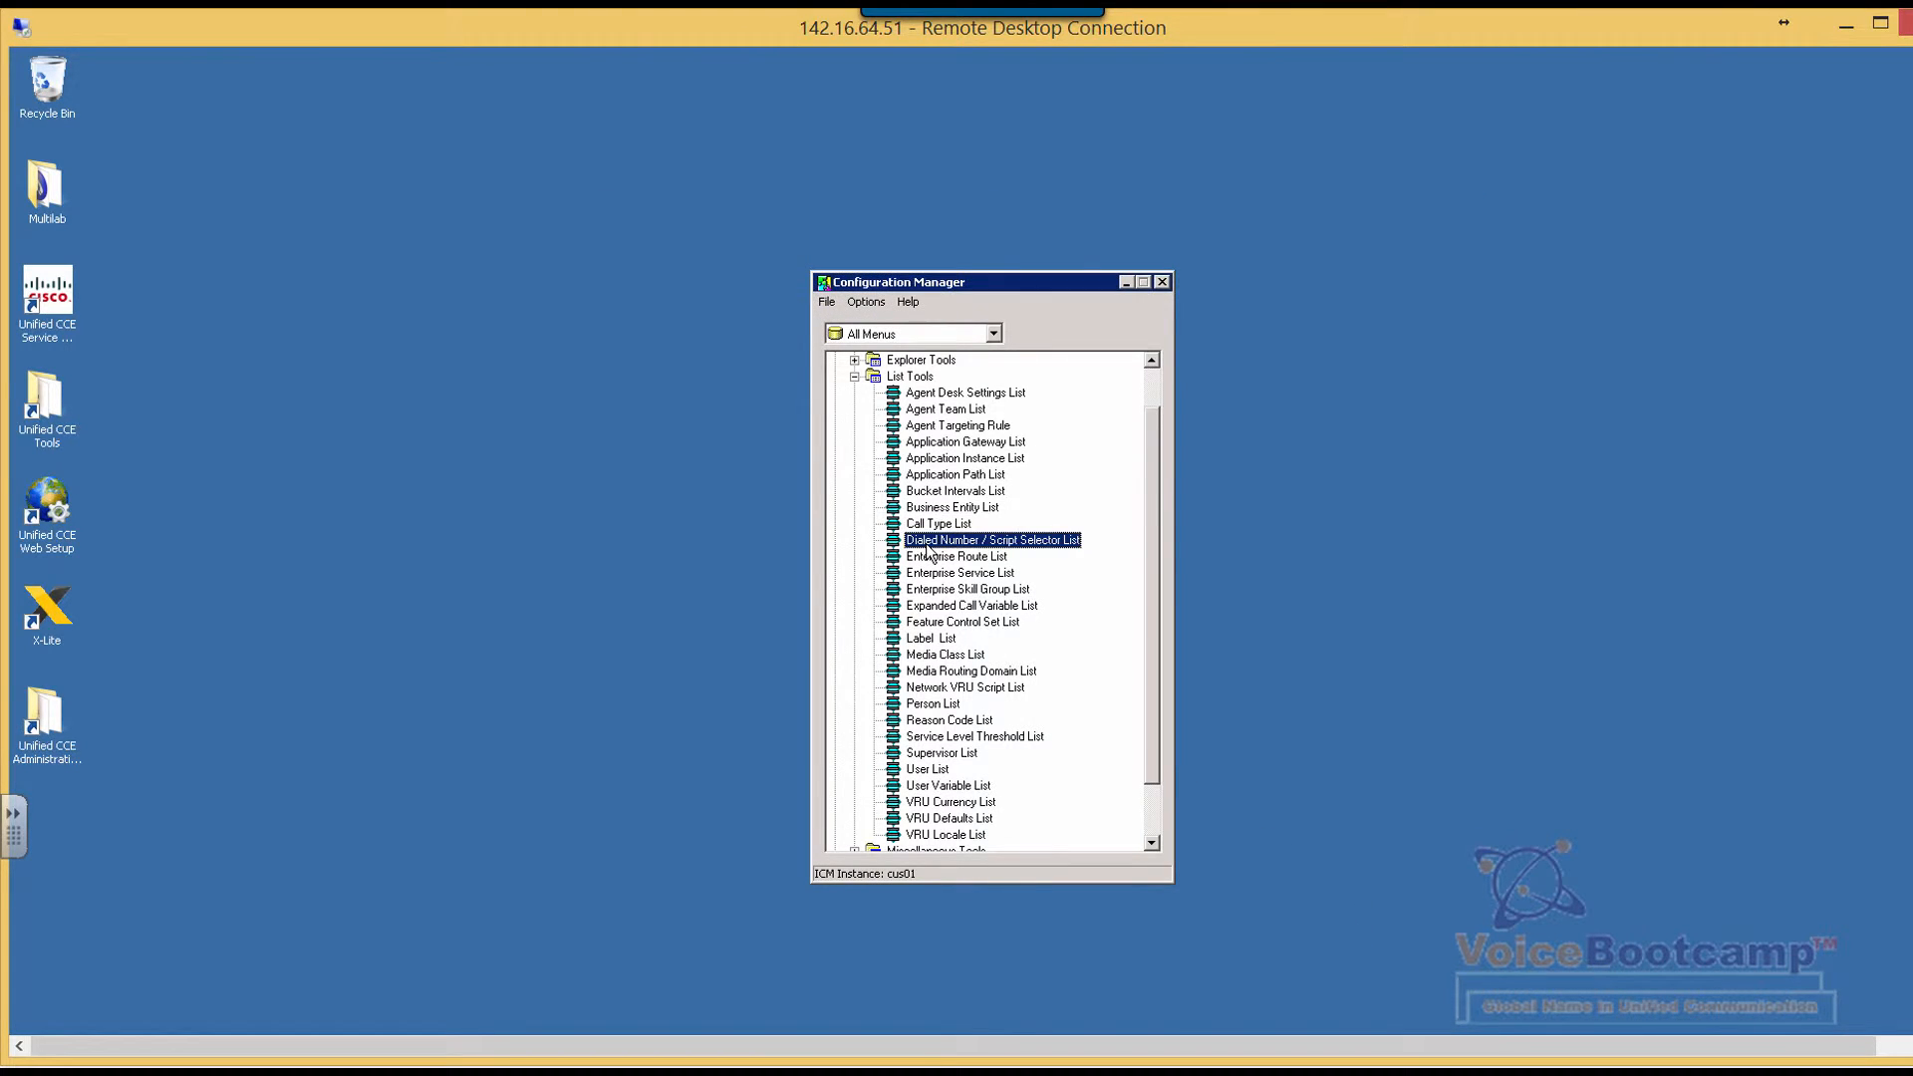
pyautogui.moveTo(929, 537)
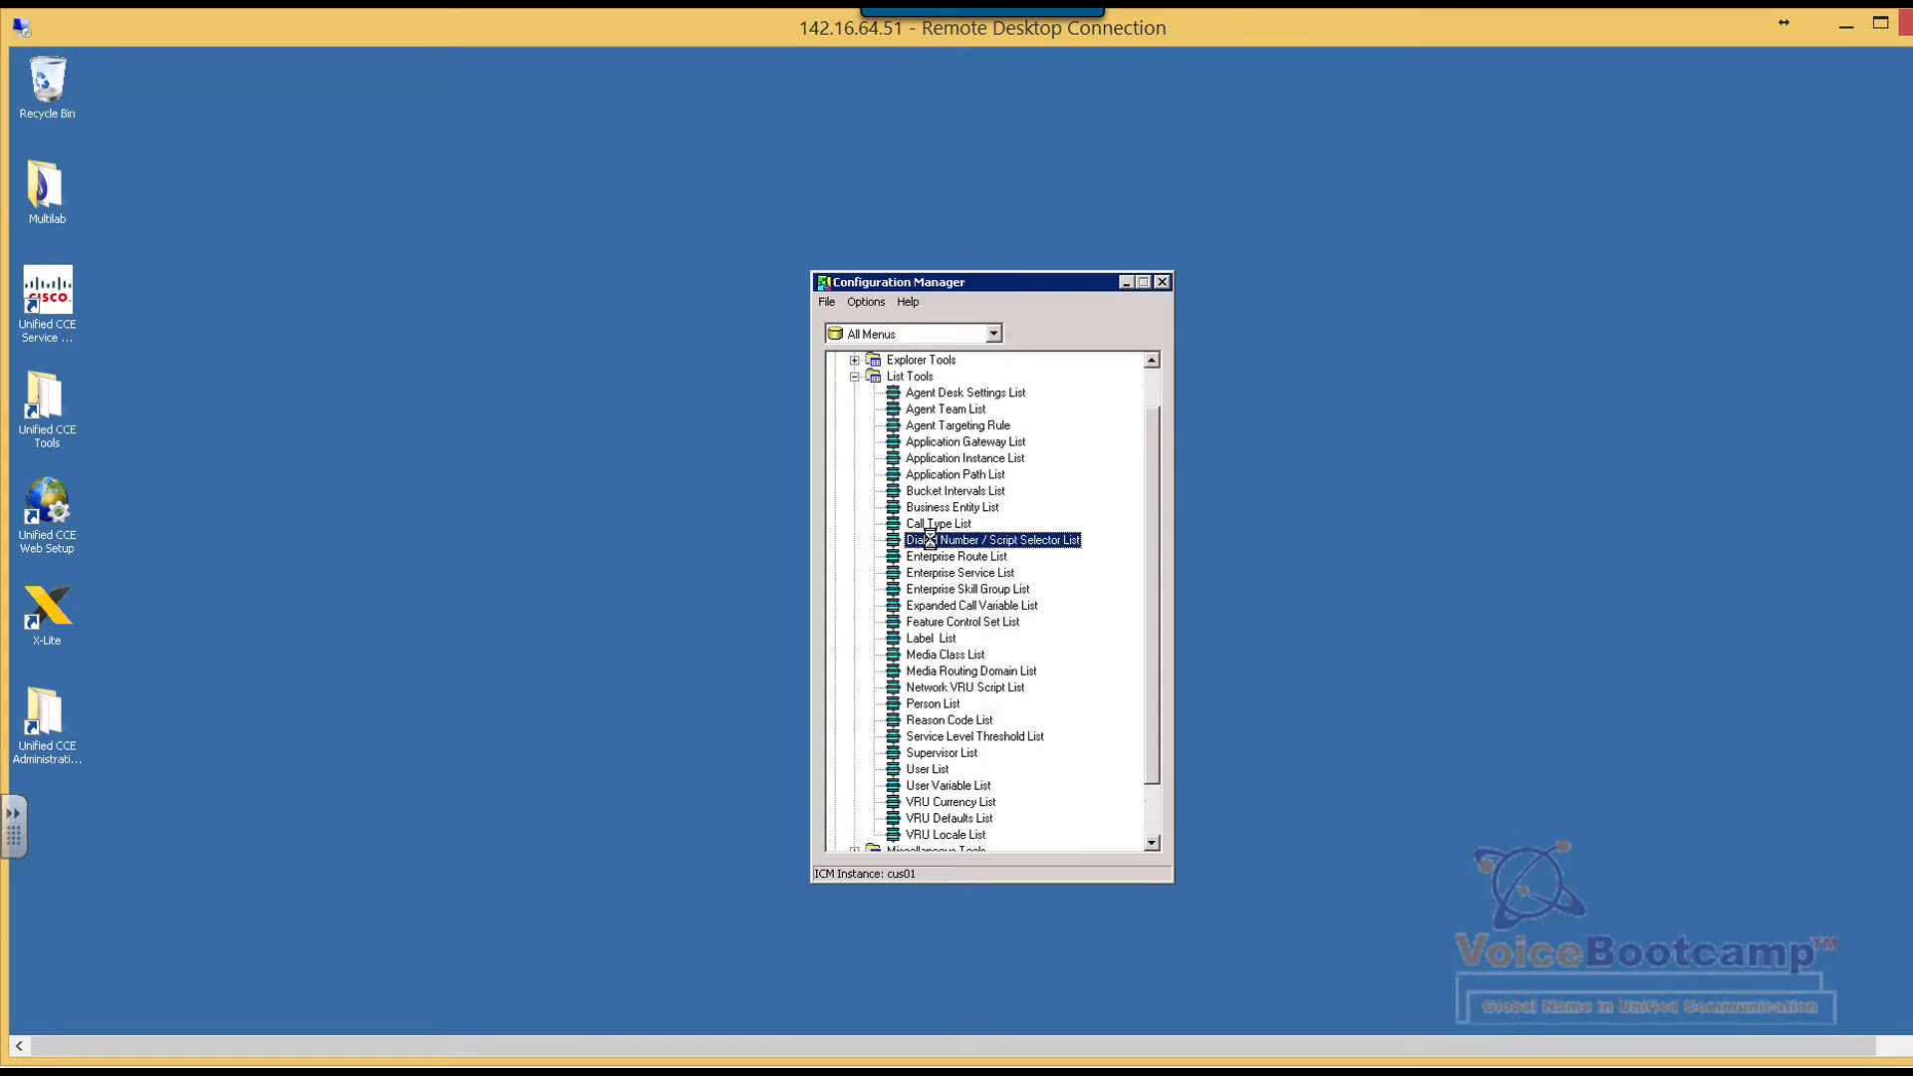
pyautogui.doubleClick(992, 539)
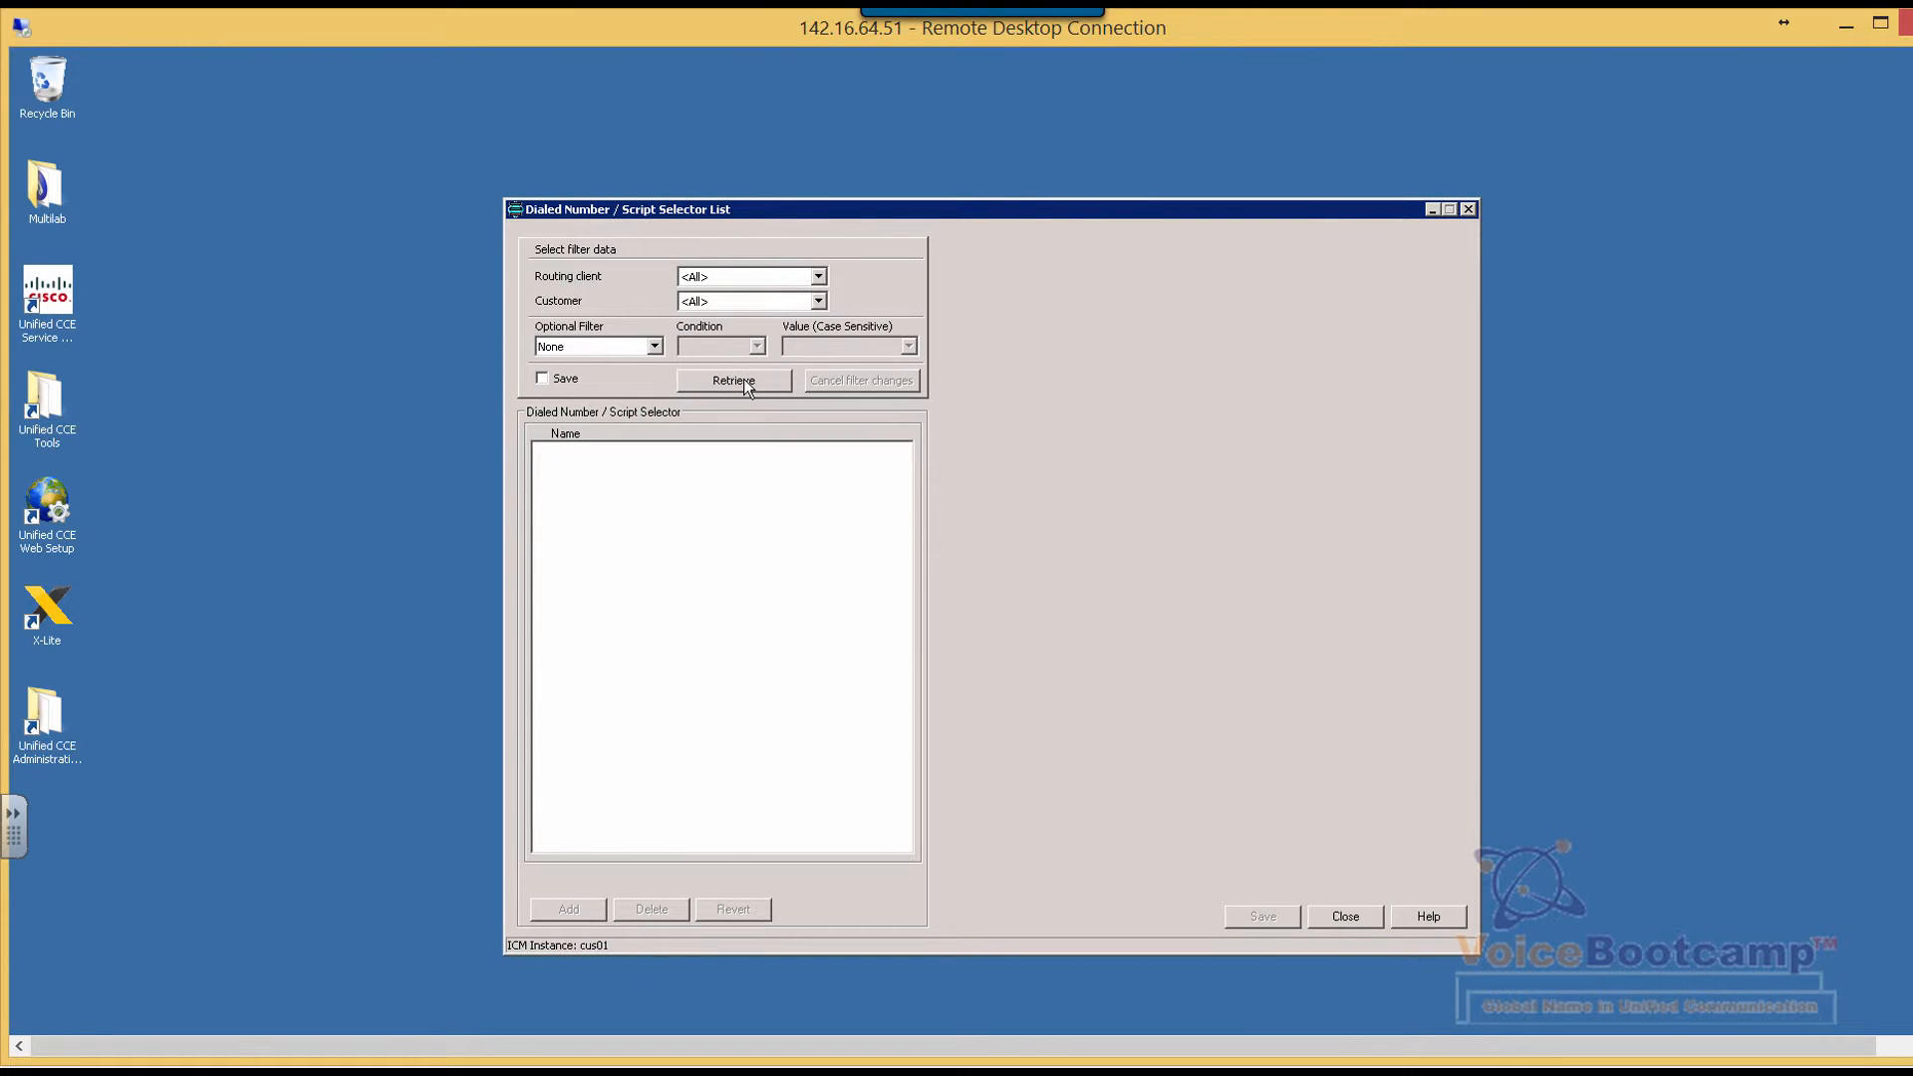
pyautogui.click(565, 909)
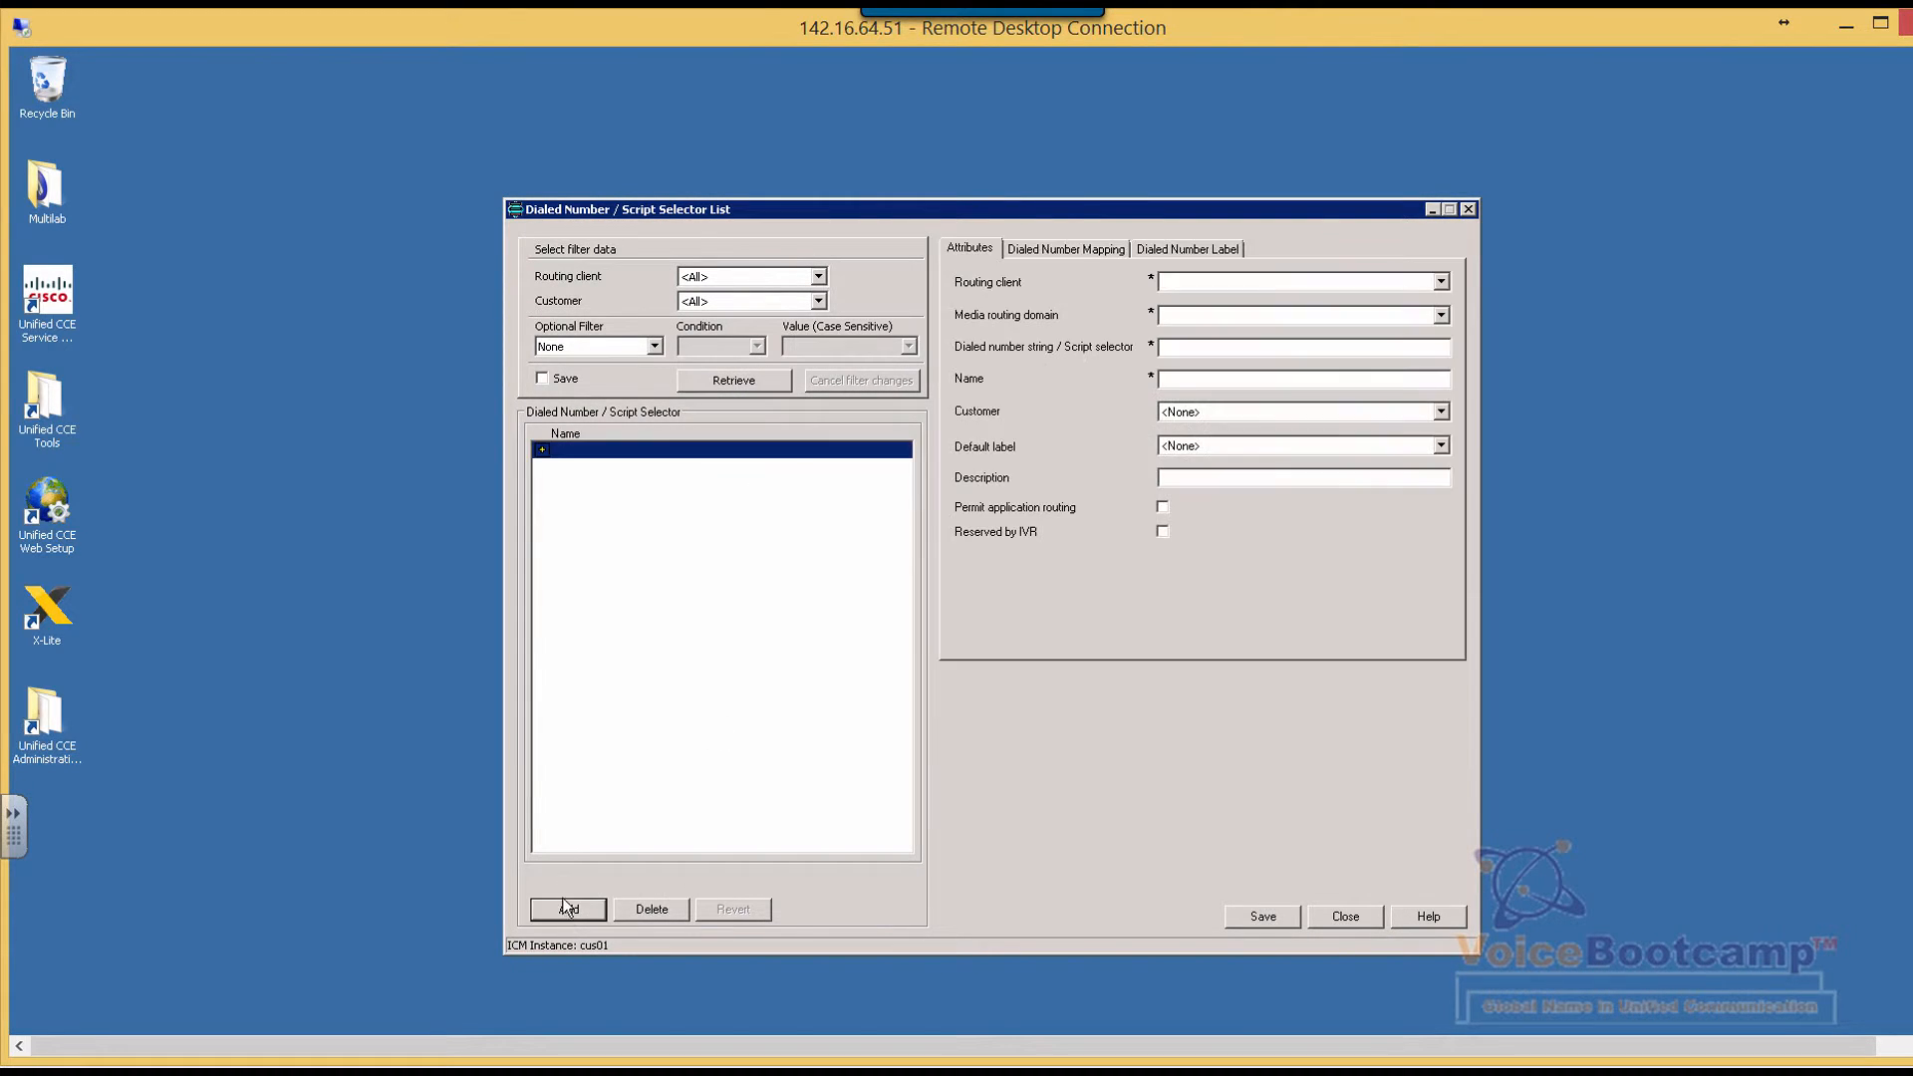
pyautogui.moveTo(1224, 288)
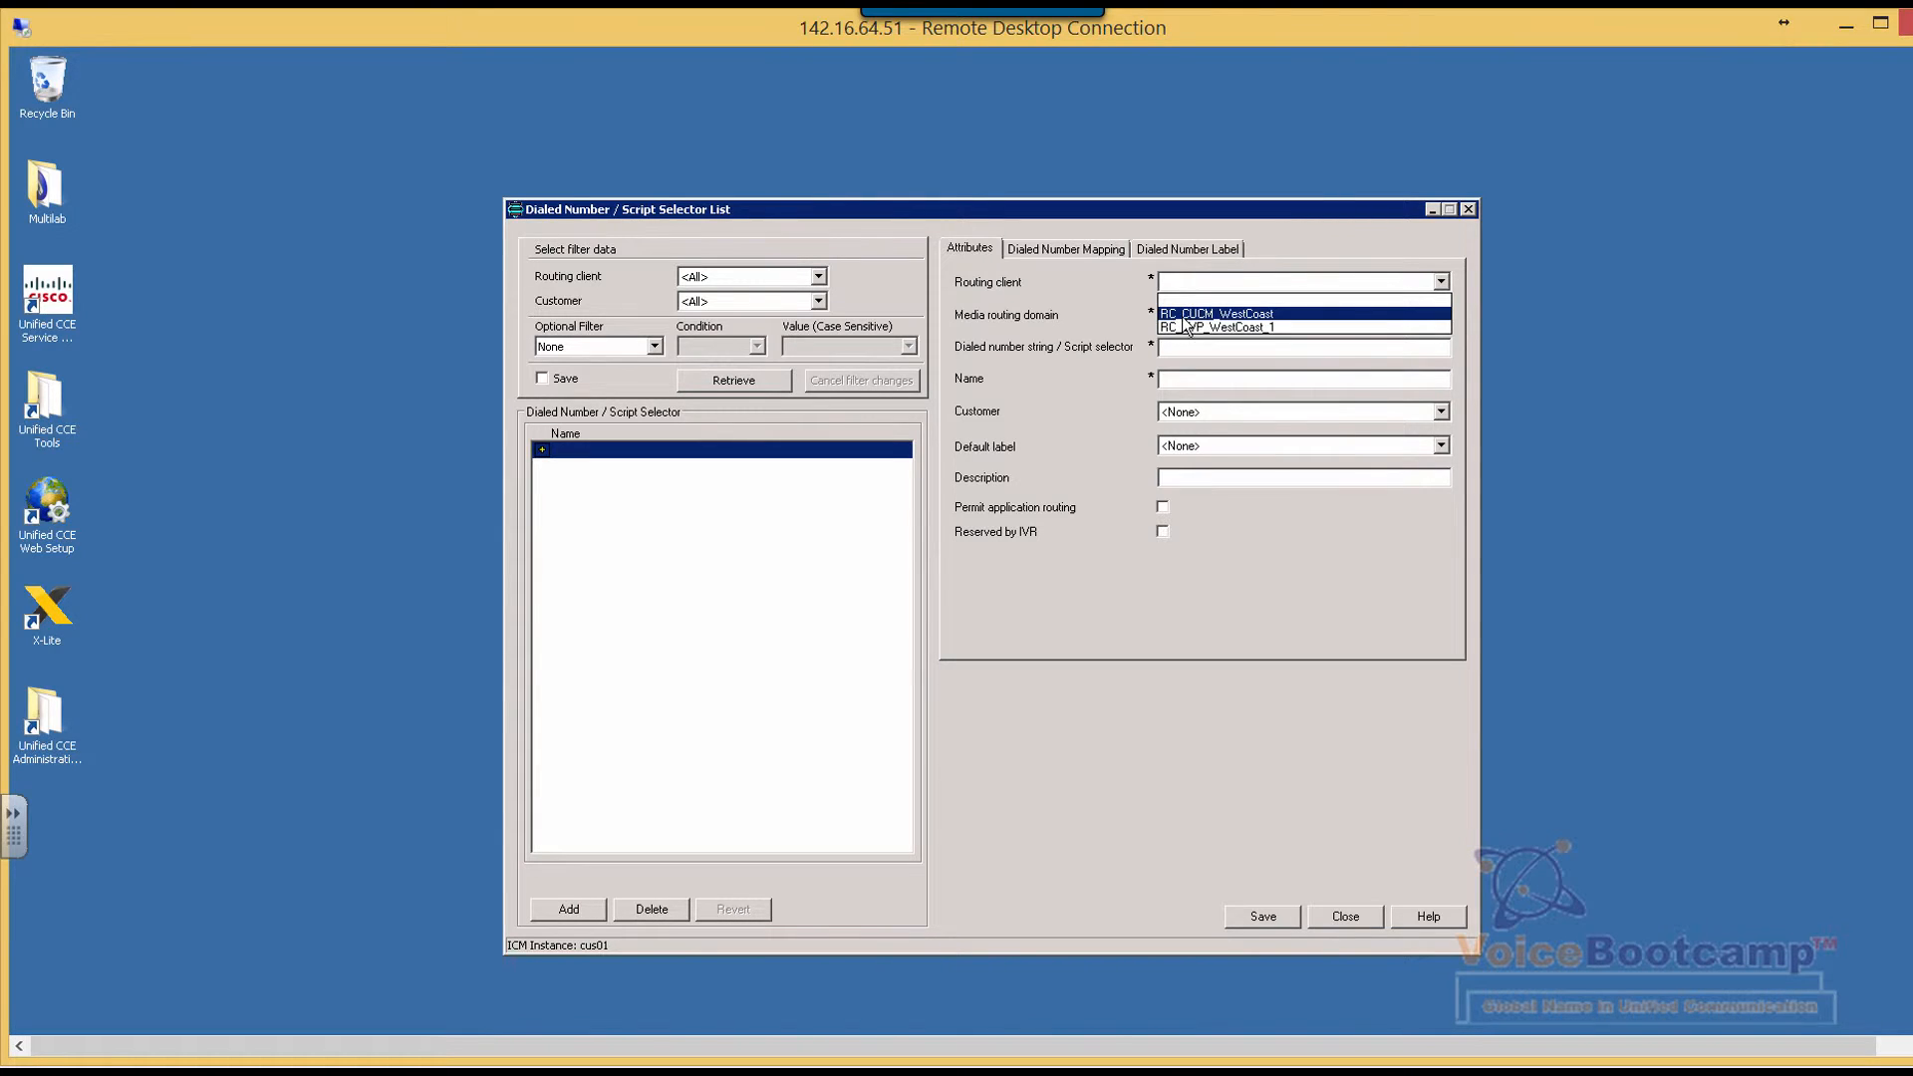
pyautogui.click(1215, 312)
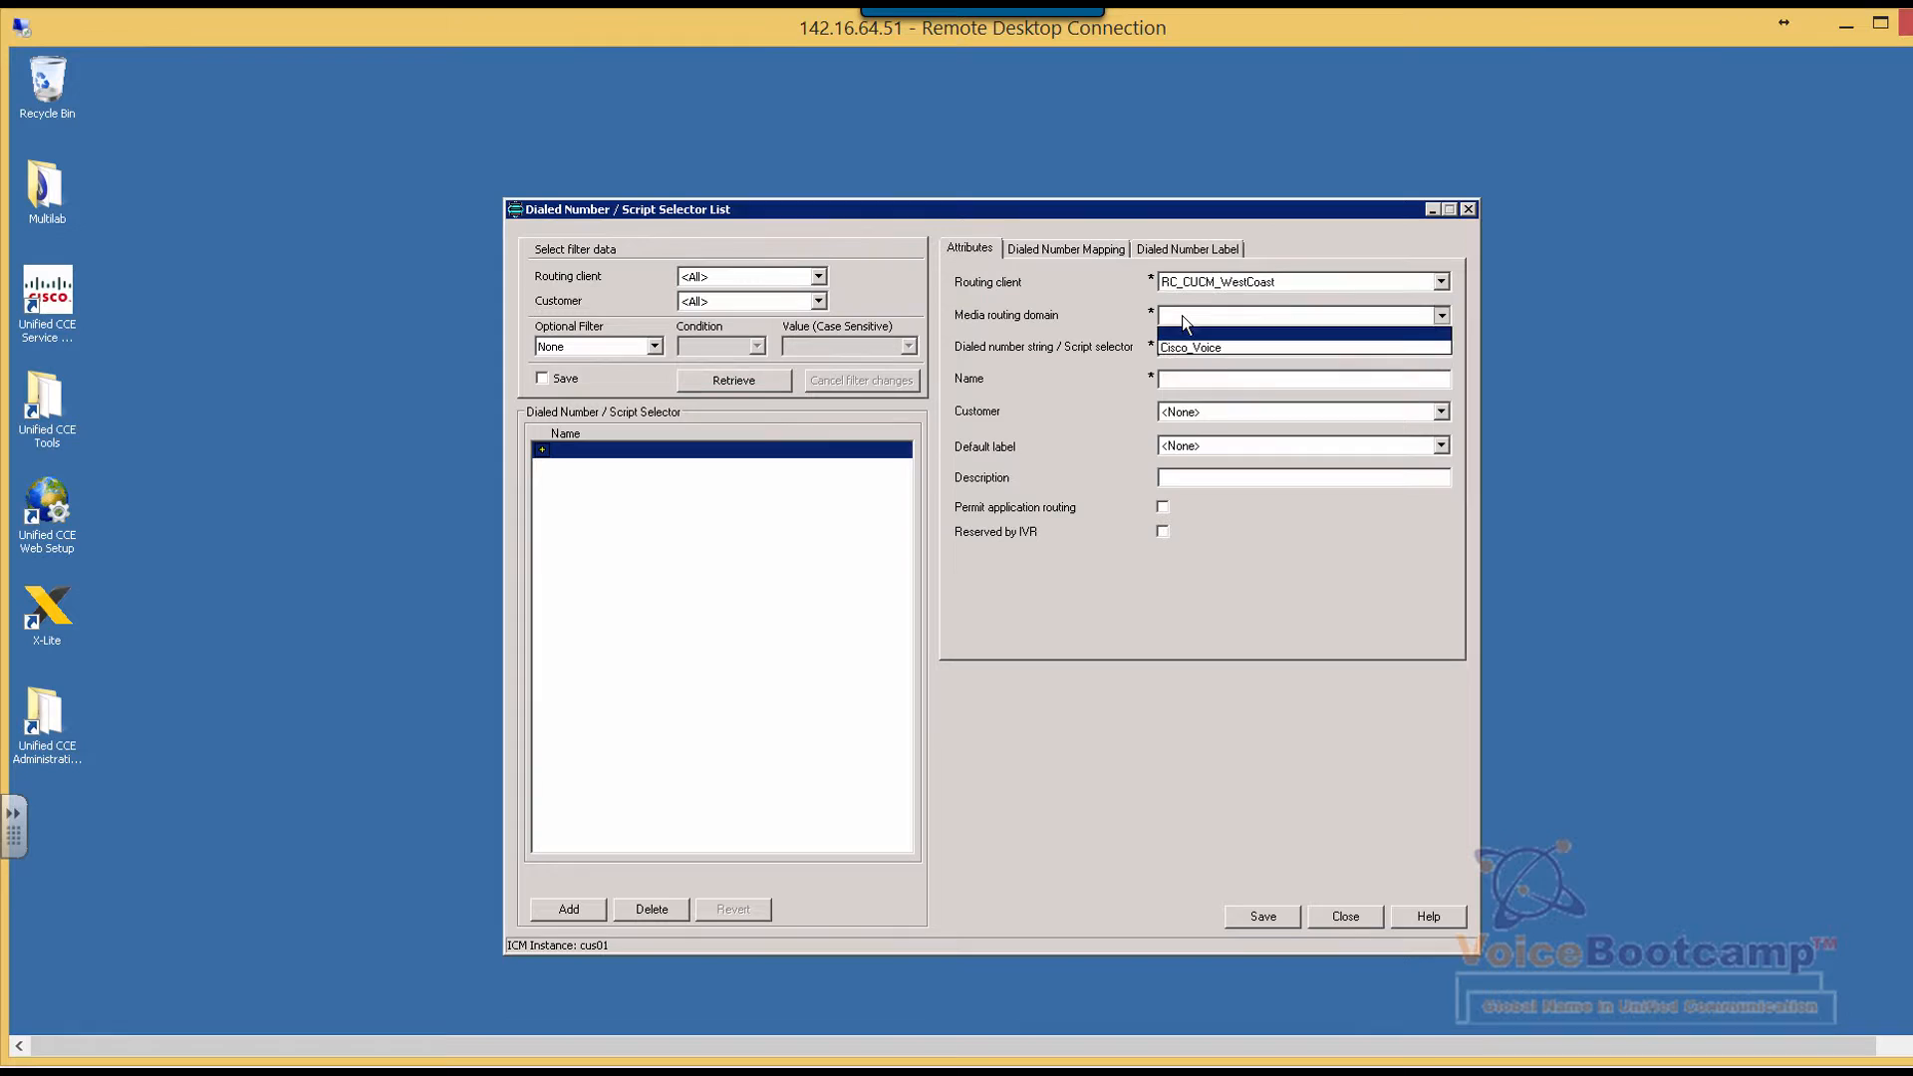
pyautogui.click(1299, 348)
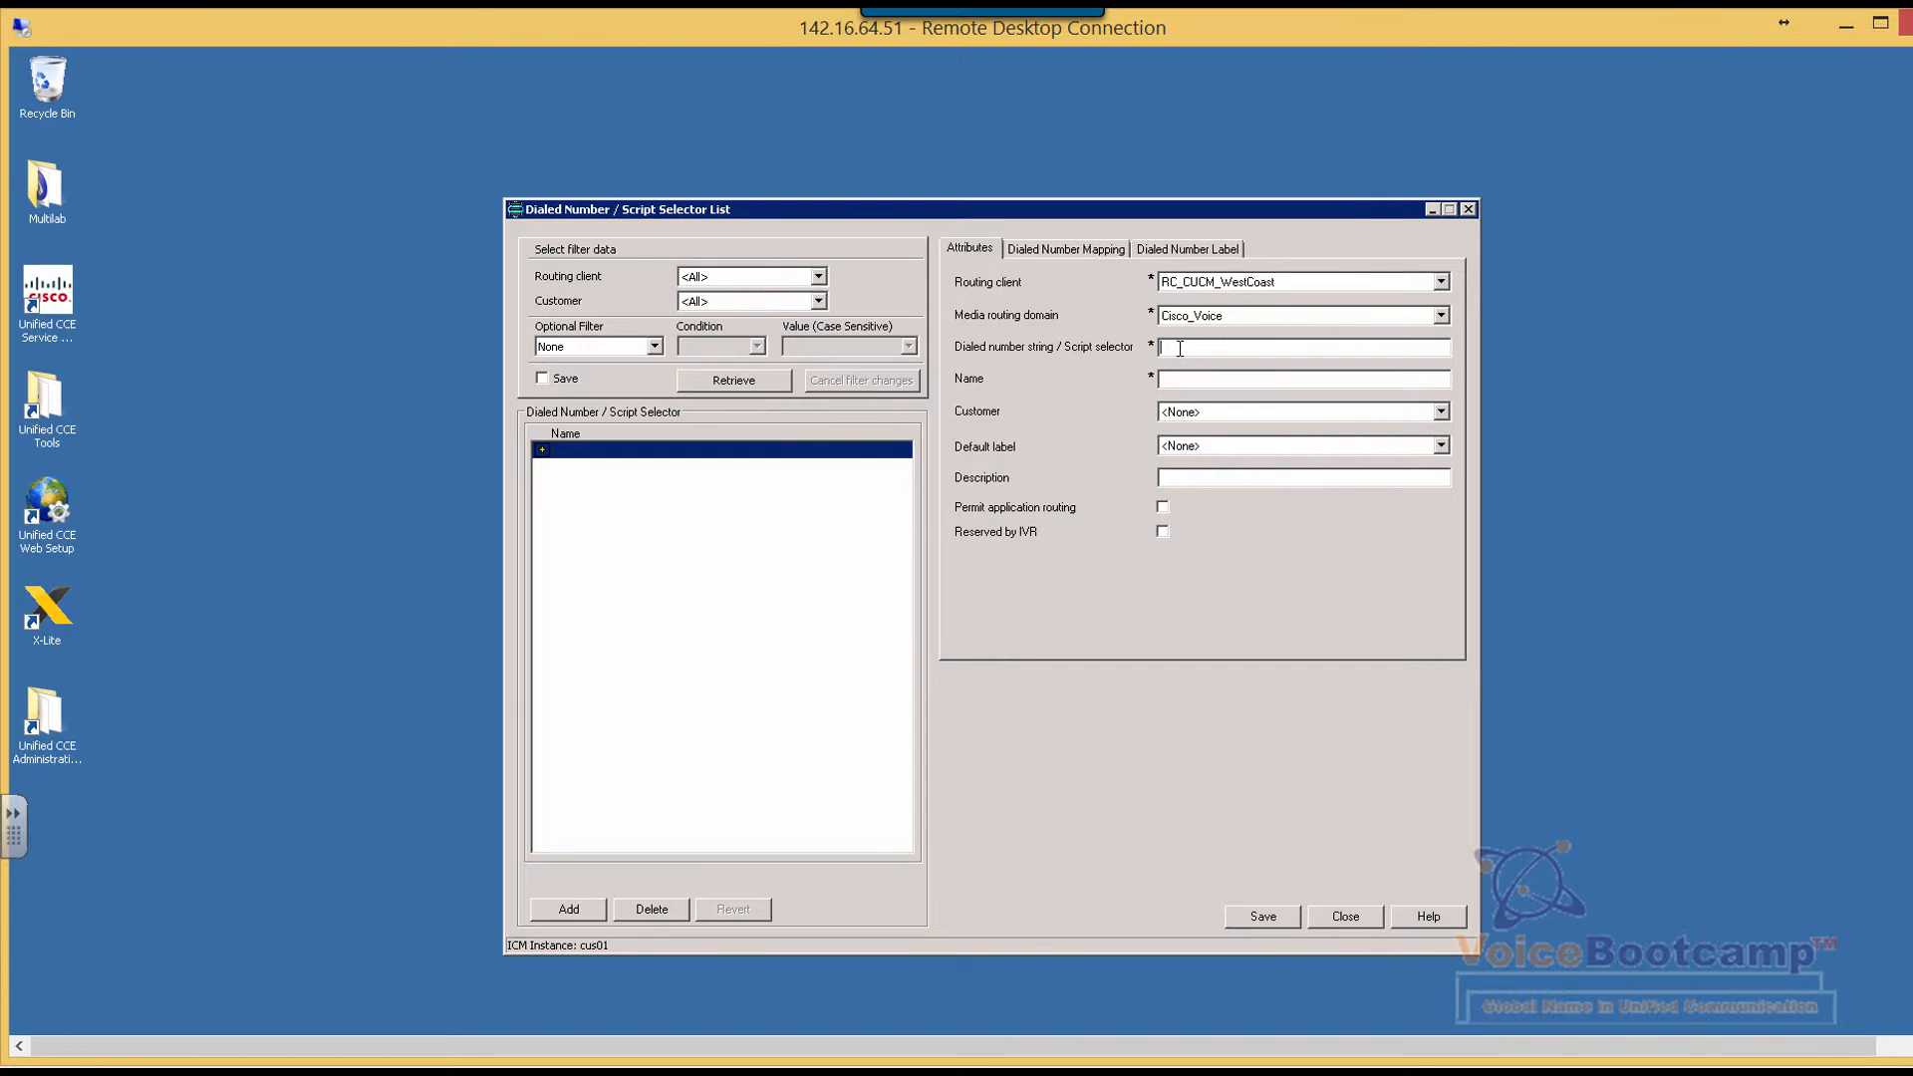
# Step: Enter dialed number string 2700, set customer cus01, and view its call type mappings
pyautogui.write('27')
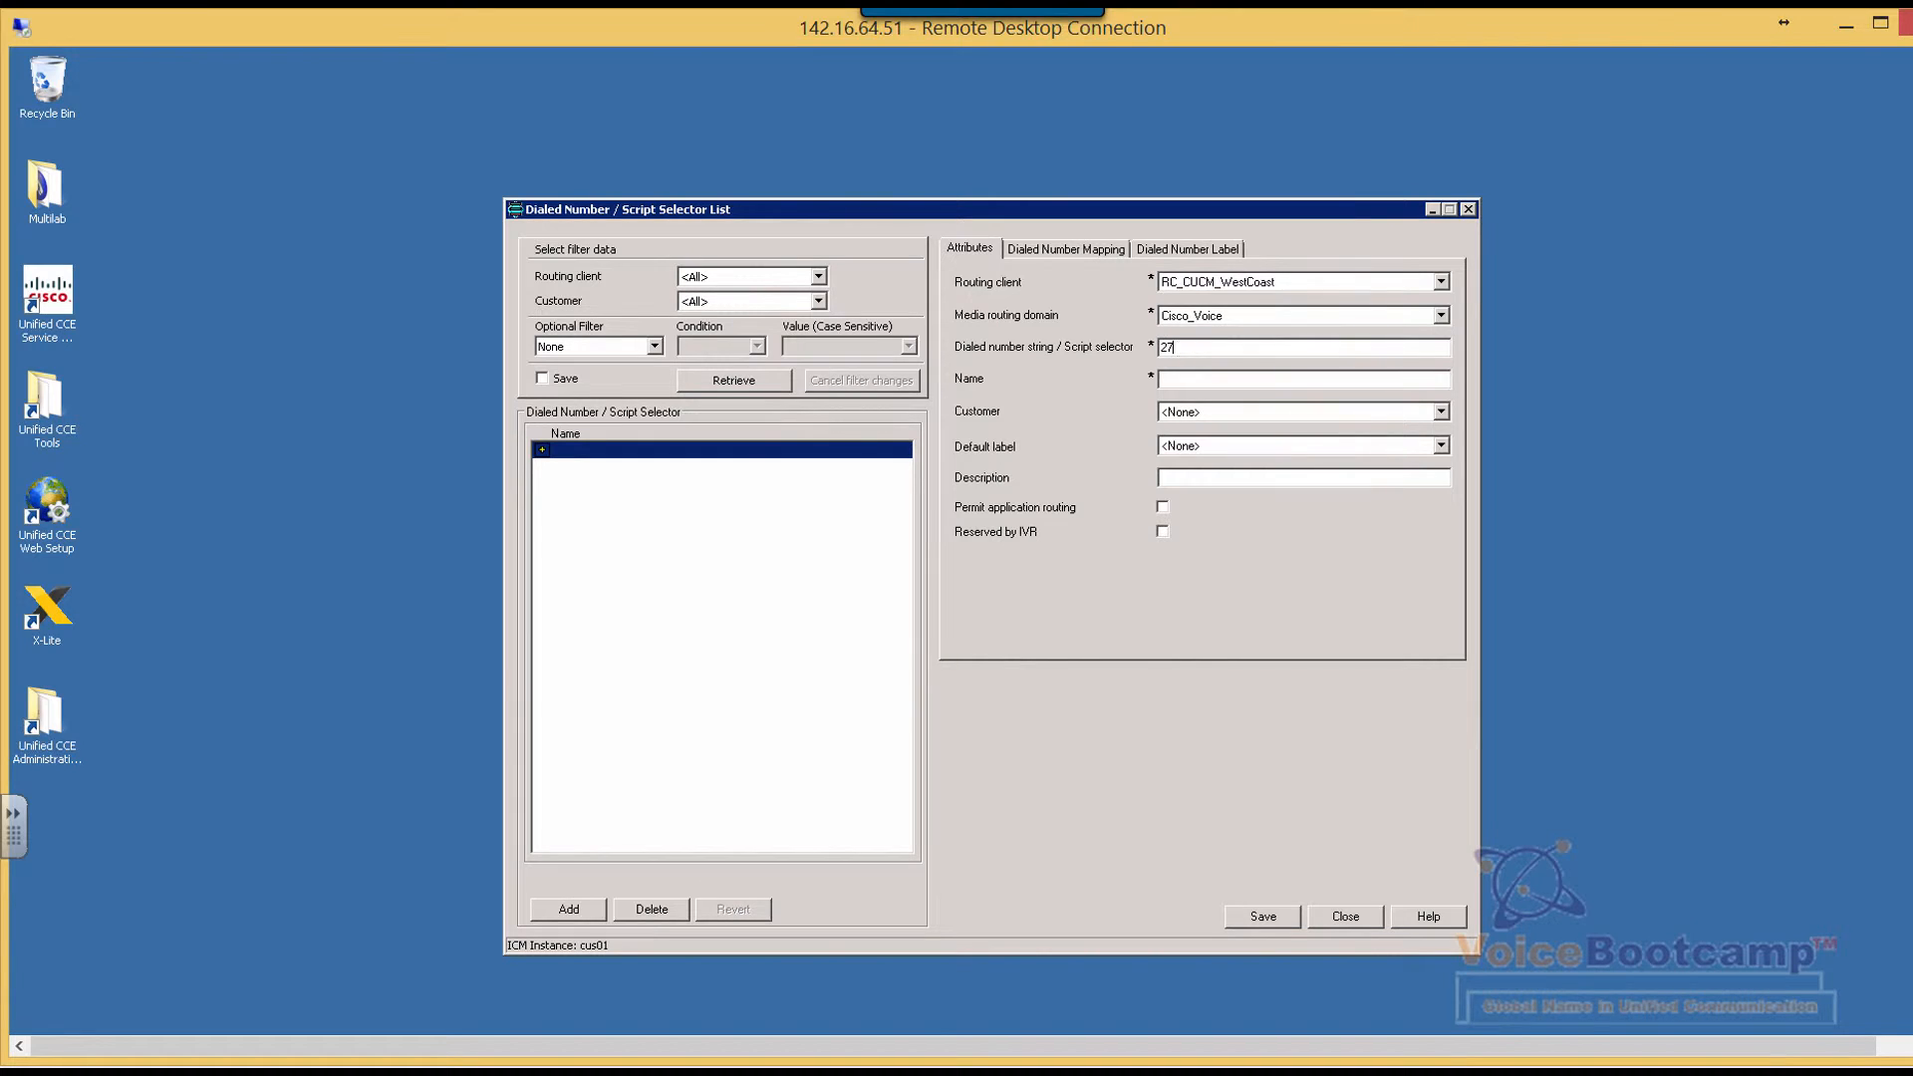
pyautogui.write('00')
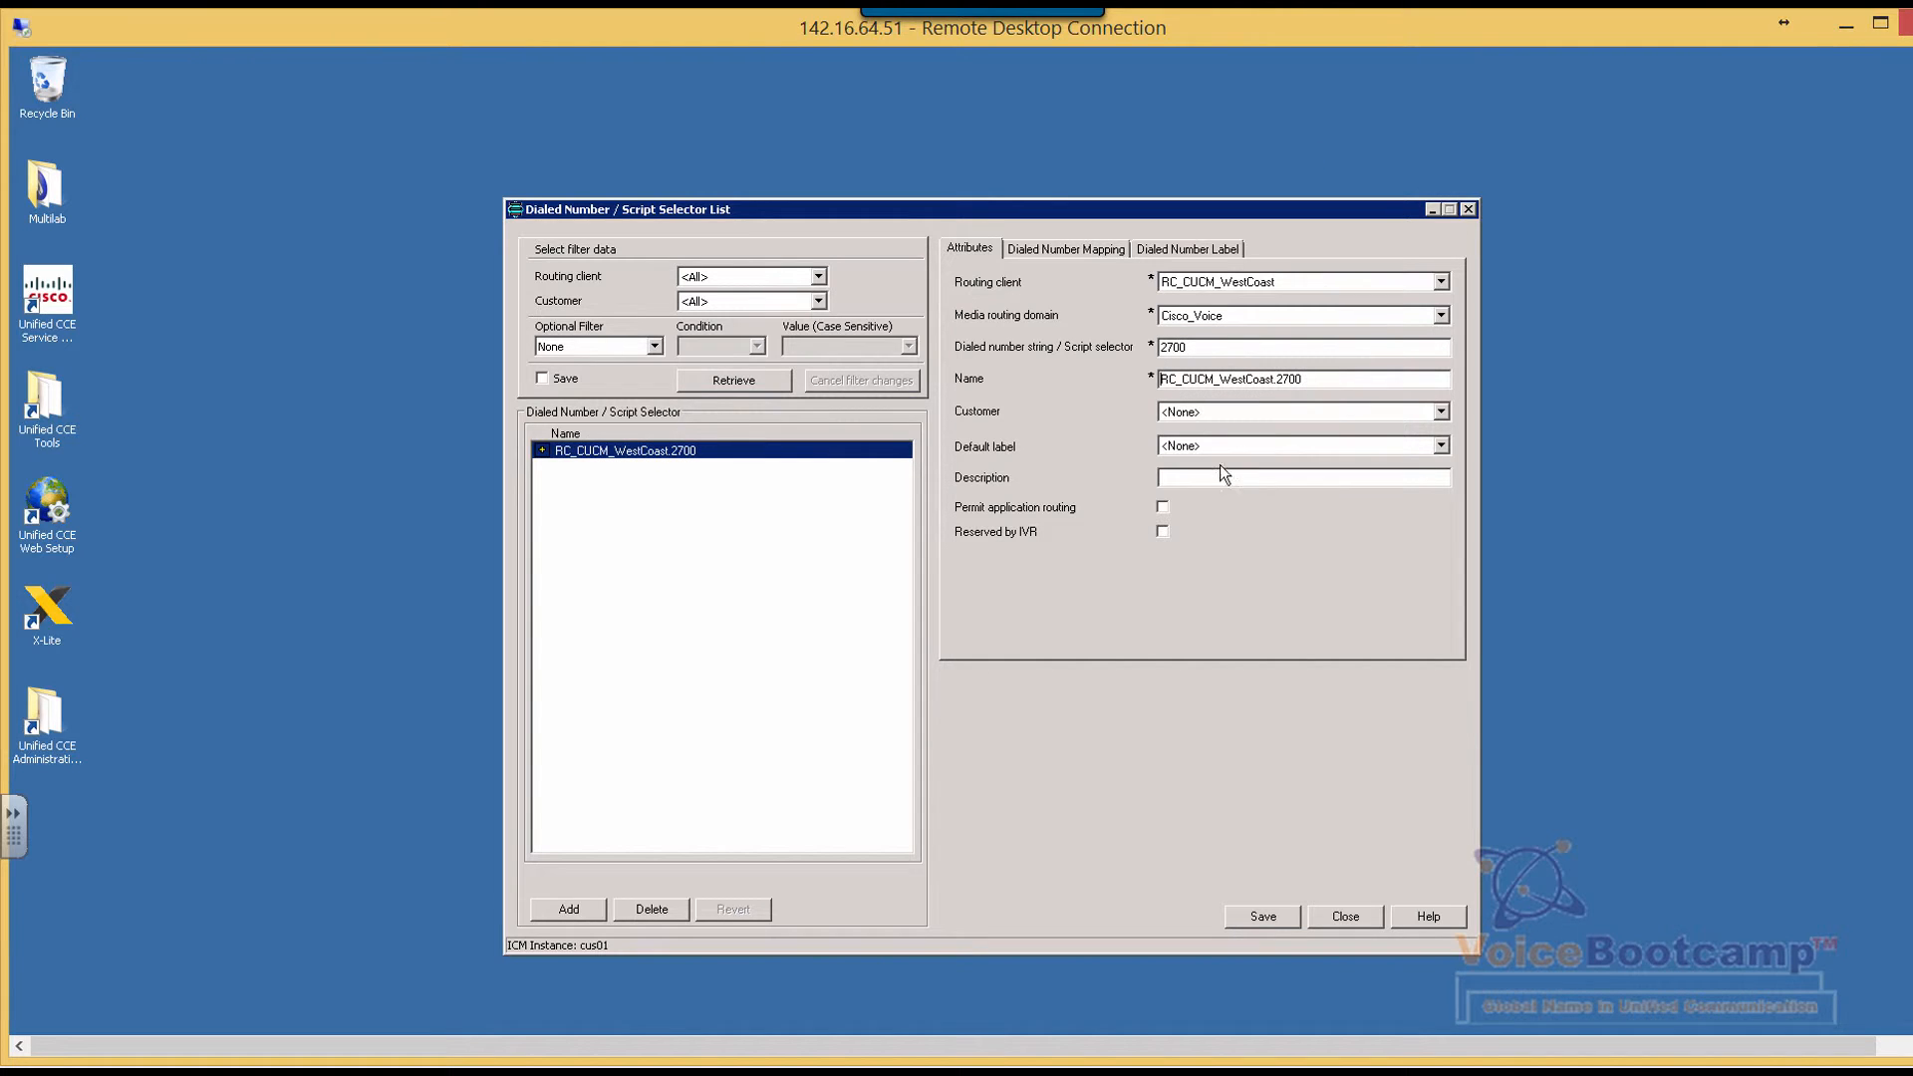
pyautogui.click(1438, 411)
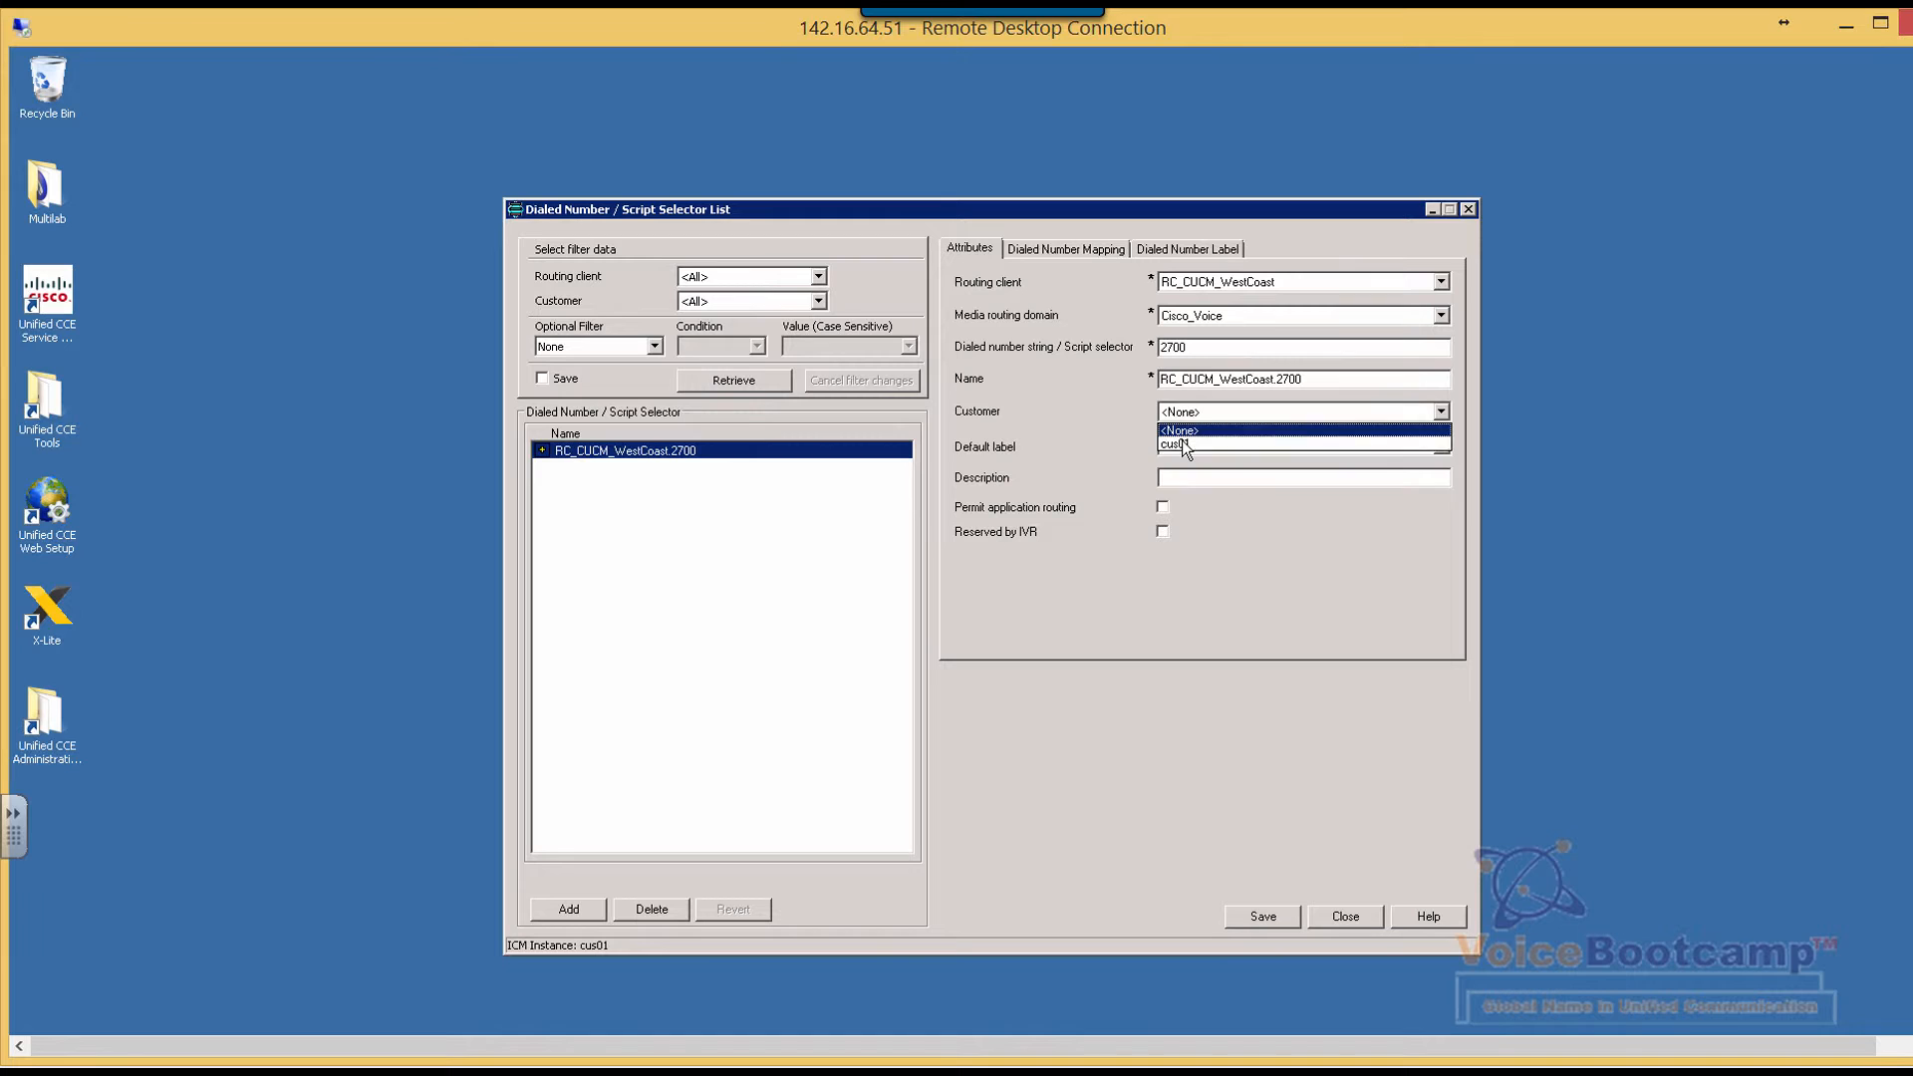
pyautogui.click(1175, 442)
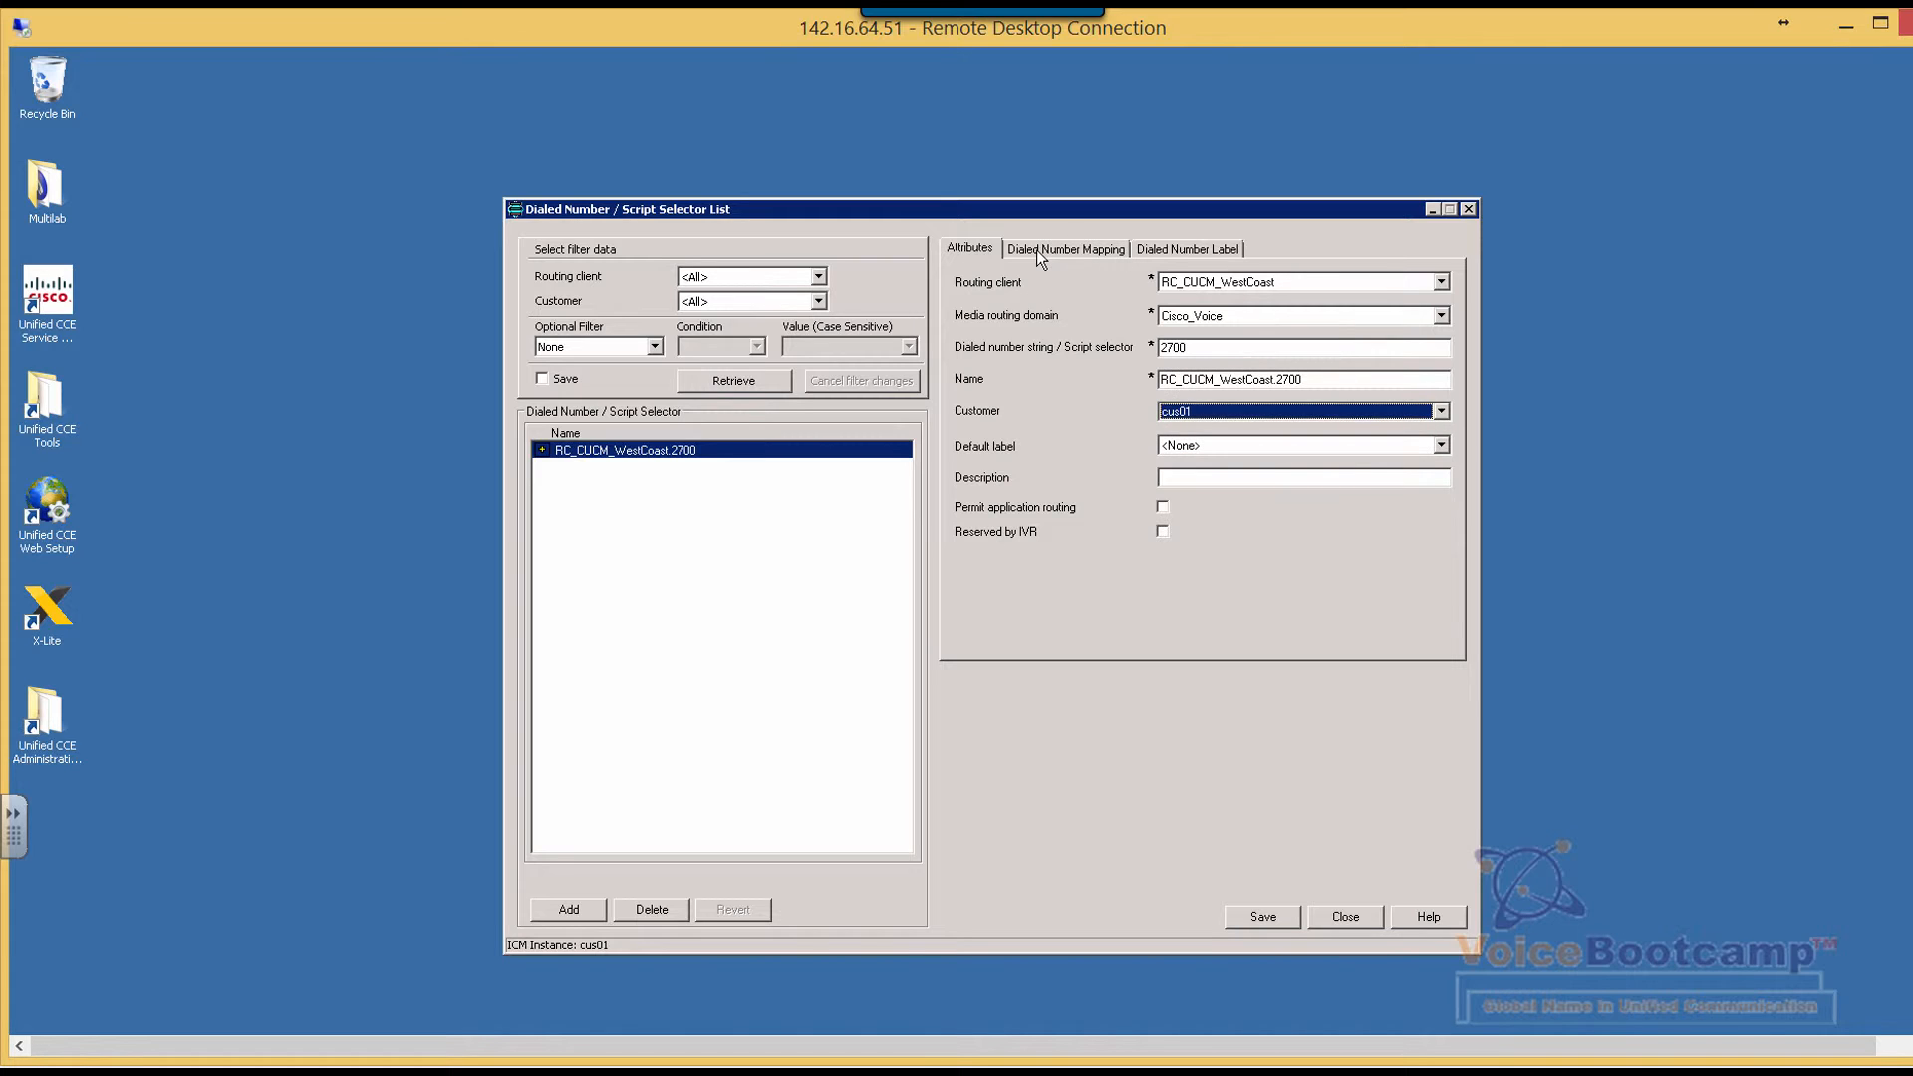
pyautogui.moveTo(1059, 252)
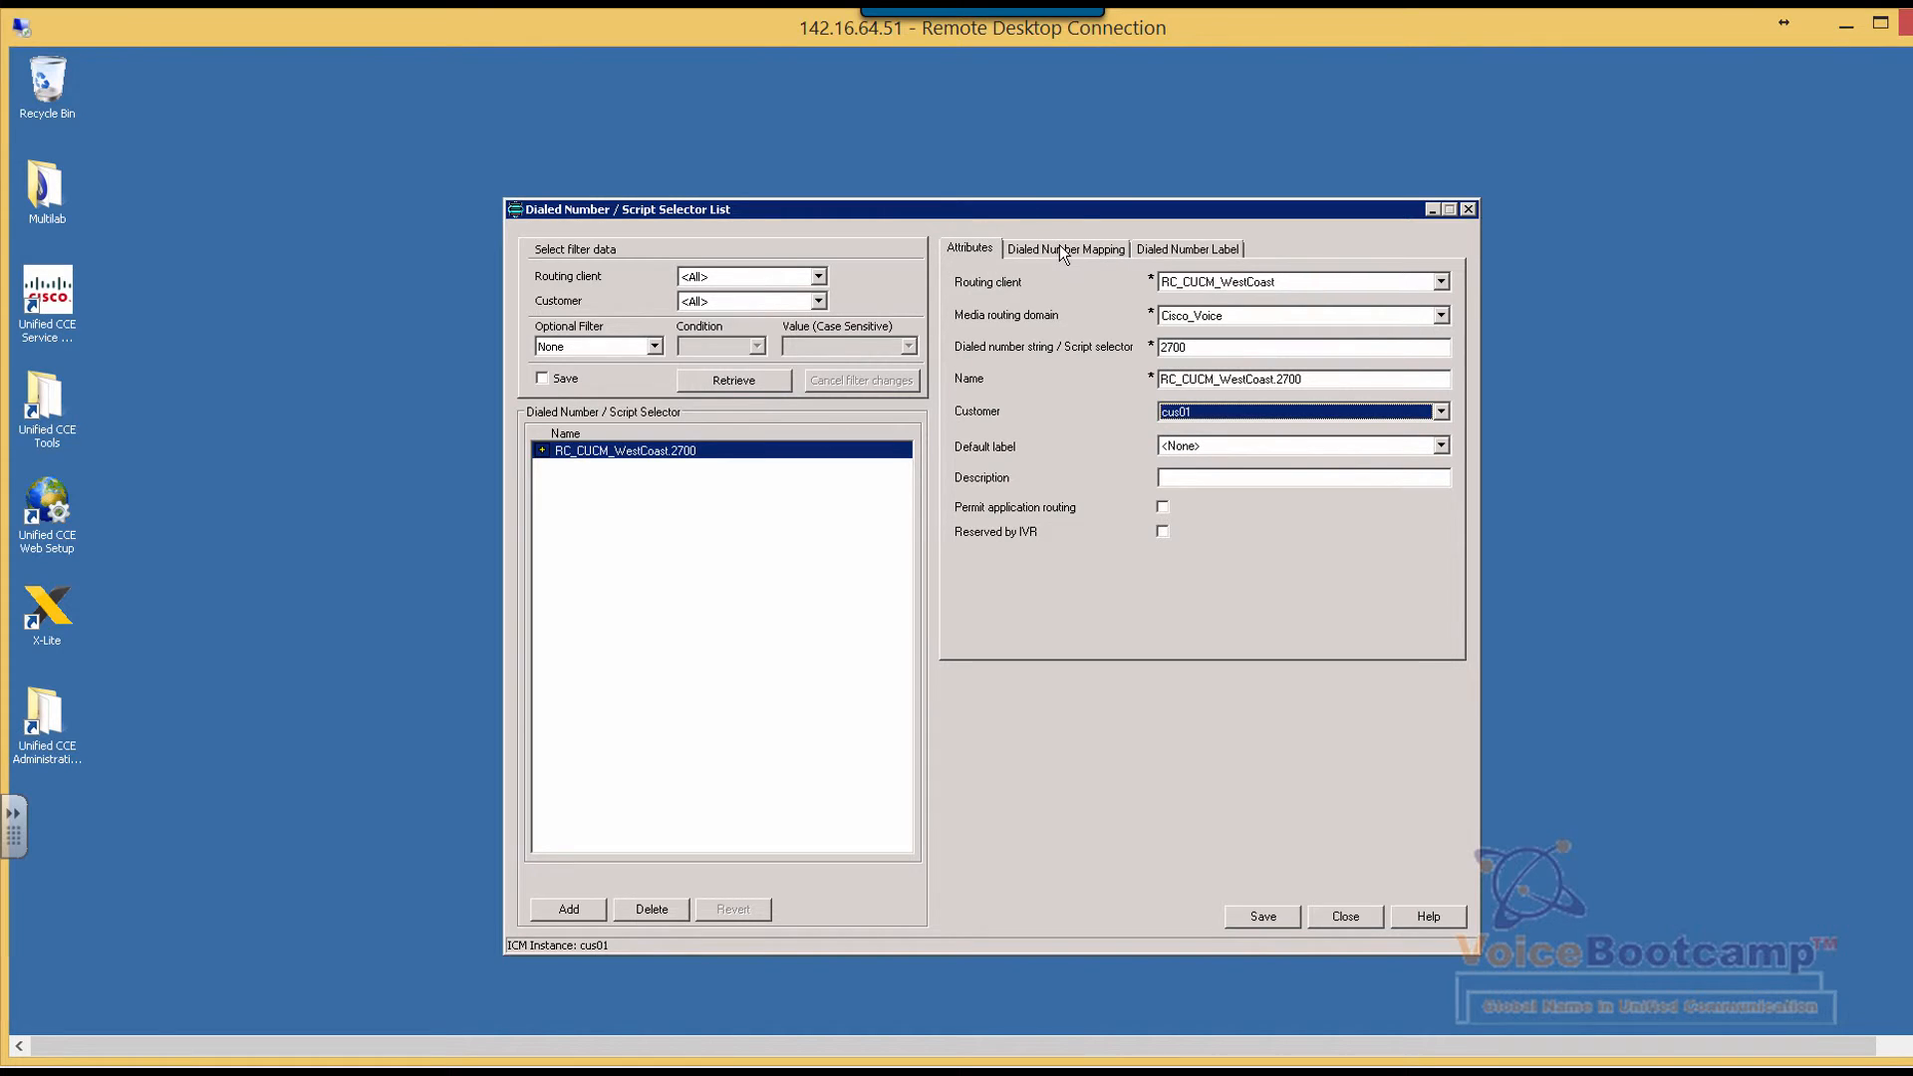
pyautogui.click(1064, 249)
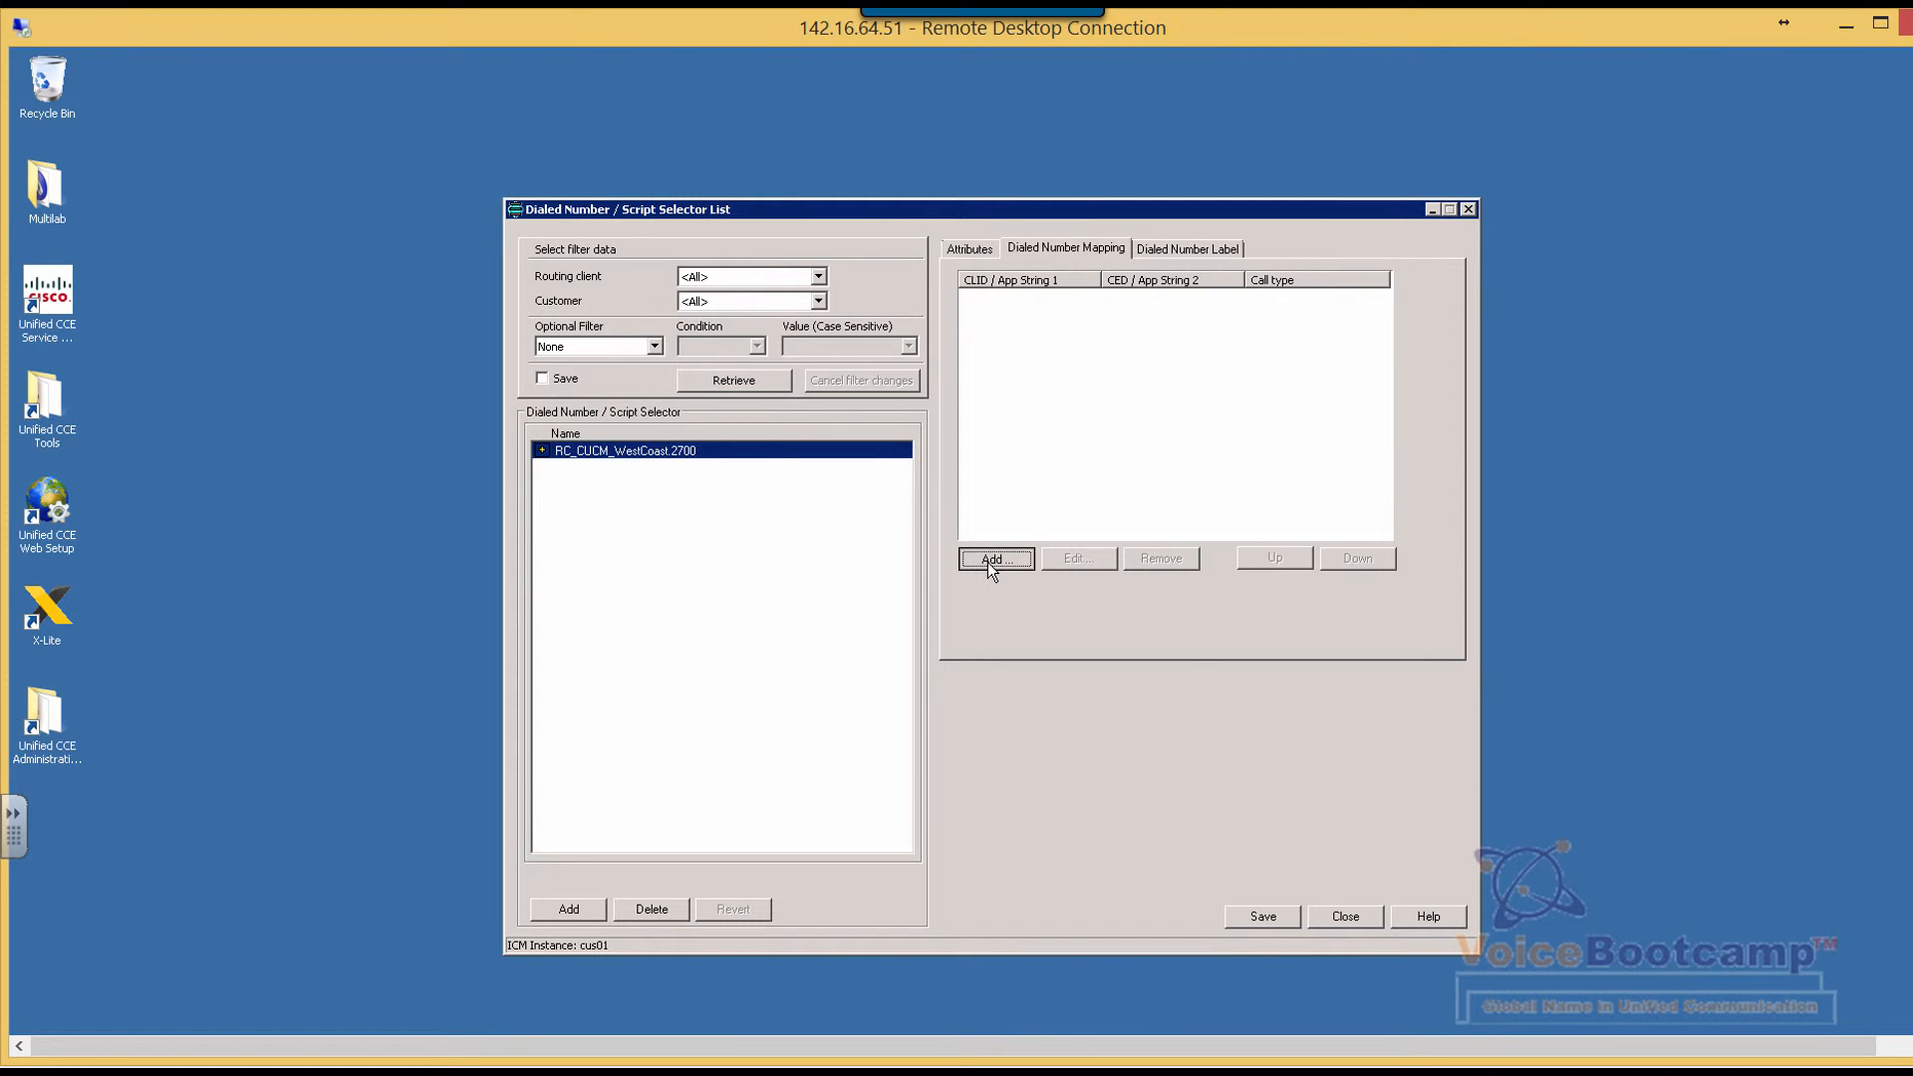
# Step: Map all calls on dialed number 2700 to call type VoiceCT and save
pyautogui.click(993, 559)
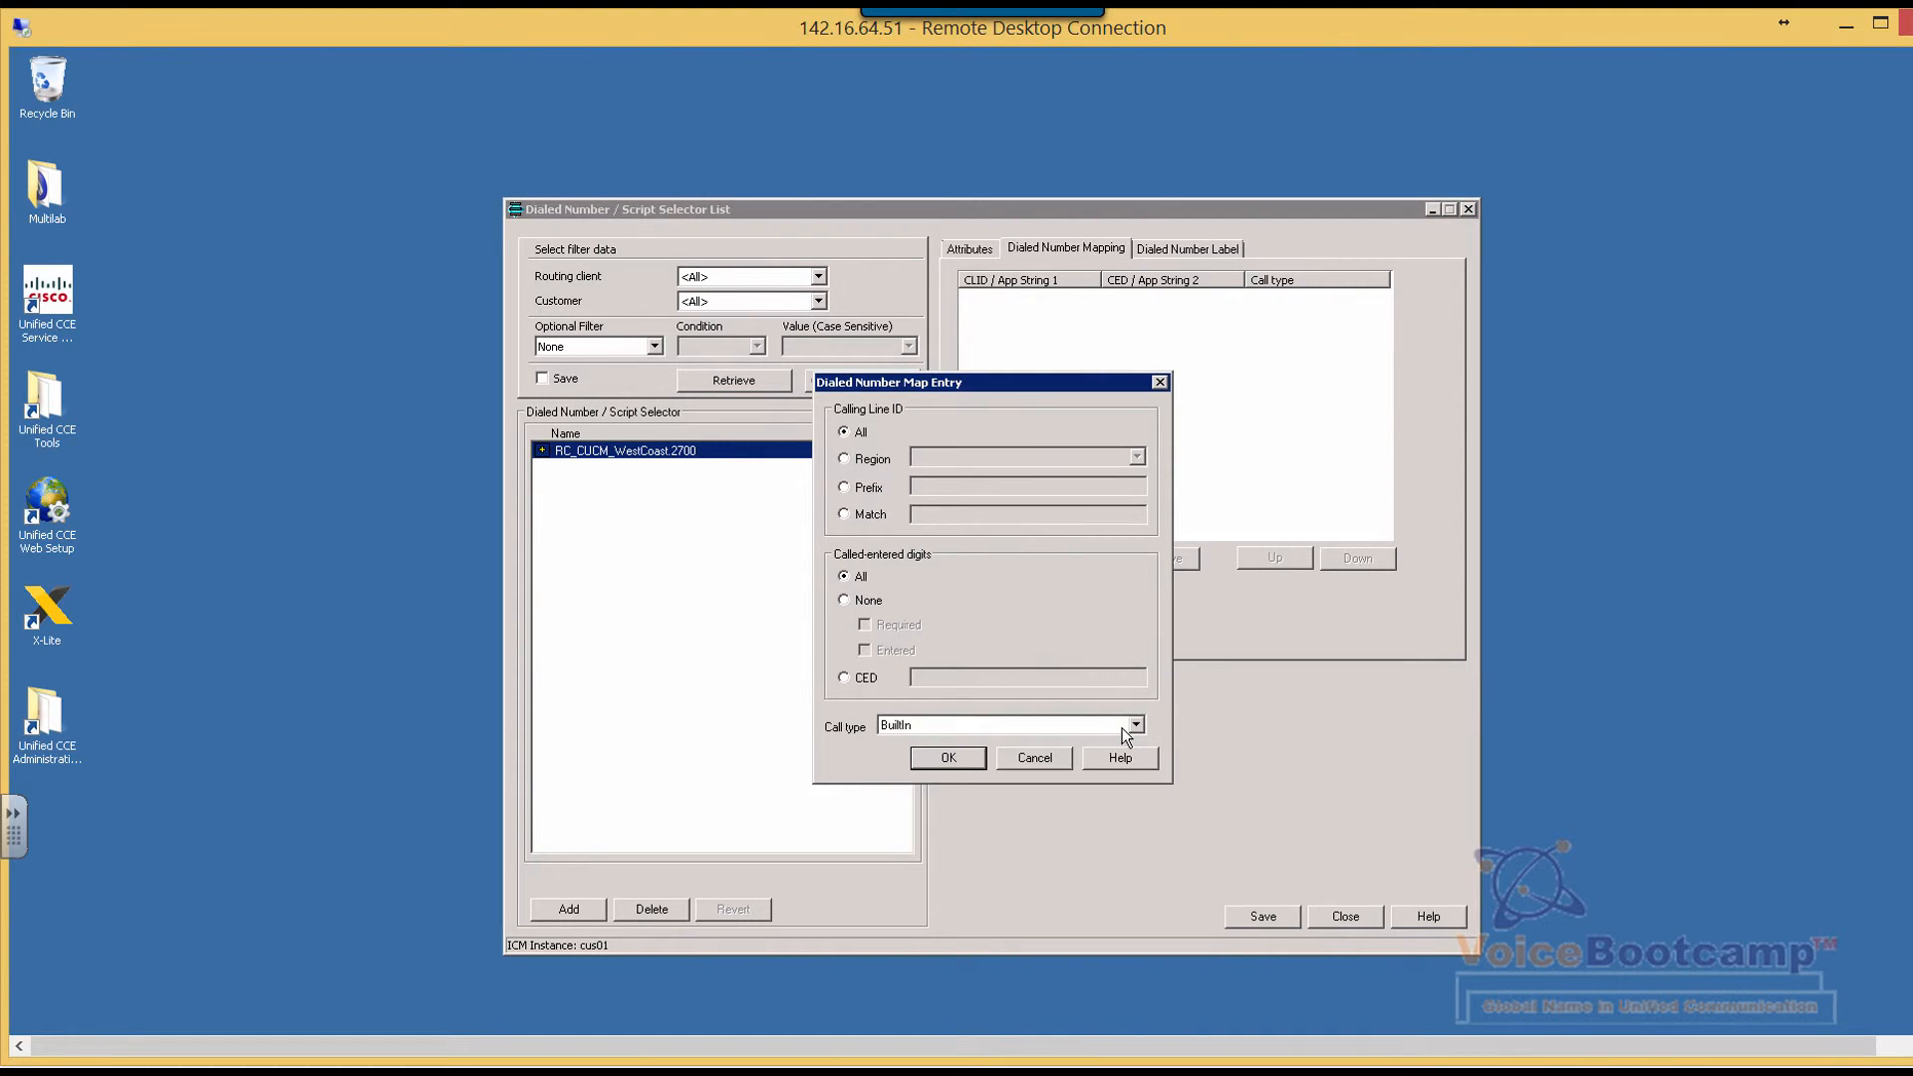
pyautogui.click(1133, 724)
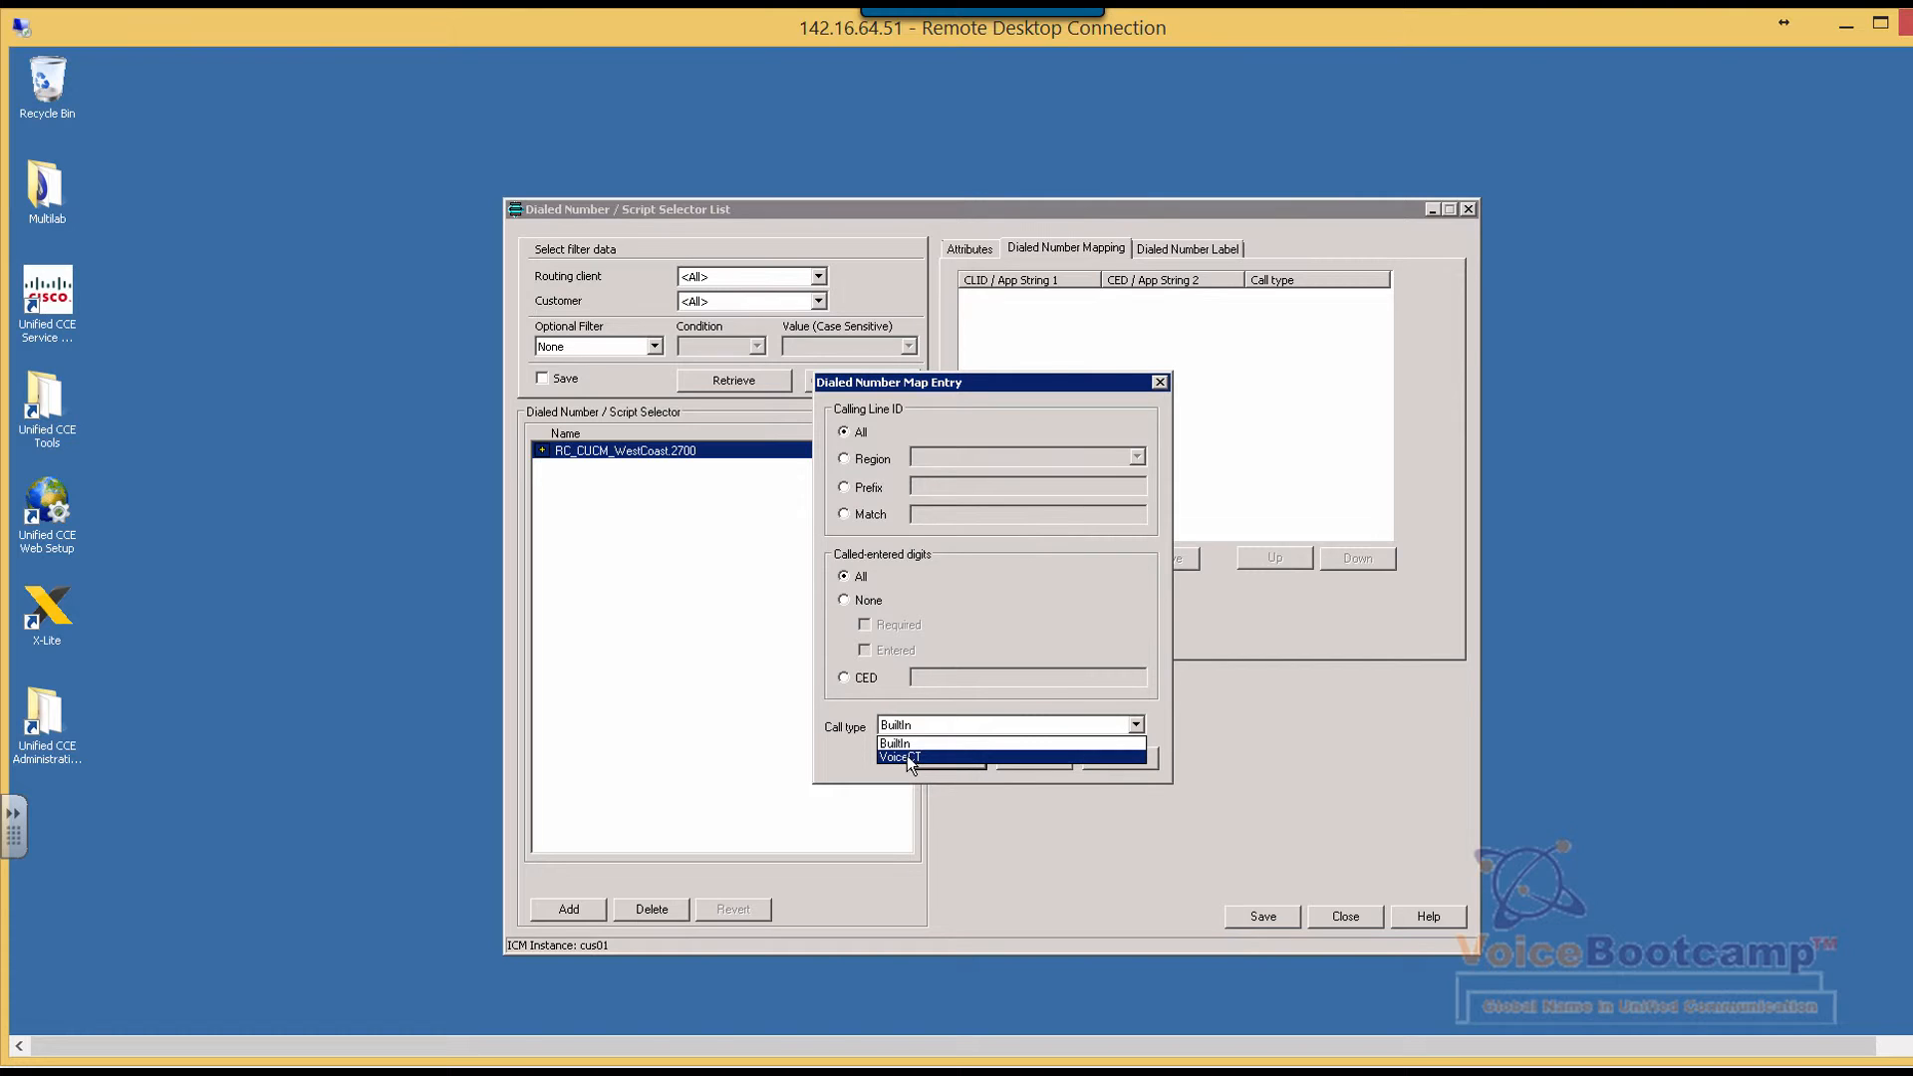
pyautogui.click(899, 756)
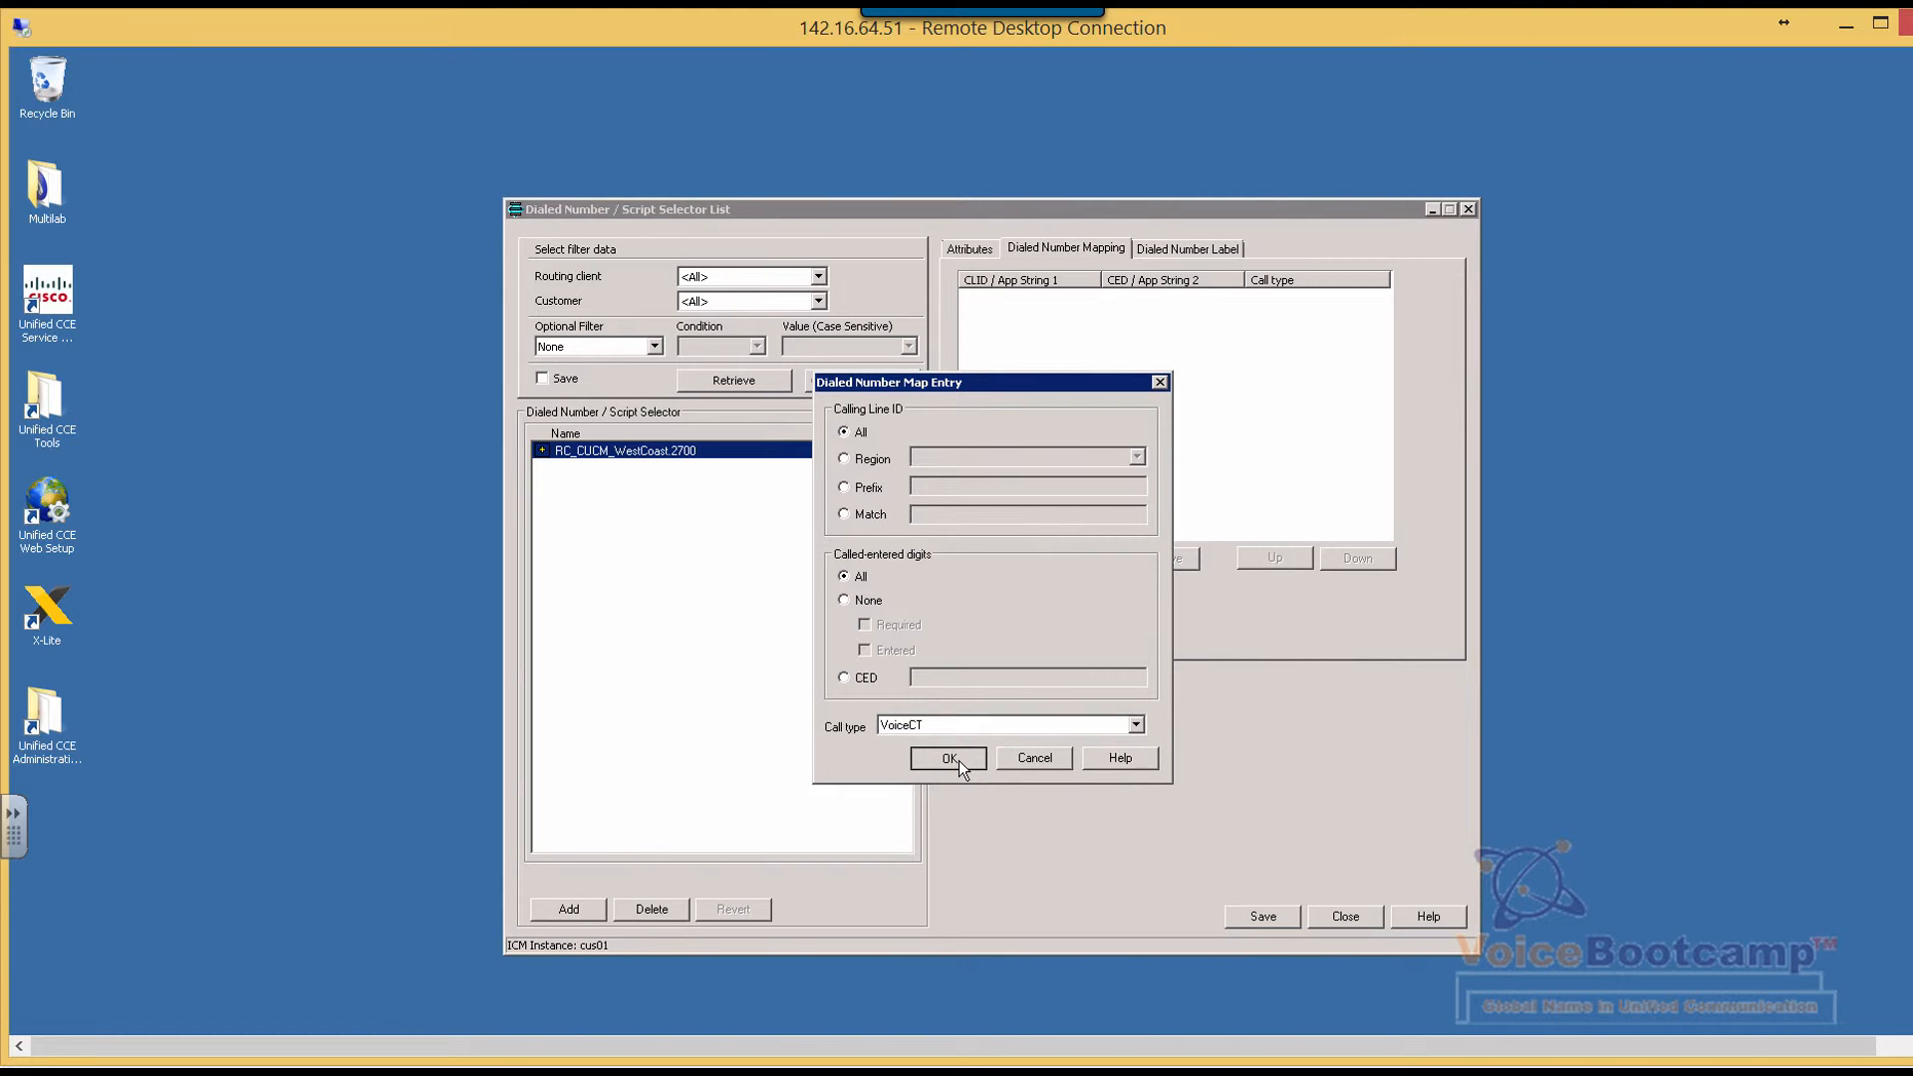
pyautogui.click(949, 757)
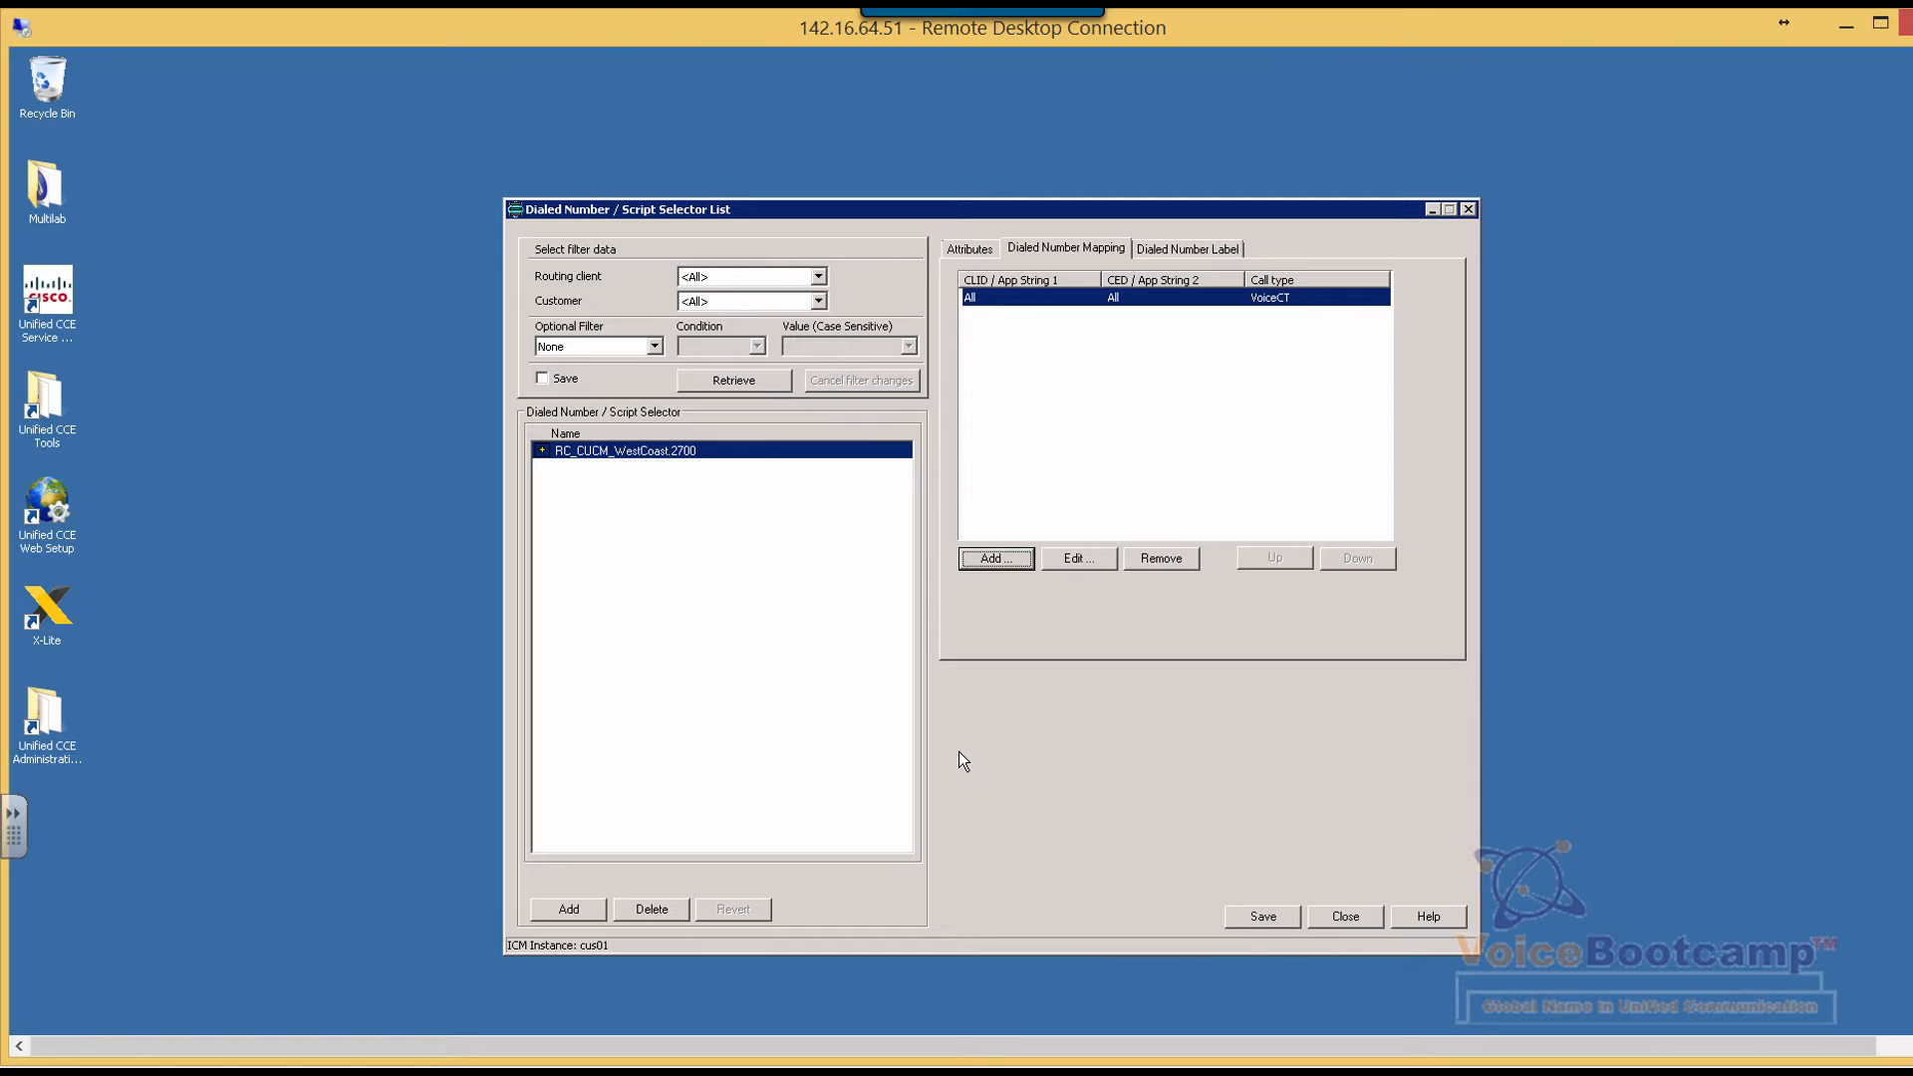
pyautogui.moveTo(1262, 927)
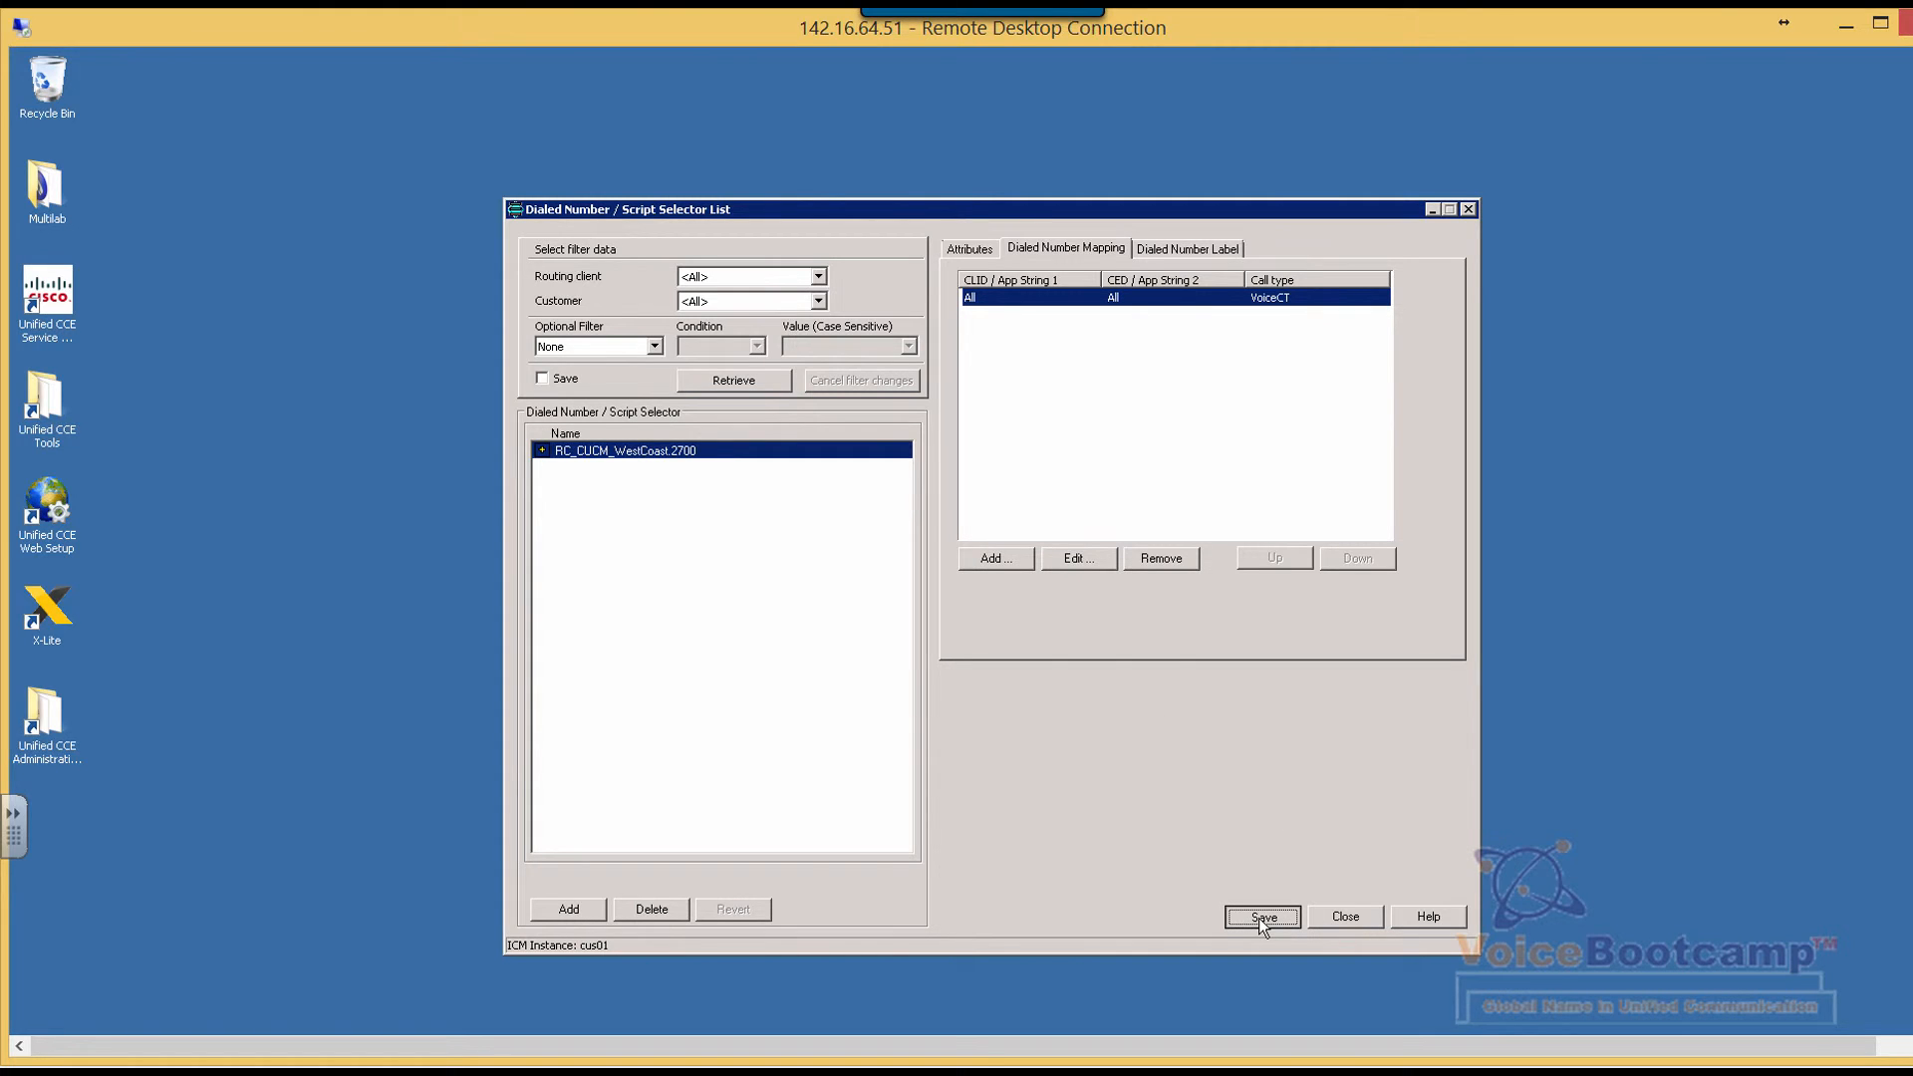
pyautogui.click(1261, 916)
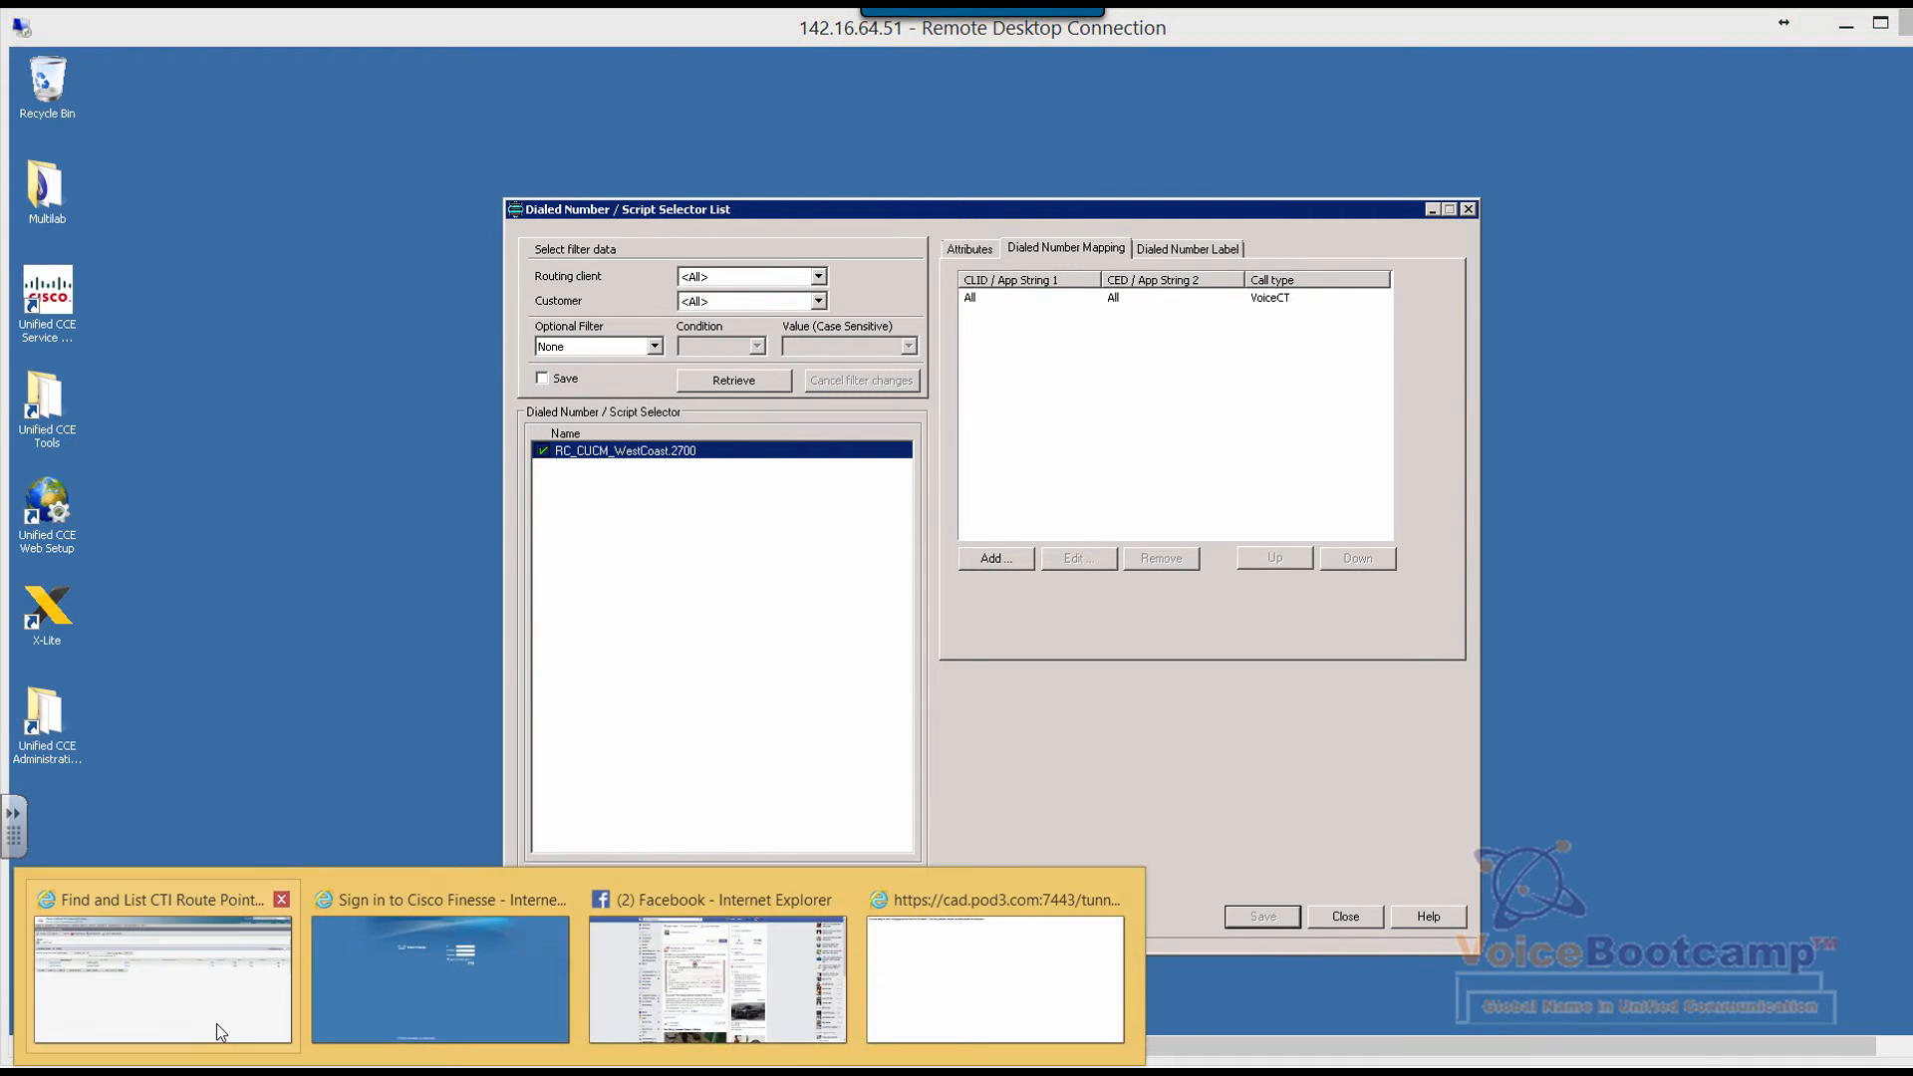
# Step: Refresh the CTI route point list to confirm 2700 is registered, then return to remote desktop
pyautogui.click(161, 976)
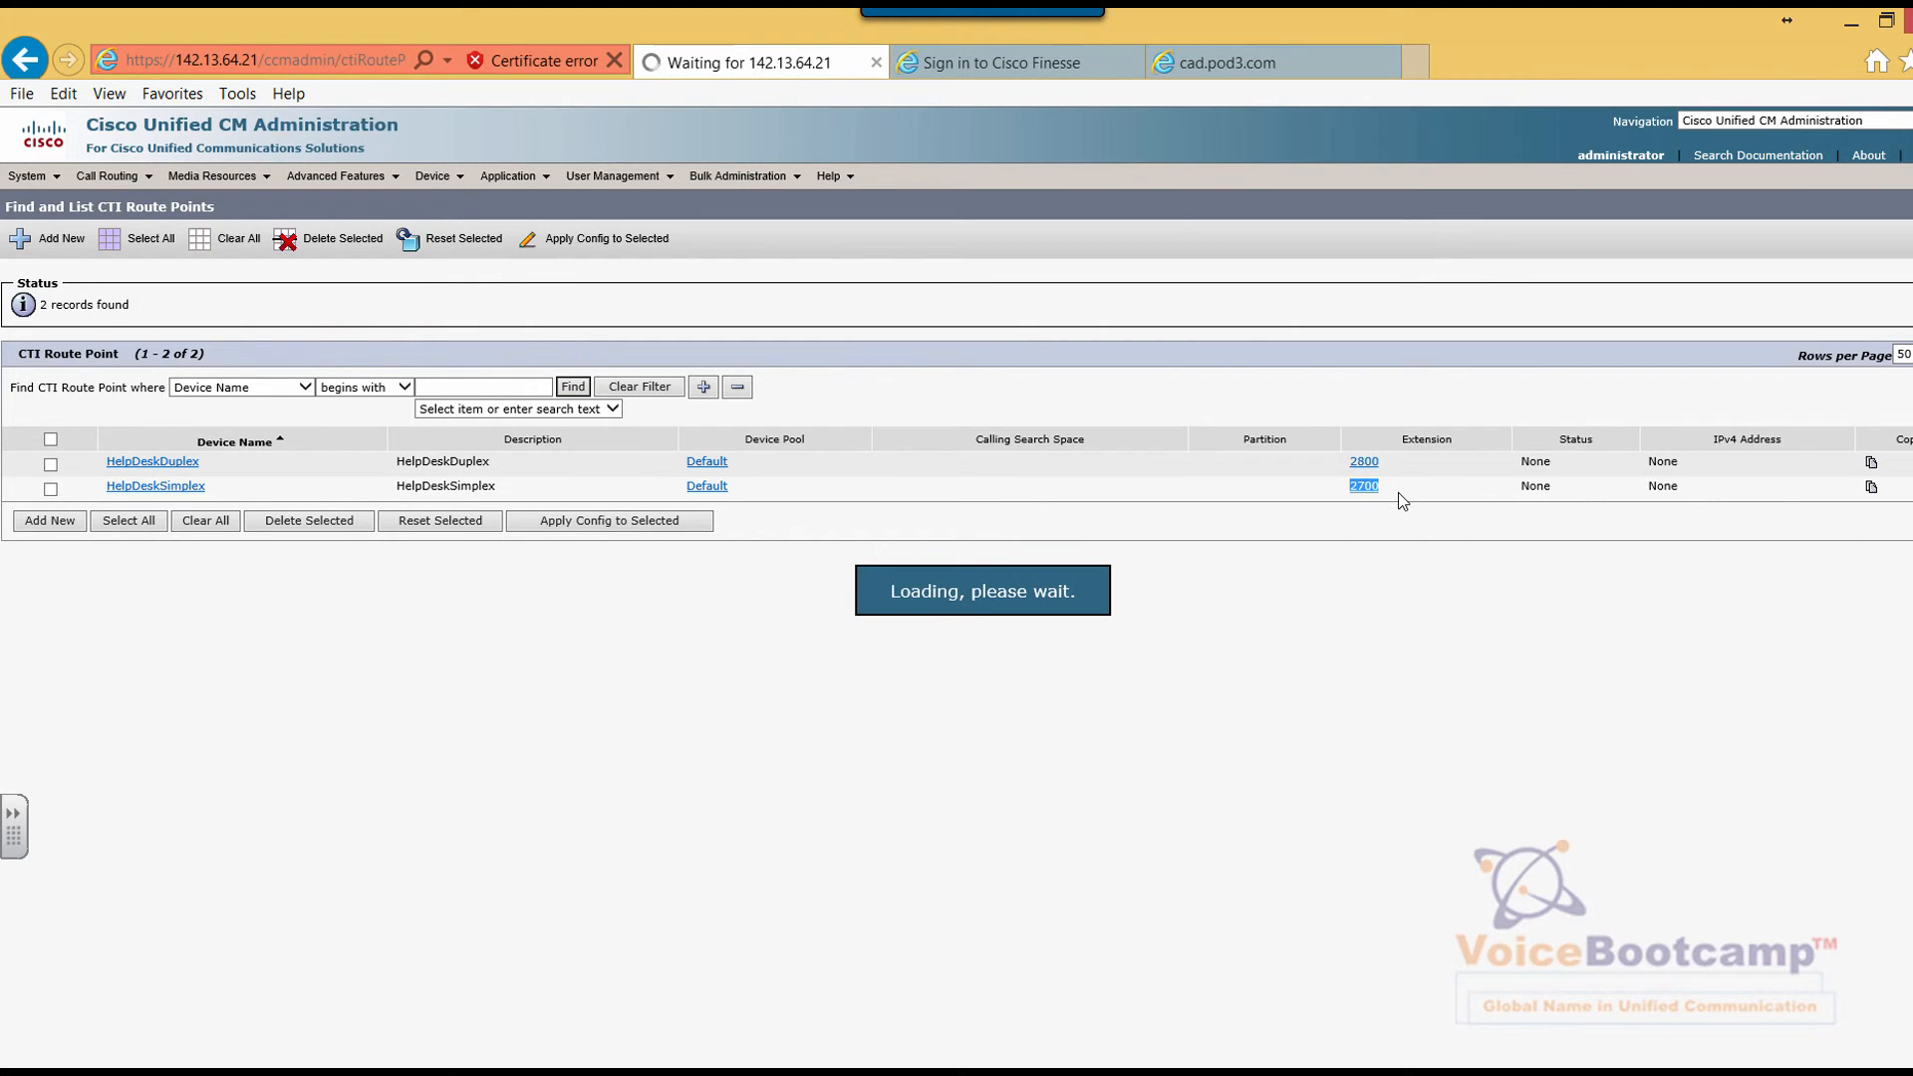
pyautogui.click(1362, 485)
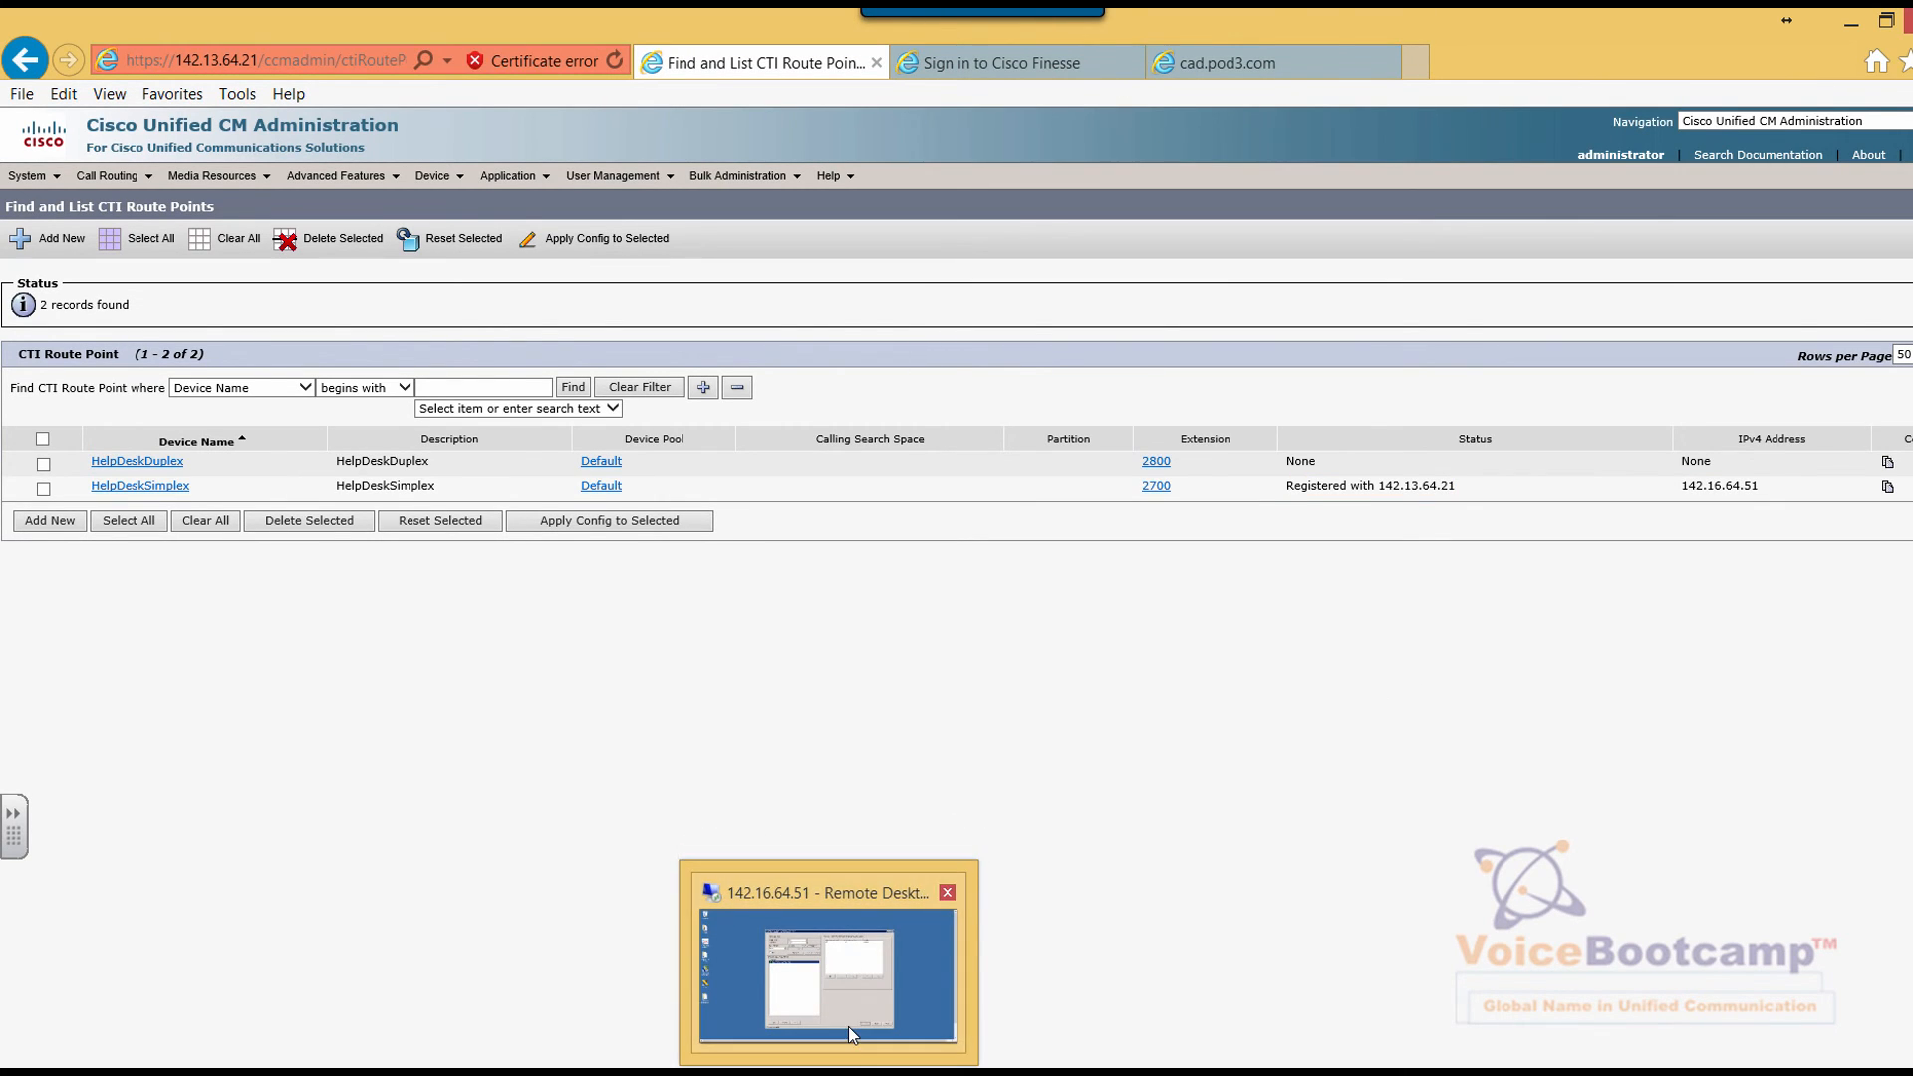
pyautogui.click(827, 976)
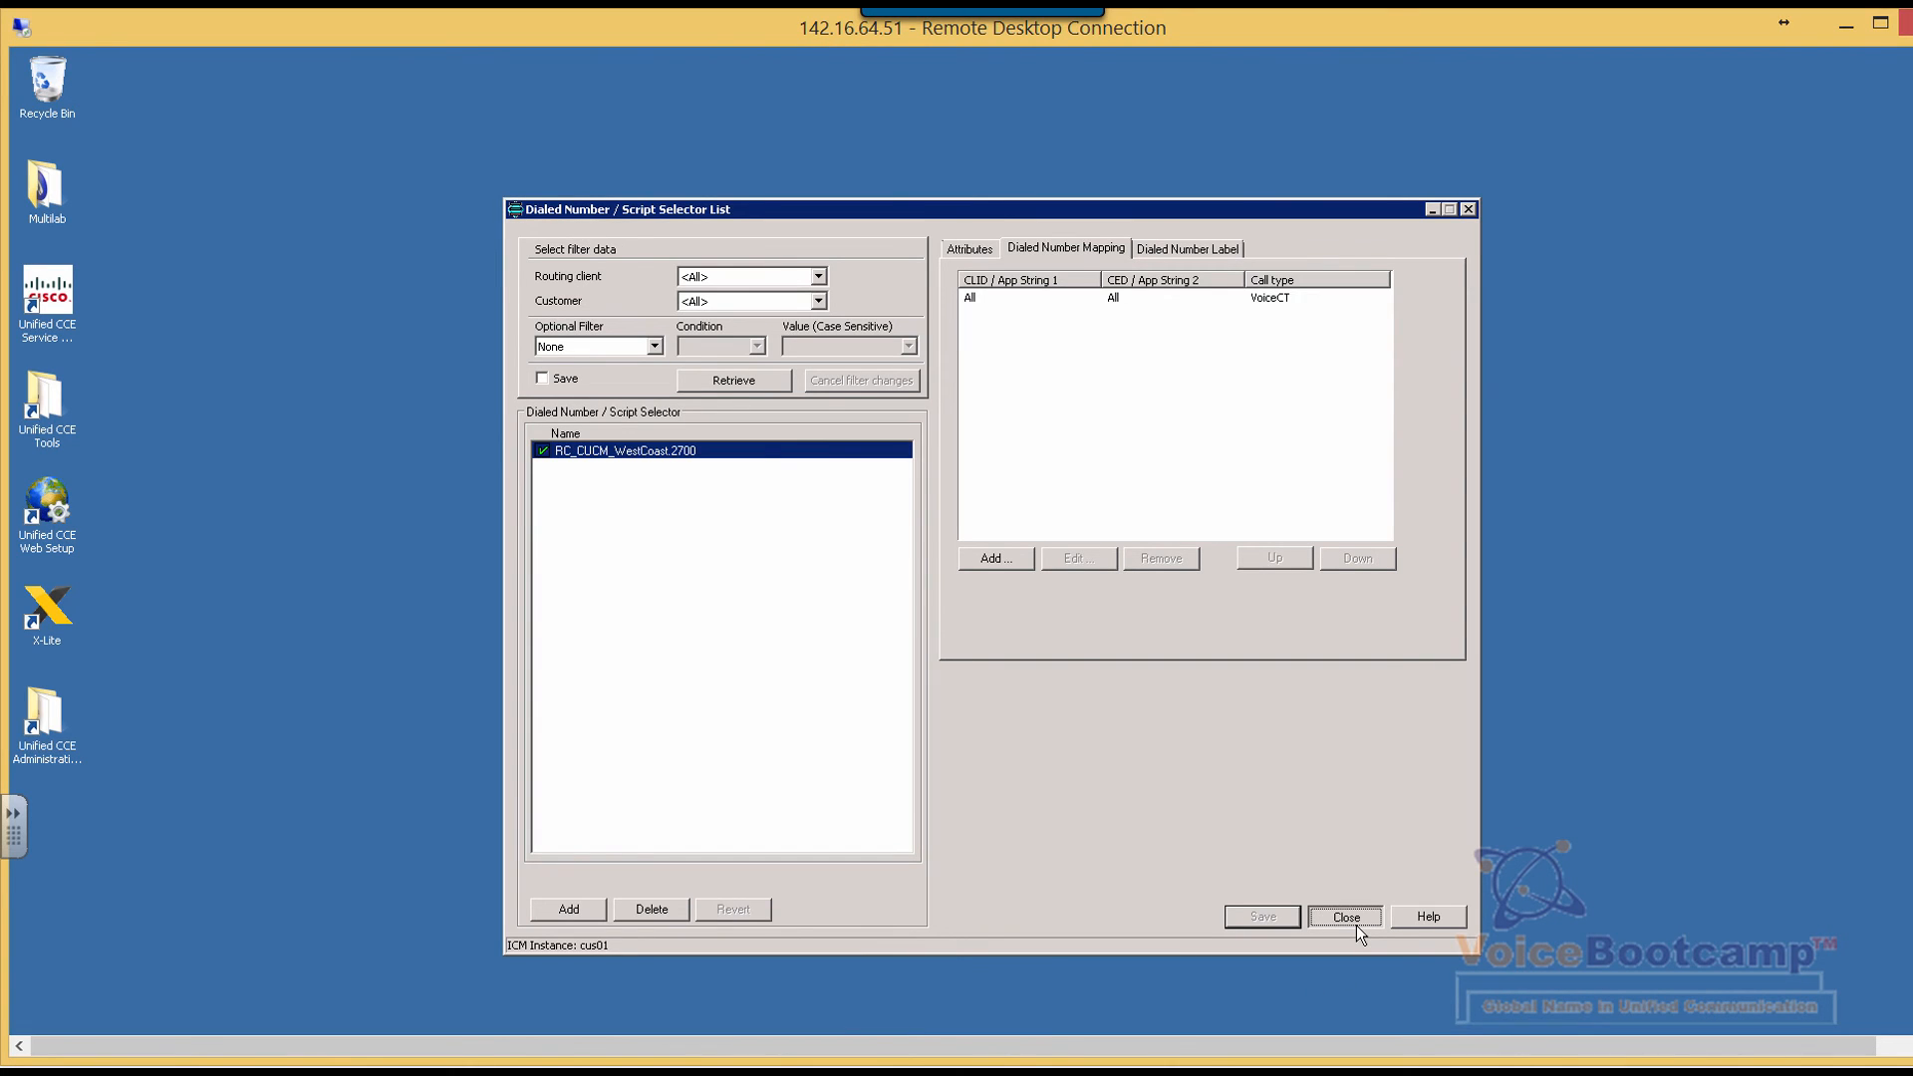
# Step: Close the Dialed Number / Script Selector List window
pyautogui.click(1342, 917)
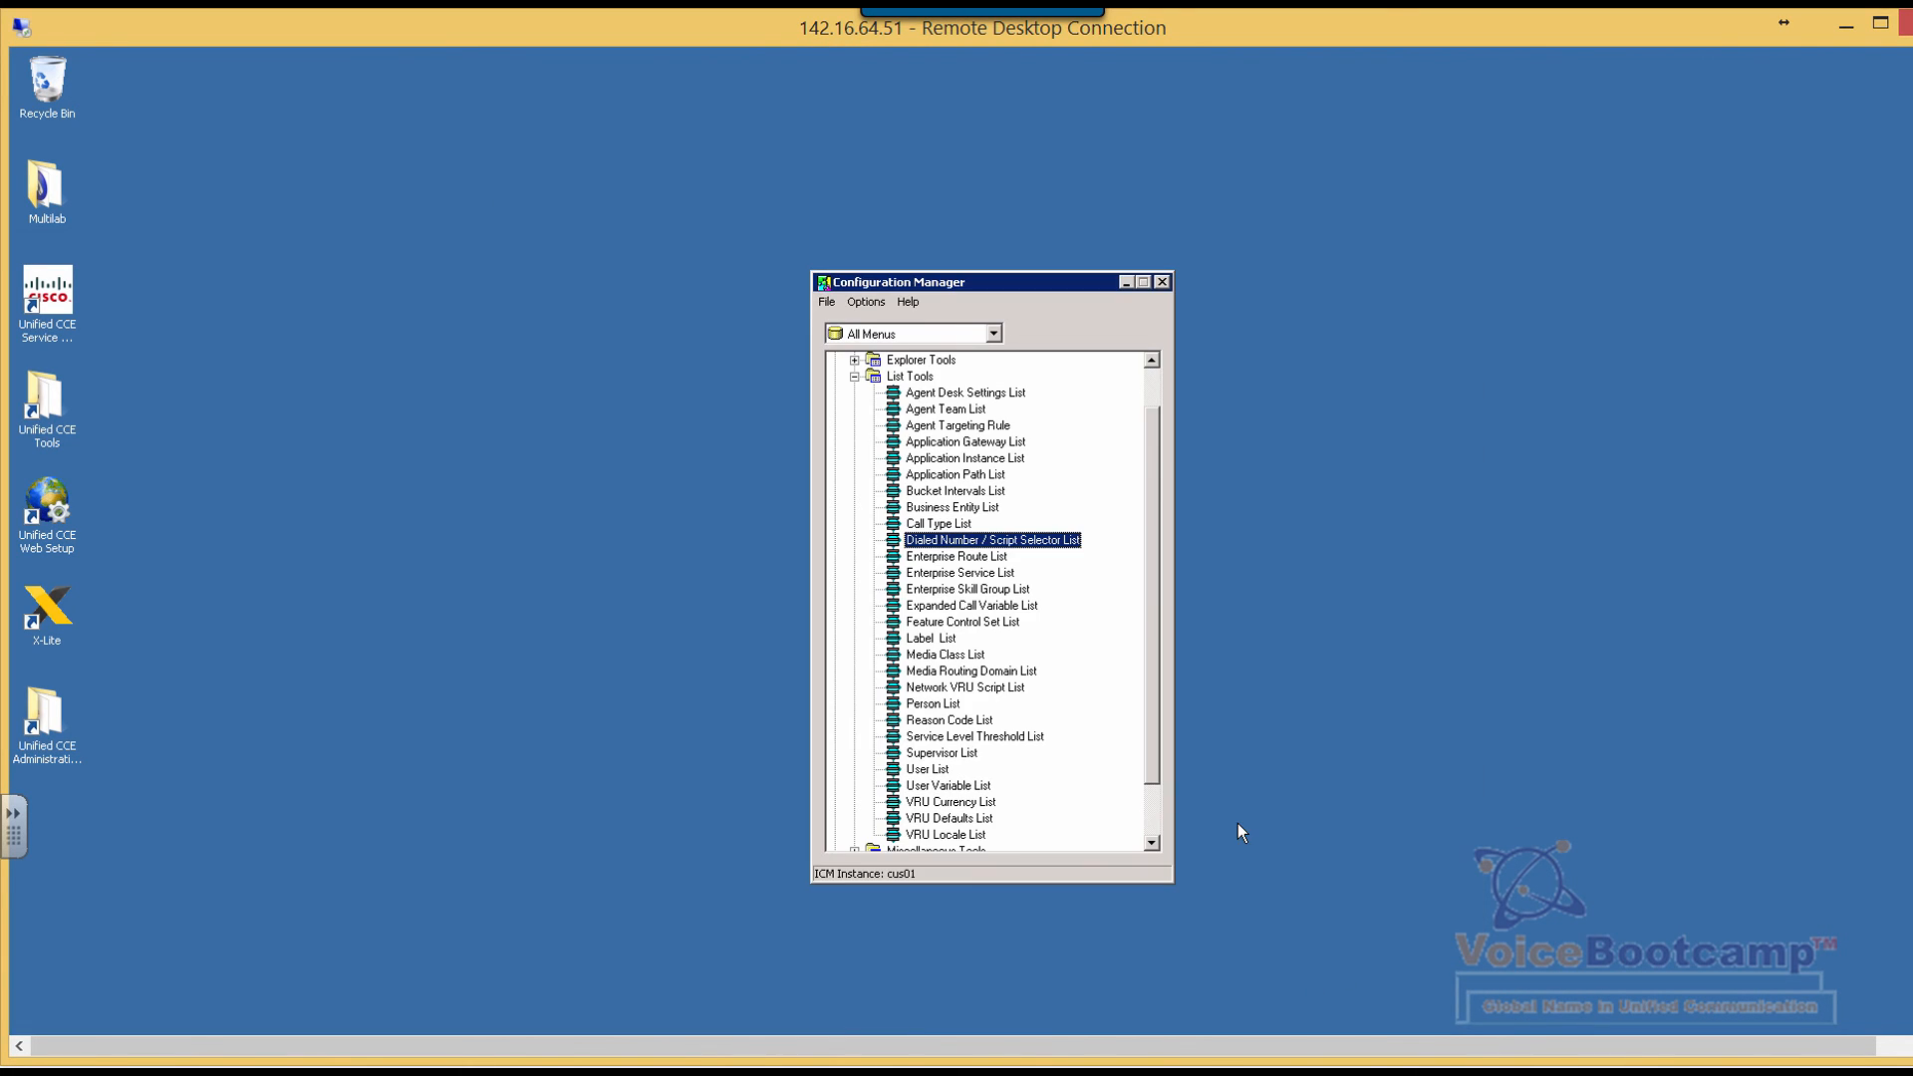
pyautogui.moveTo(1153, 562)
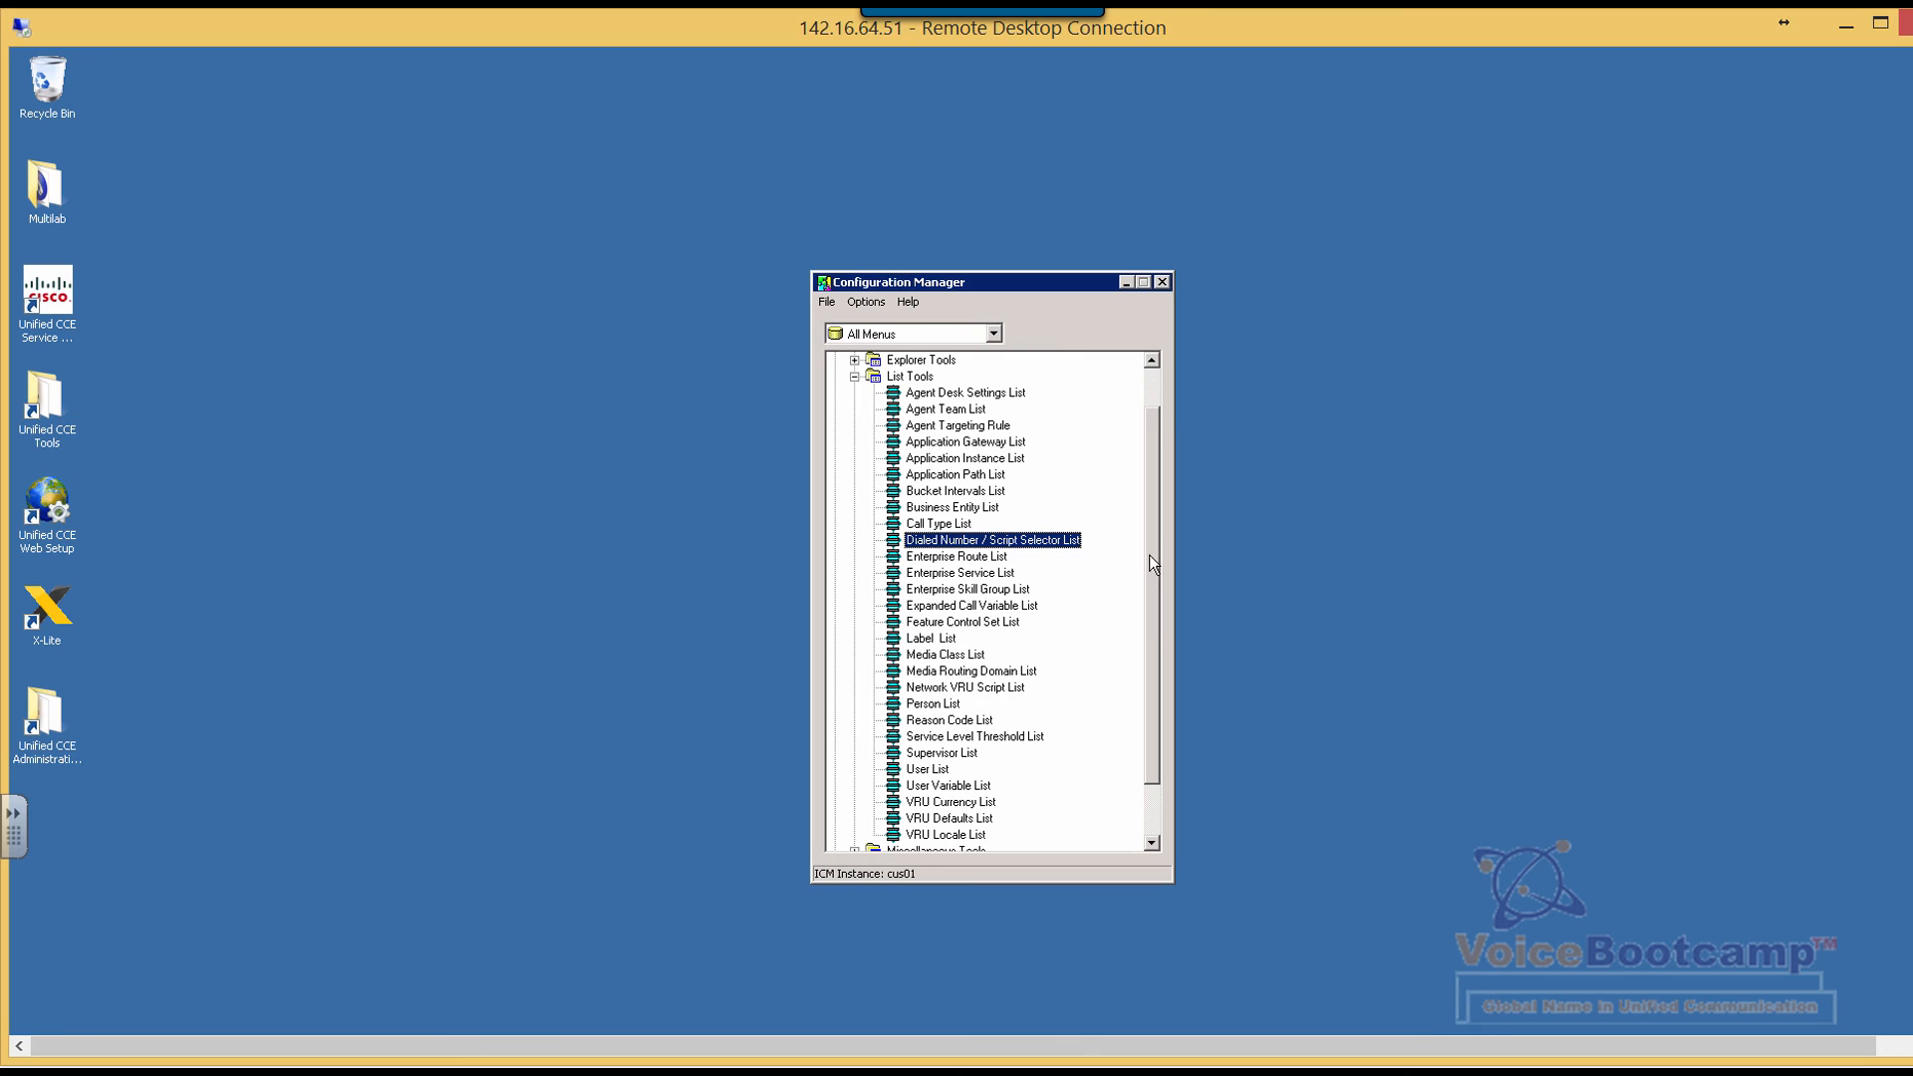